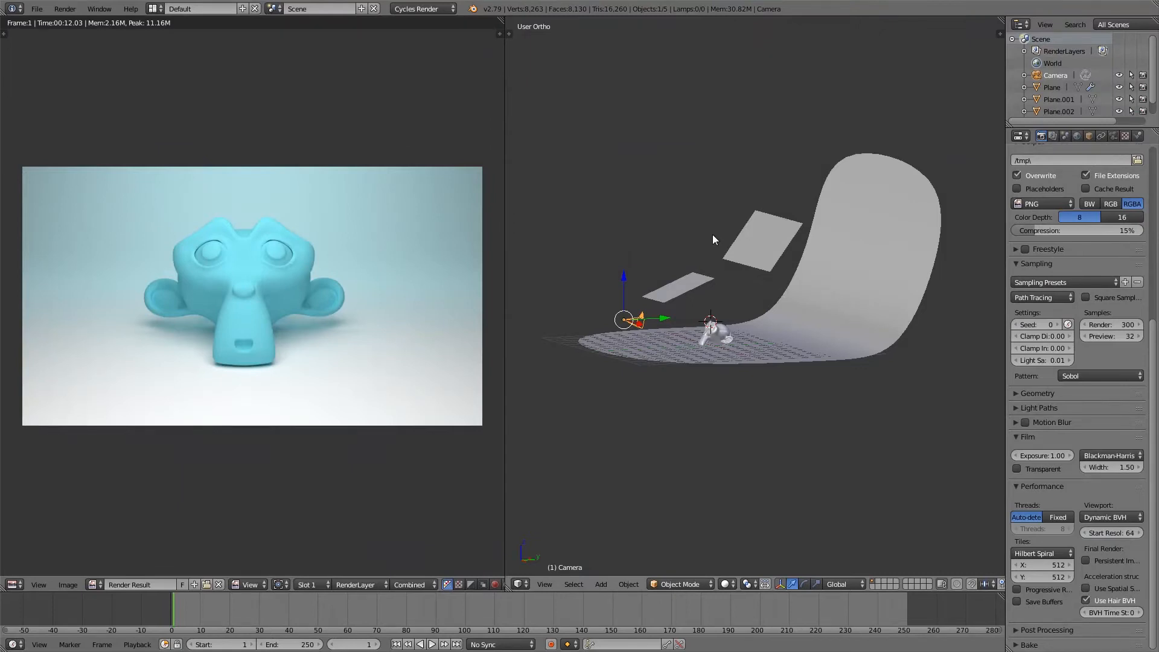
mouse_move(693, 362)
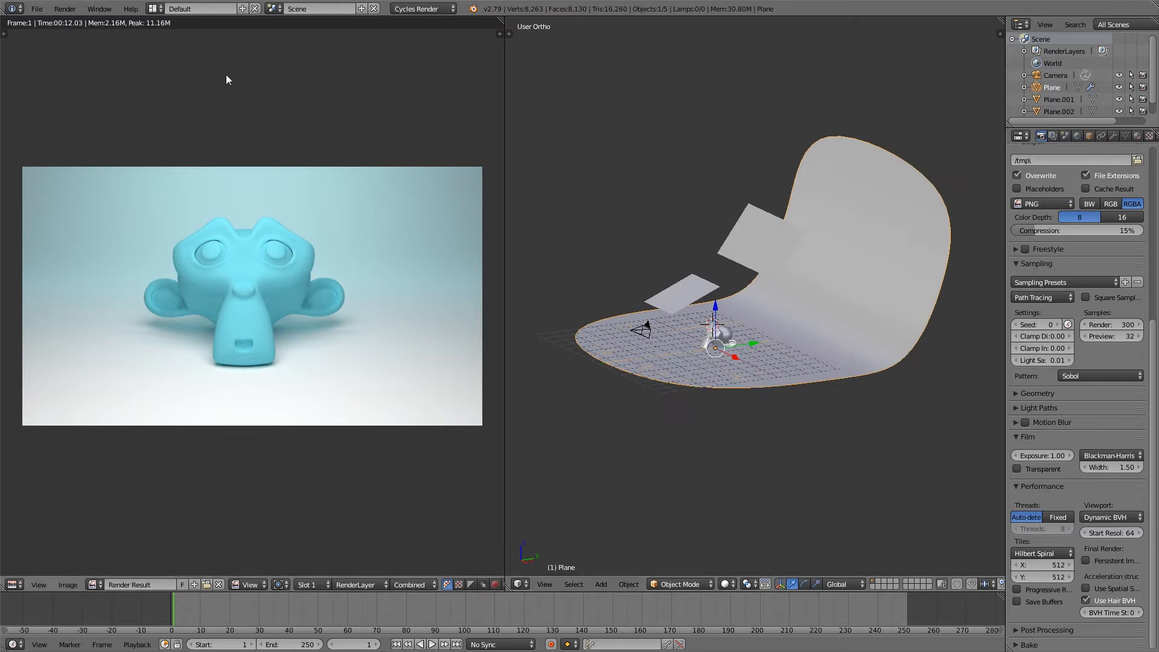
Reload the start-up file to begin from the default scene
left_click(35, 8)
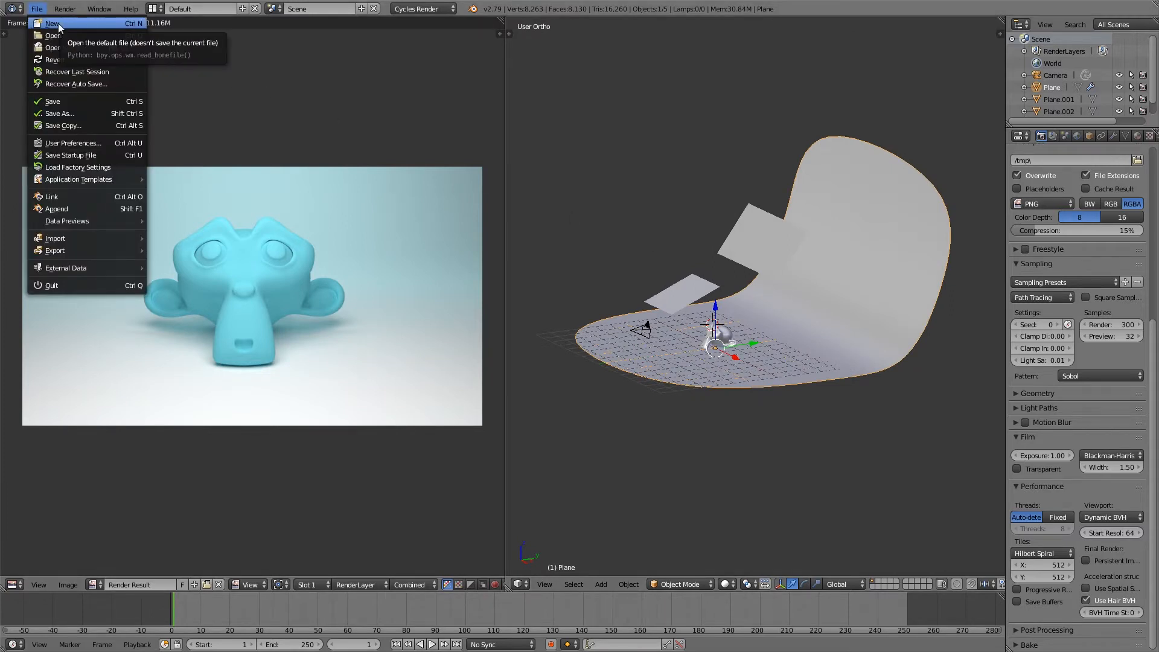
left_click(51, 23)
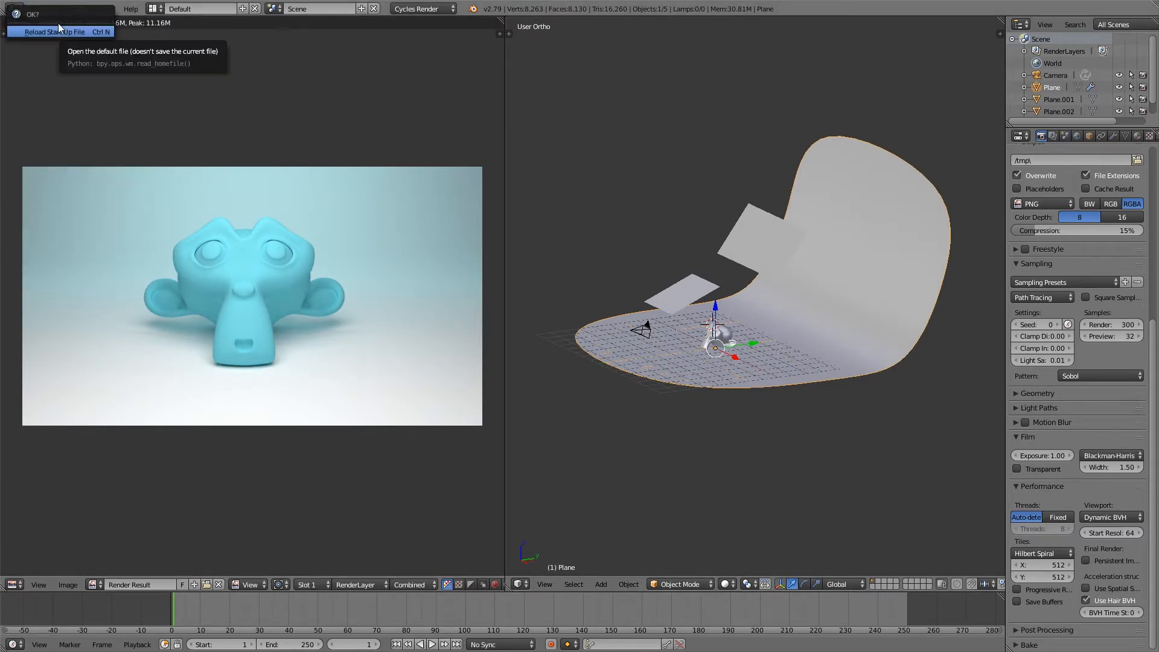
left_click(56, 31)
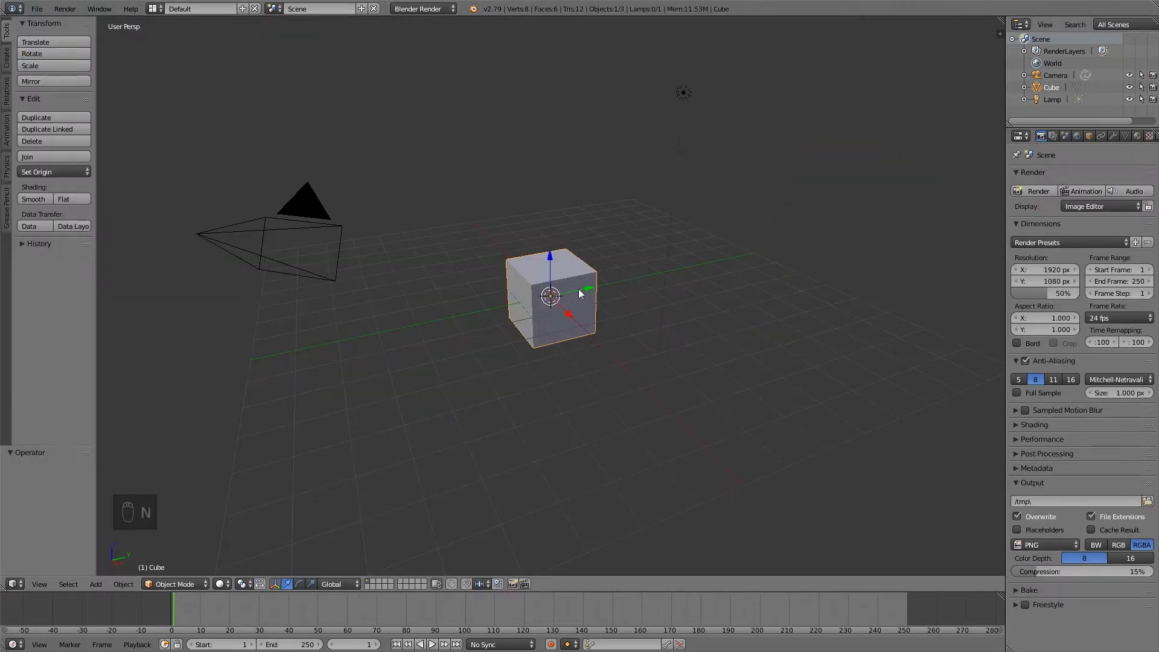
Delete the default cube and lamp, leaving only the camera, and bring up the Add list
left_click(682, 91)
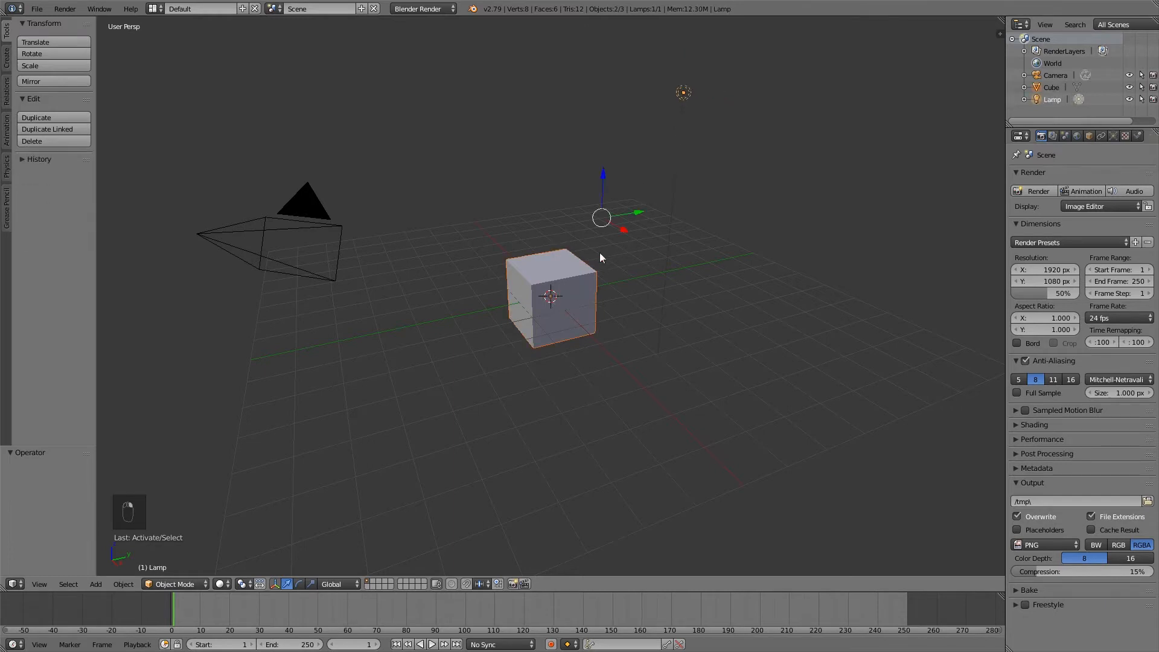
mouse_move(617, 189)
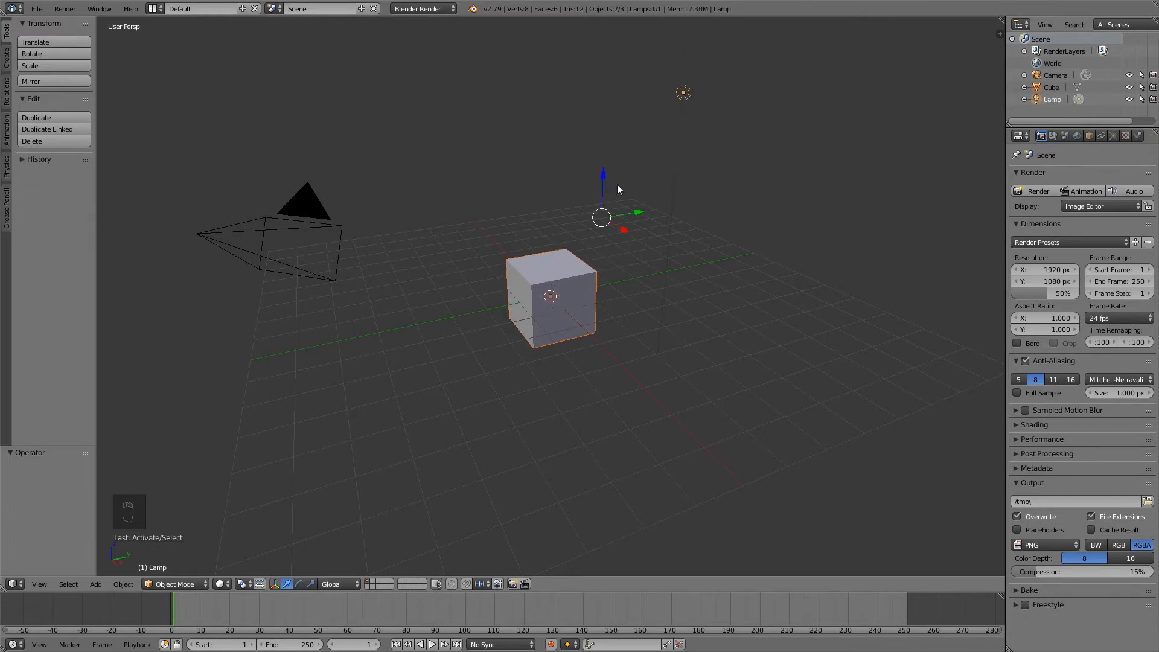
key("Delete")
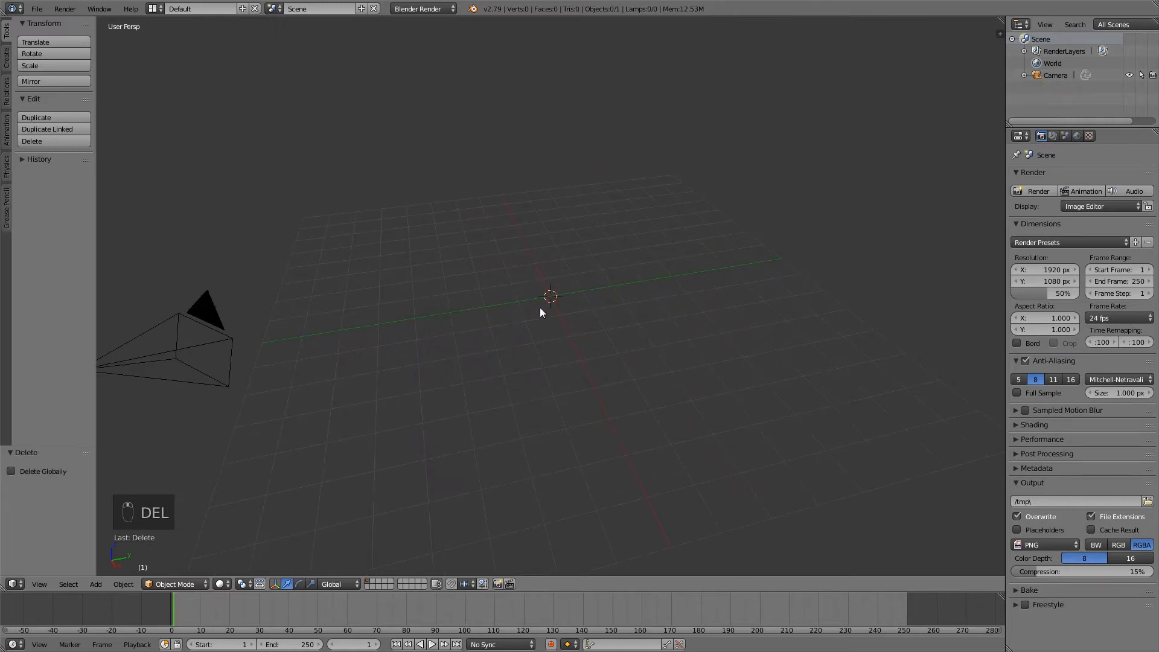
key("shift+a")
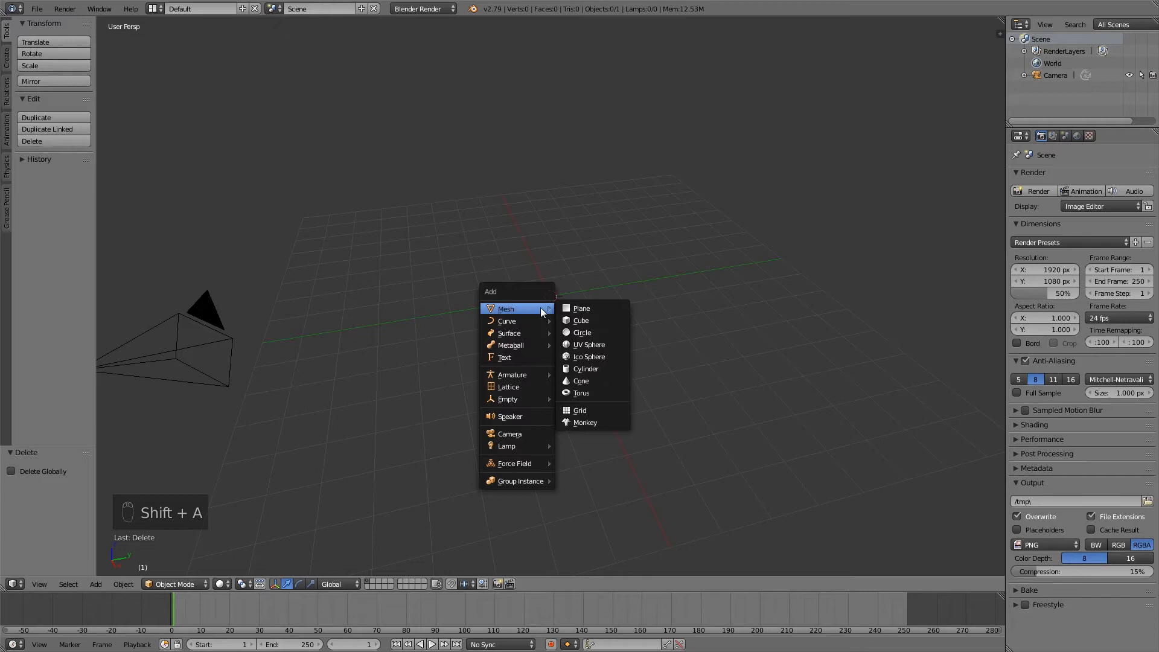
Add a plane mesh as the floor and scale it up to about 7.677
left_click(581, 309)
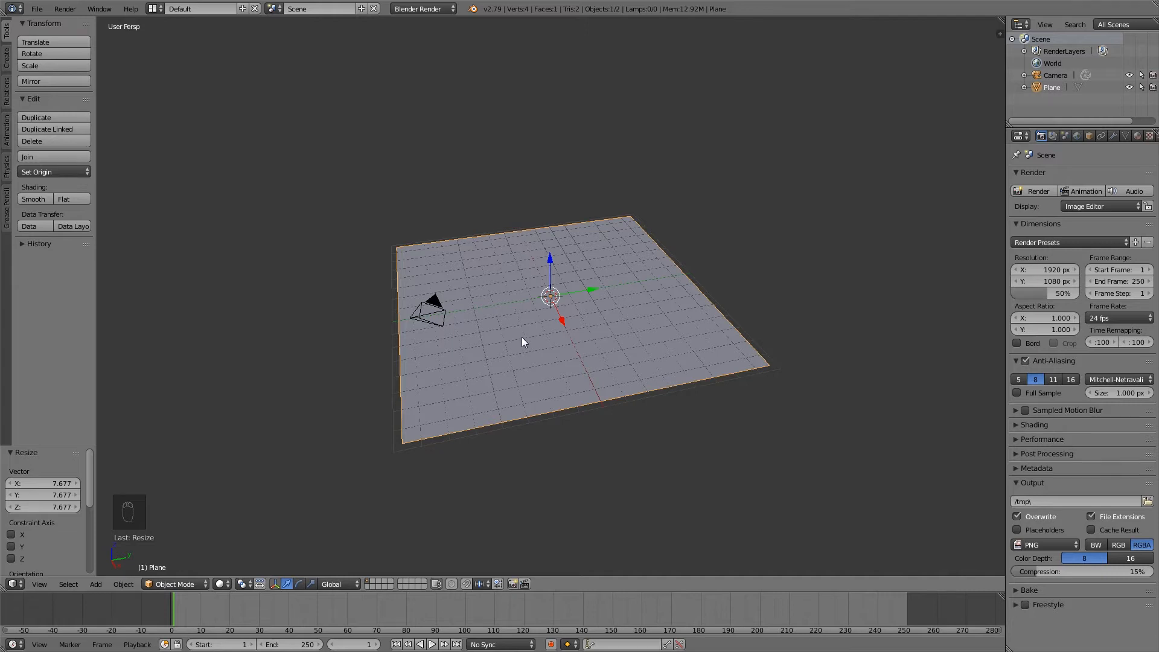
mouse_move(175, 472)
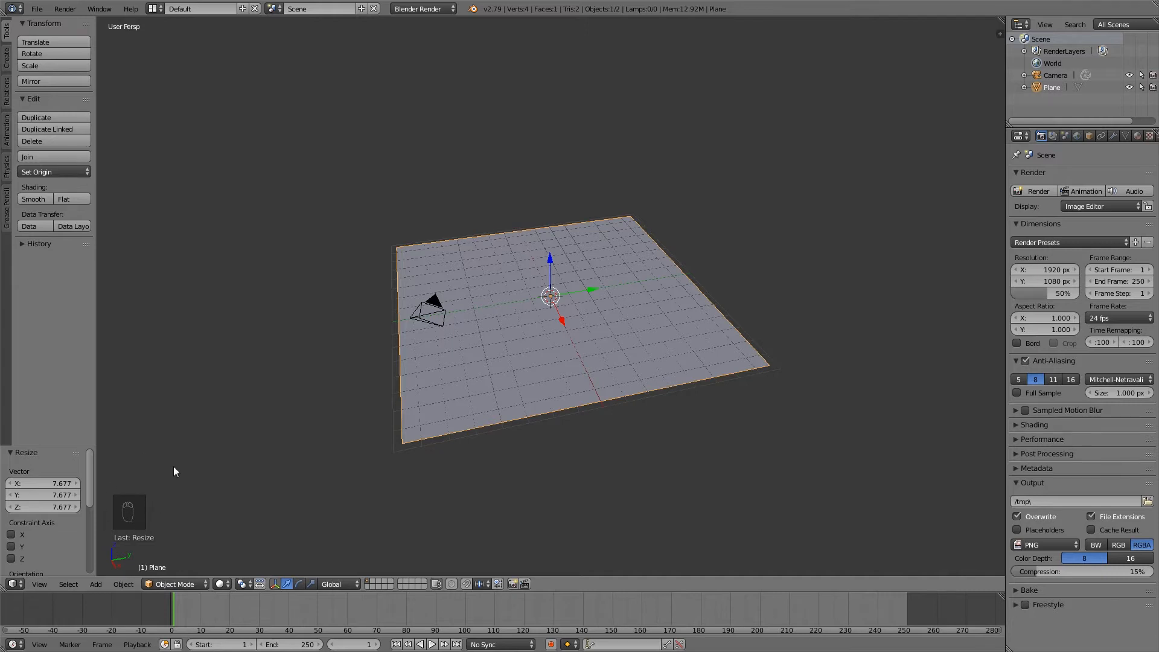
mouse_move(150, 482)
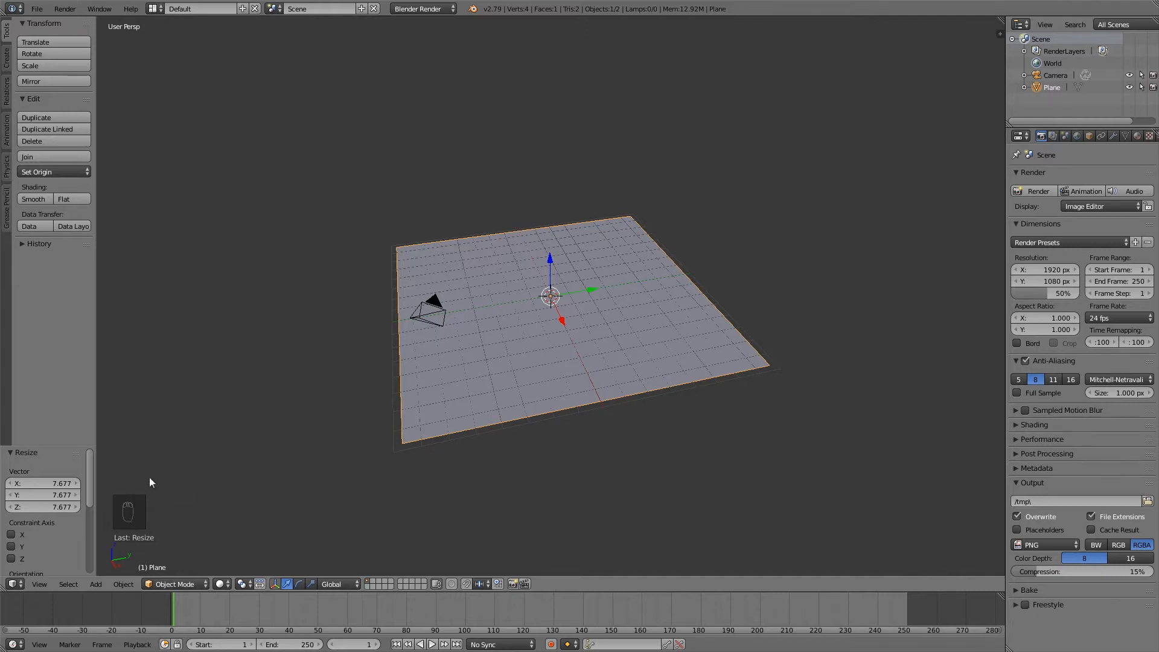
mouse_move(139, 478)
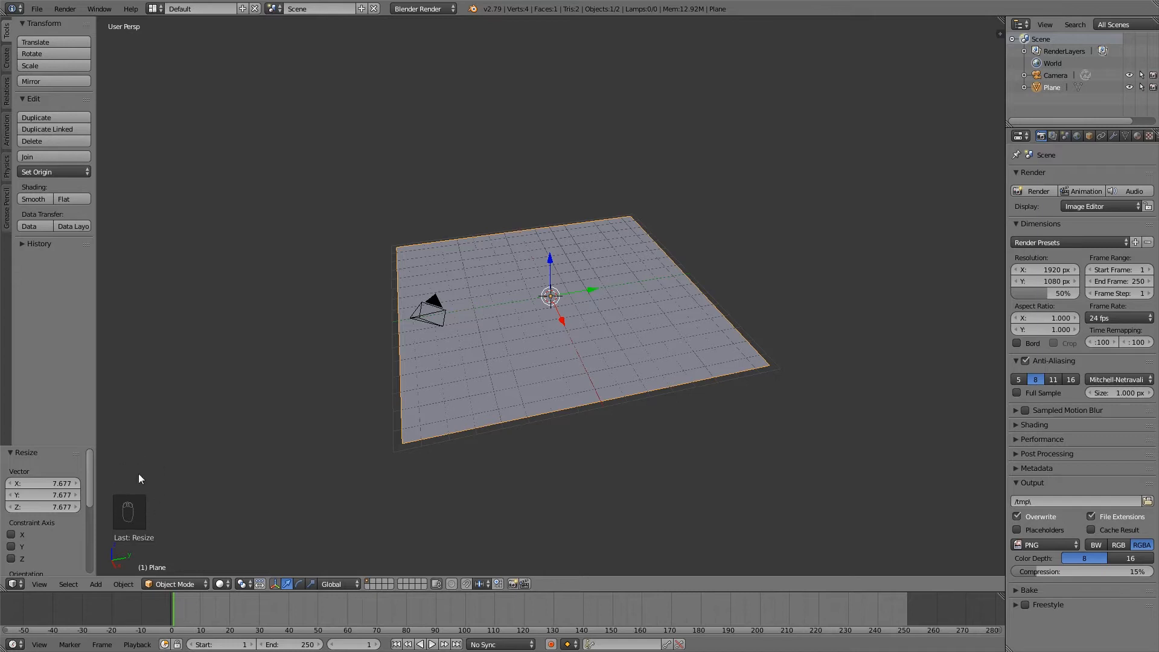
mouse_move(229, 513)
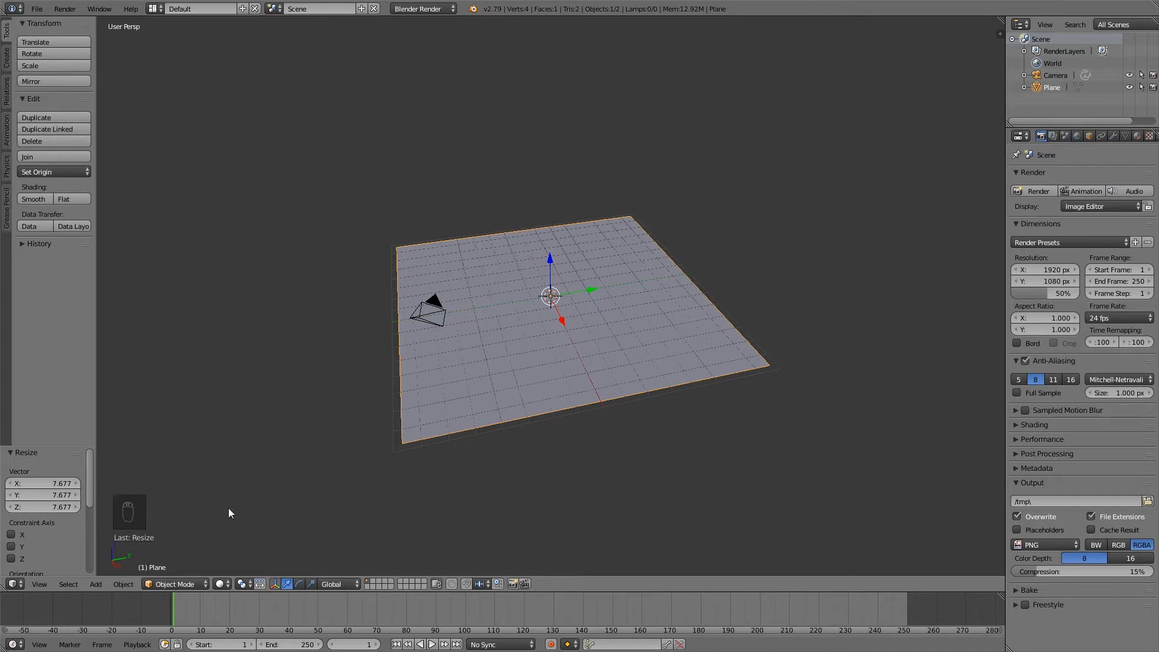
mouse_move(595, 381)
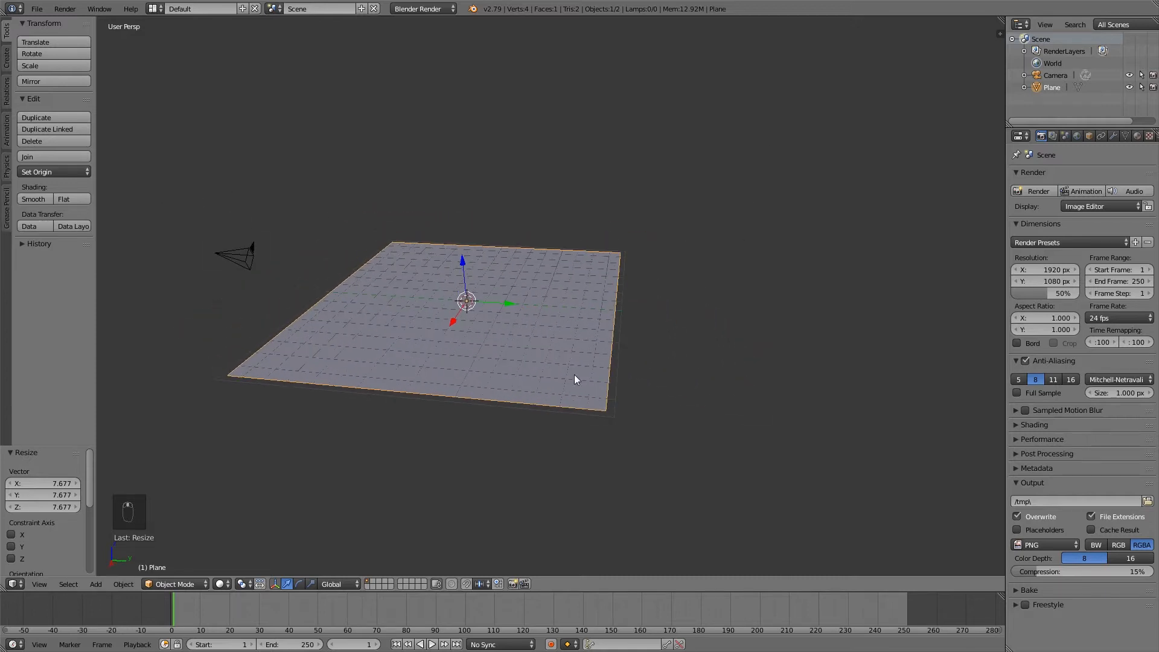
In Edit Mode with edge select, extrude the plane's back edge upward from the side view into a backdrop wall
key("Tab")
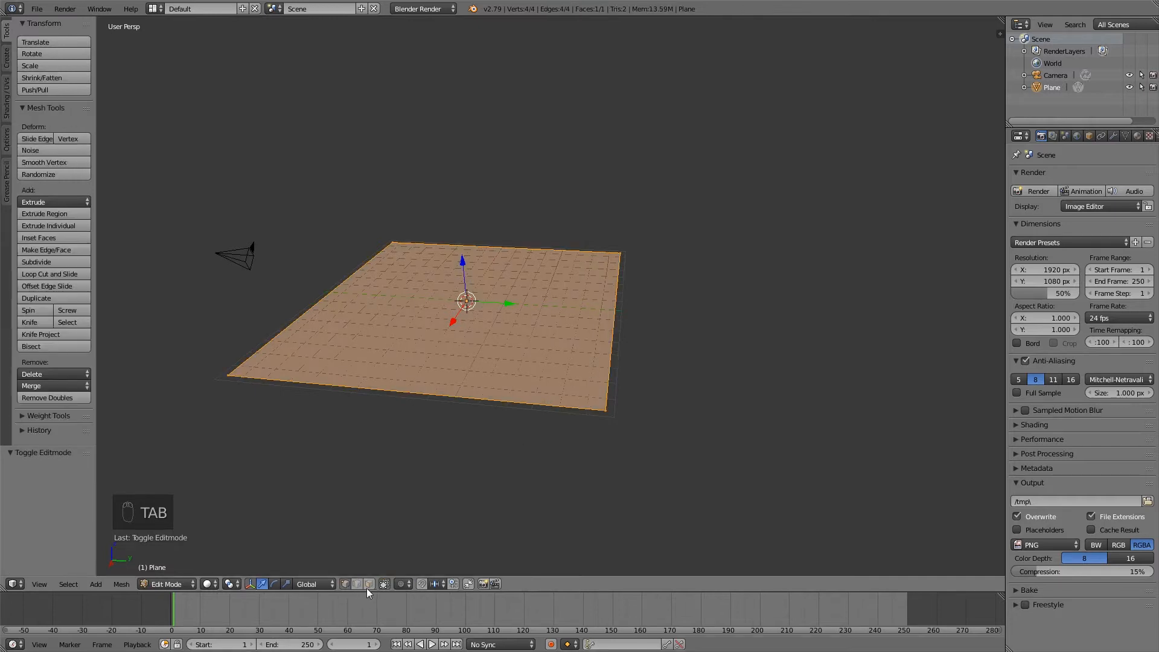
mouse_move(362, 584)
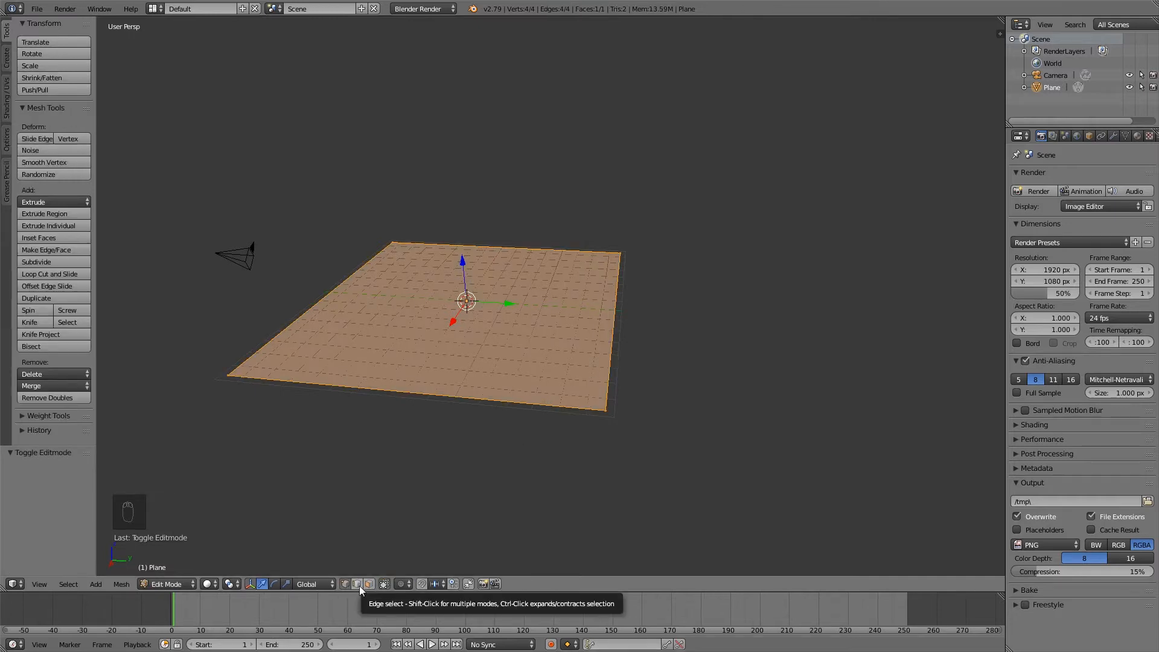
left_click(615, 308)
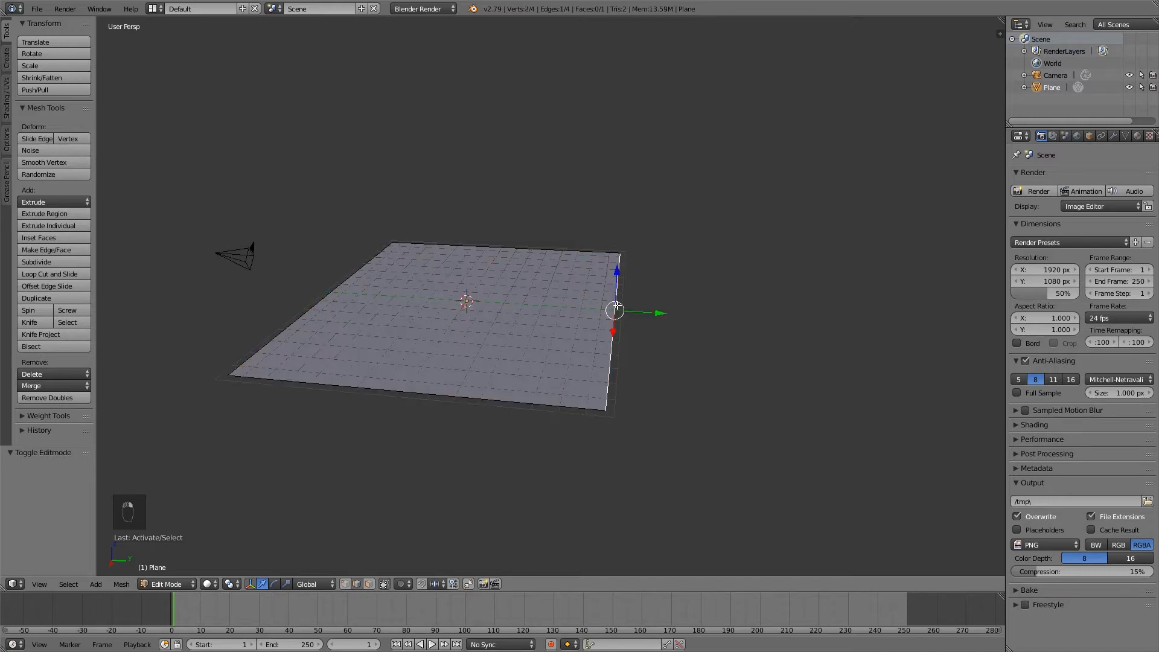
mouse_move(607, 408)
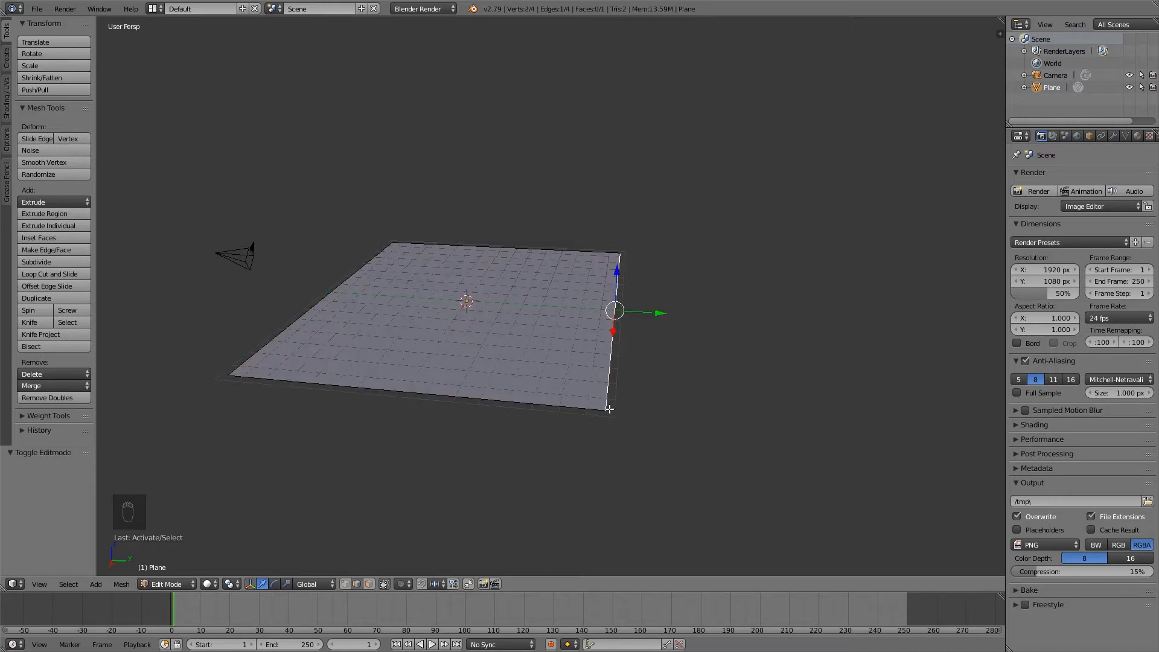
key("NUMPAD_3")
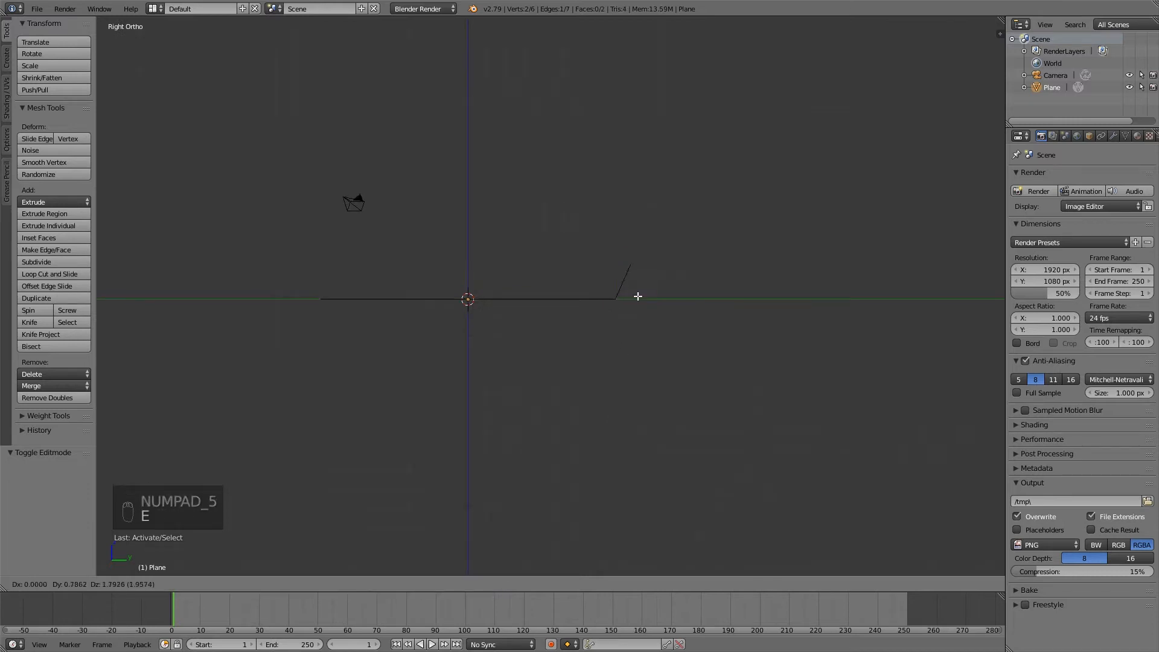
key("E")
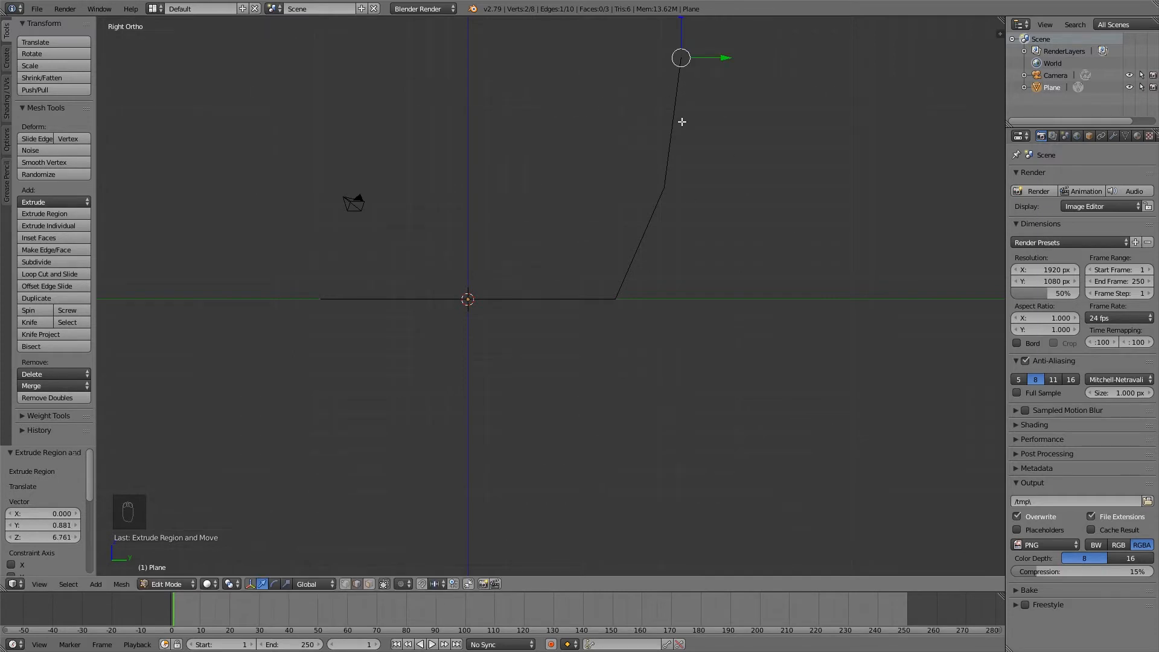
mouse_move(585, 269)
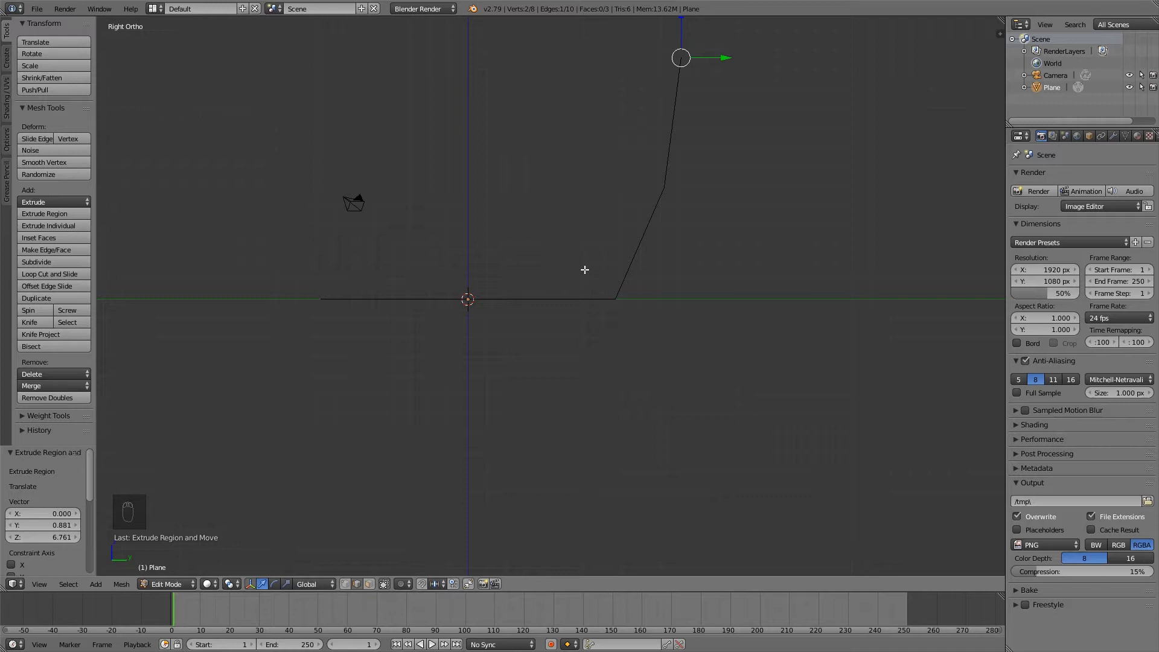
key("Tab")
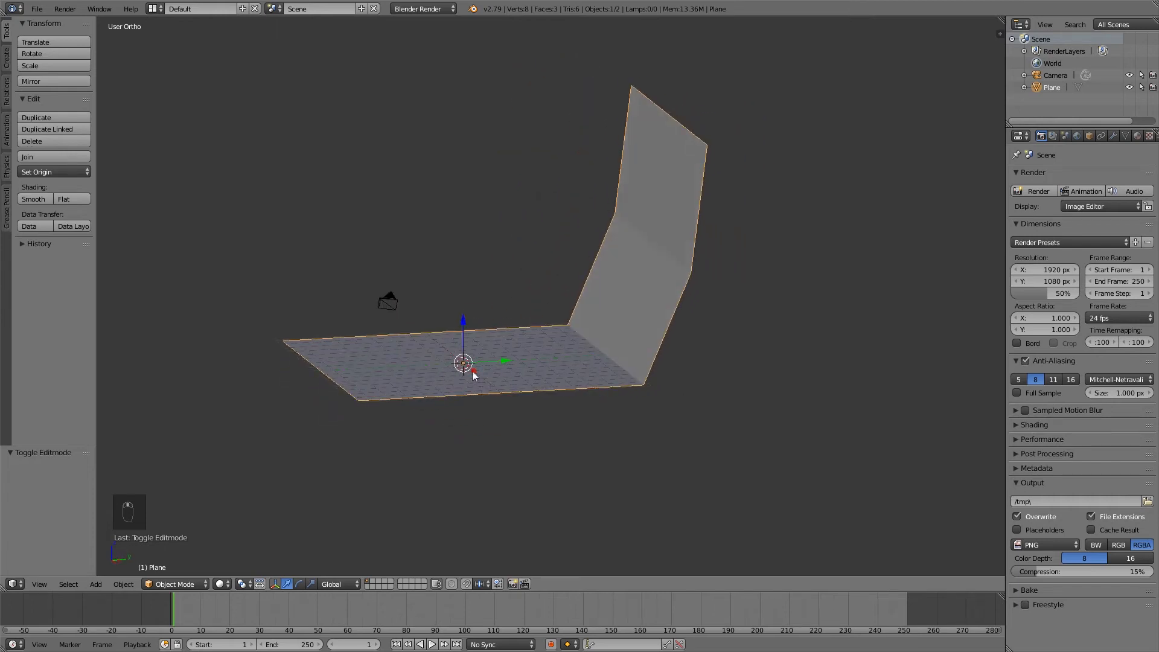
mouse_move(260, 177)
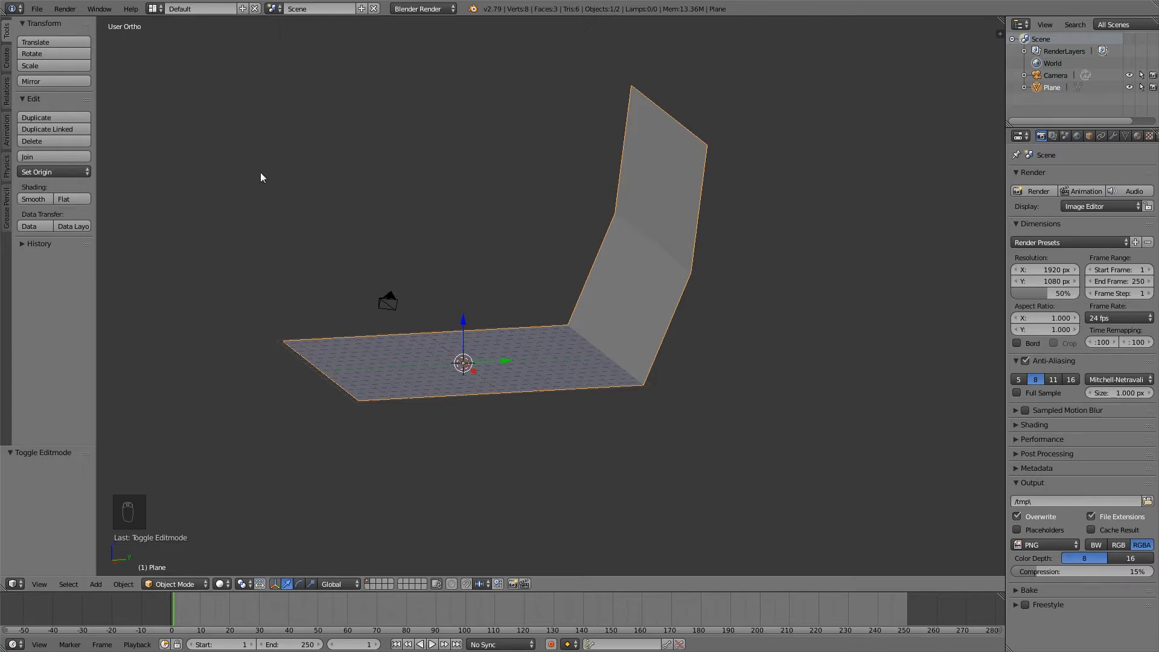
mouse_move(776, 235)
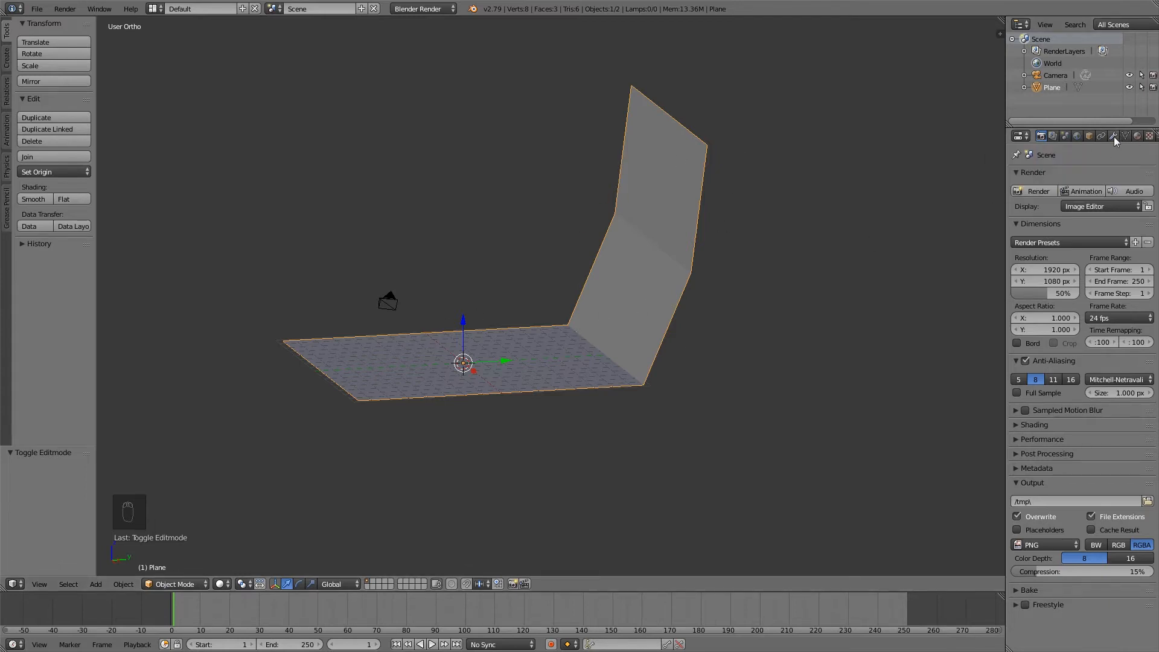
mouse_move(1115, 136)
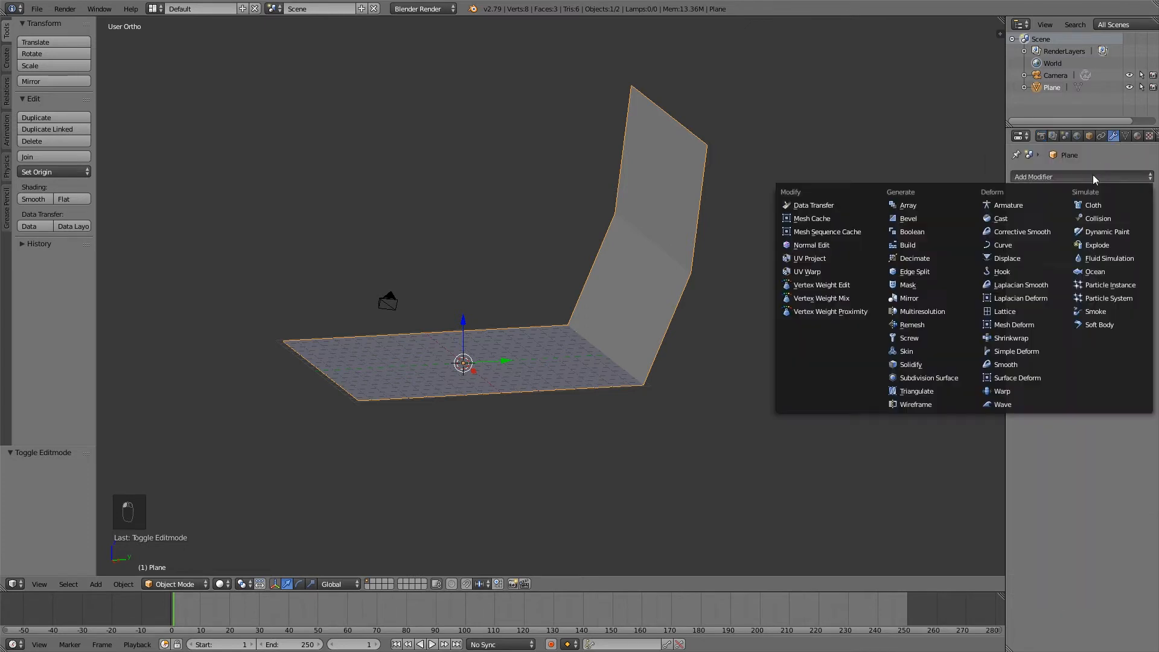
mouse_move(943, 382)
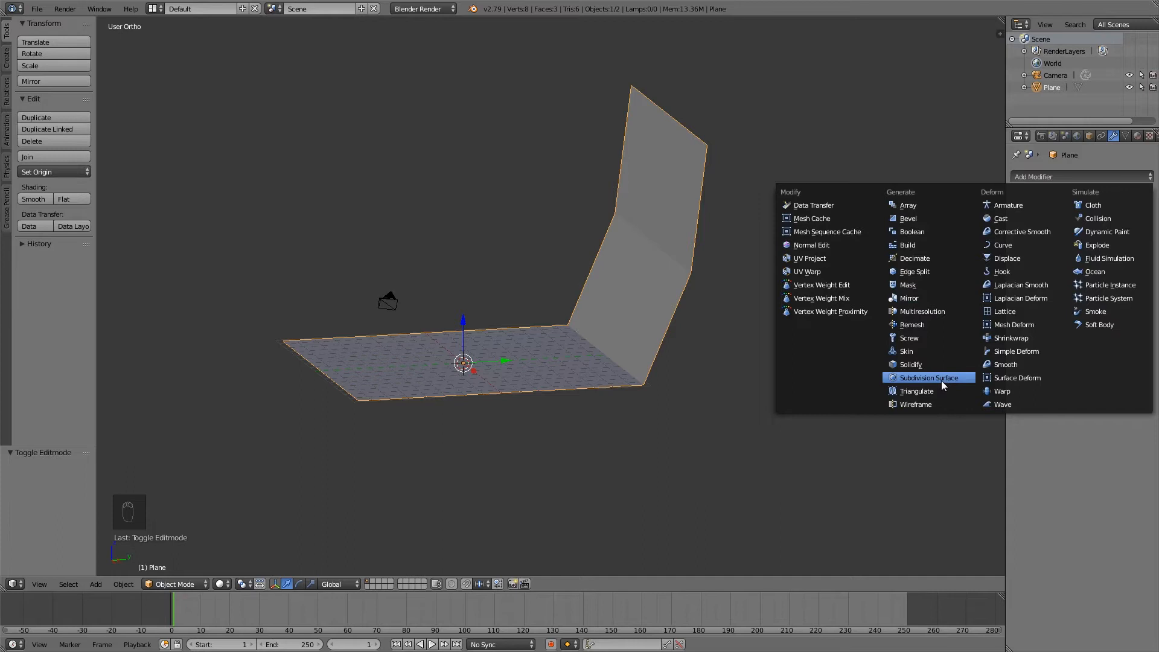
Give the backdrop a Subdivision Surface modifier at view level 3 with smooth shading
left_click(927, 377)
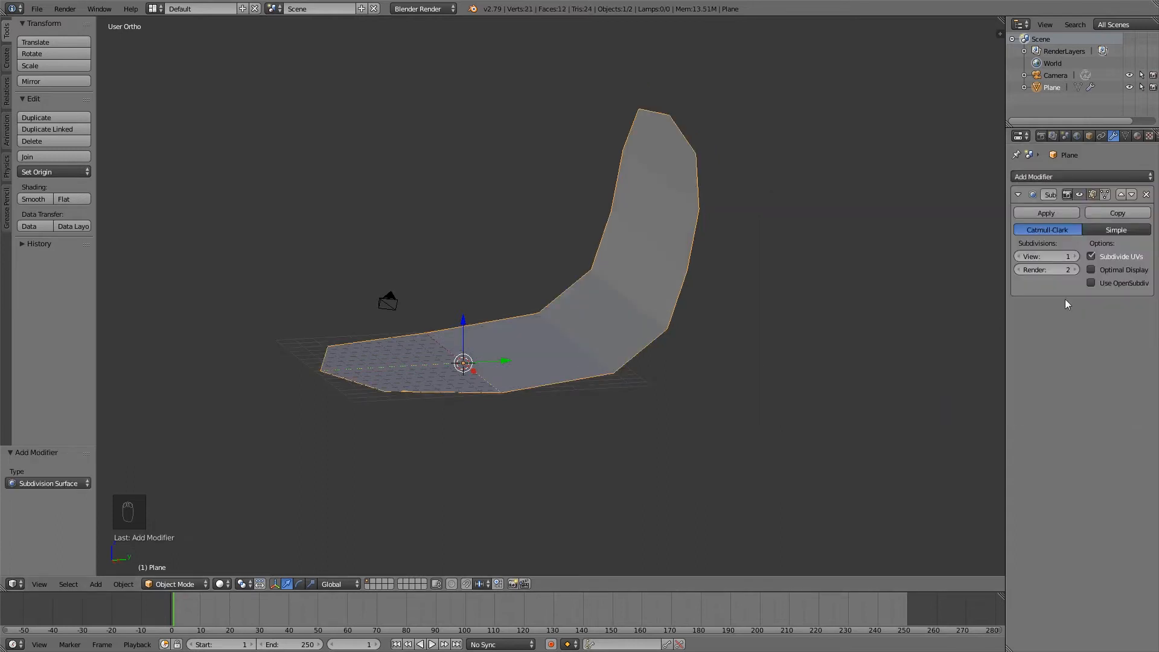
left_click(1066, 255)
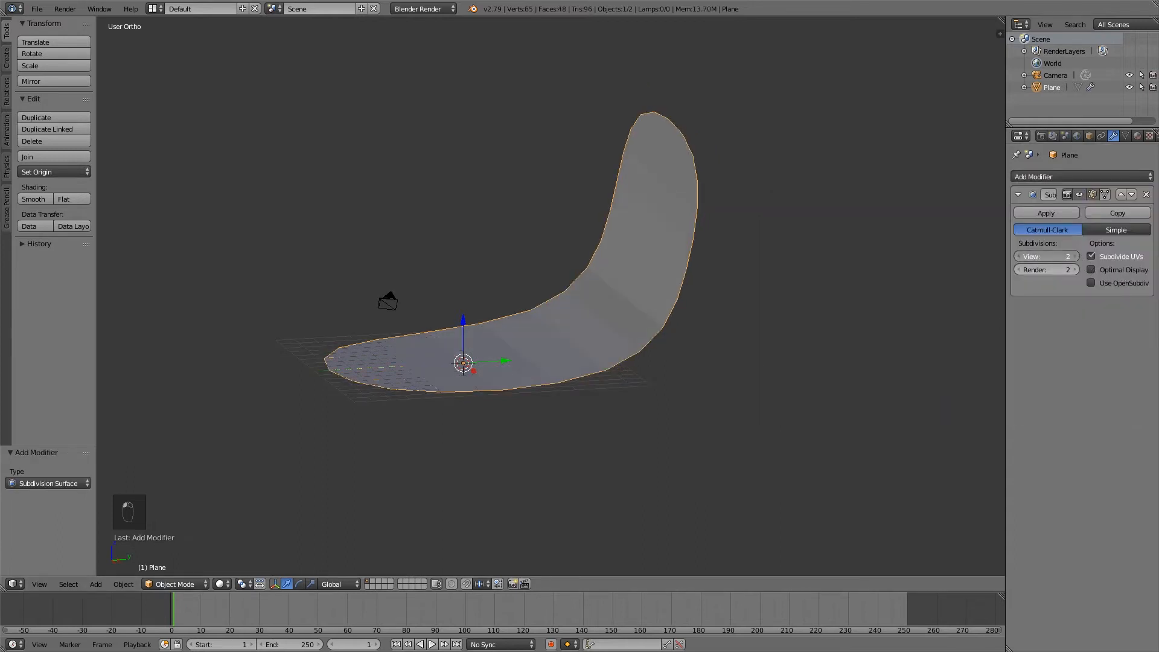
left_click(1073, 256)
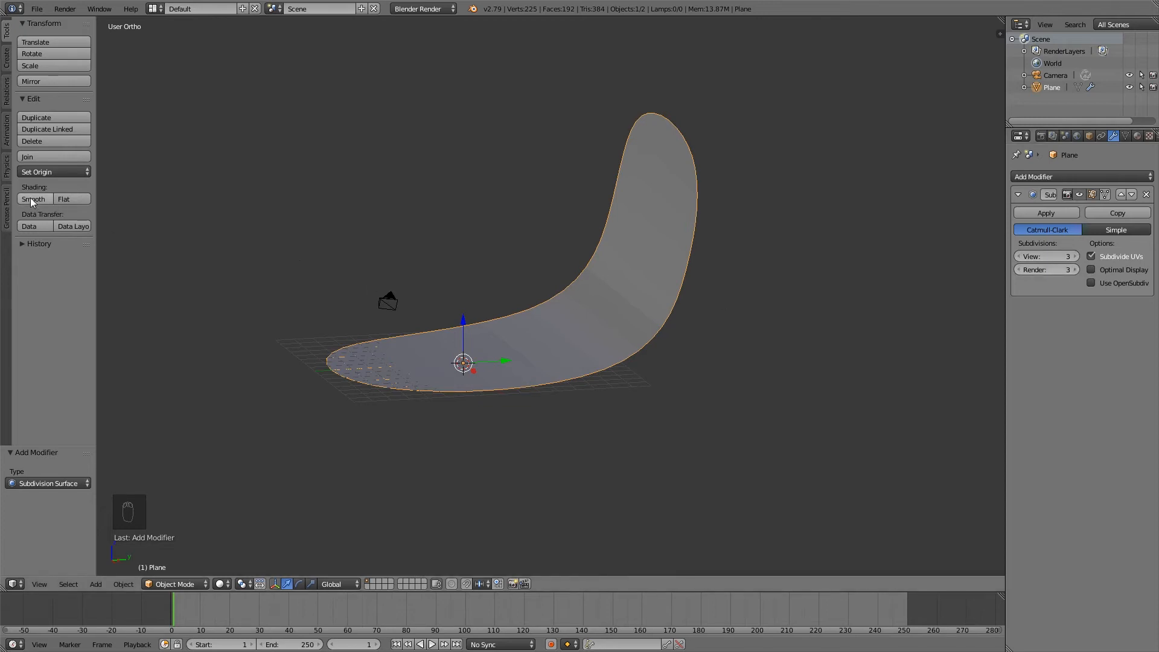
left_click(33, 198)
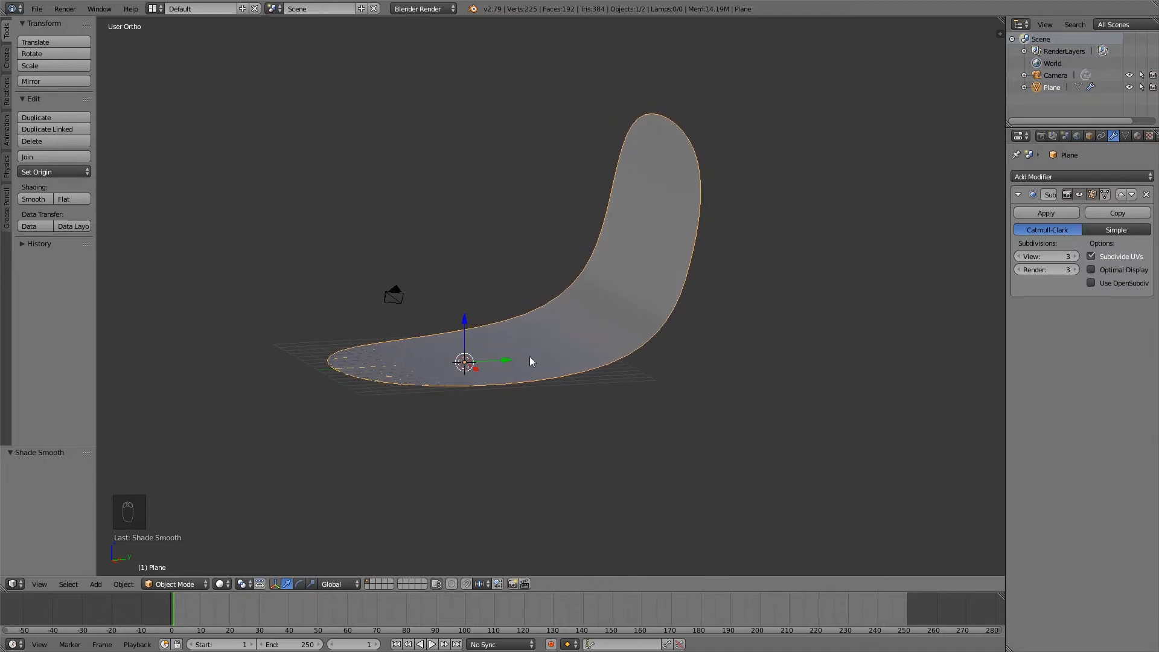
Loop cut the backdrop with Ctrl+R and slide the new loop toward the bend to flatten the floor
key("Tab")
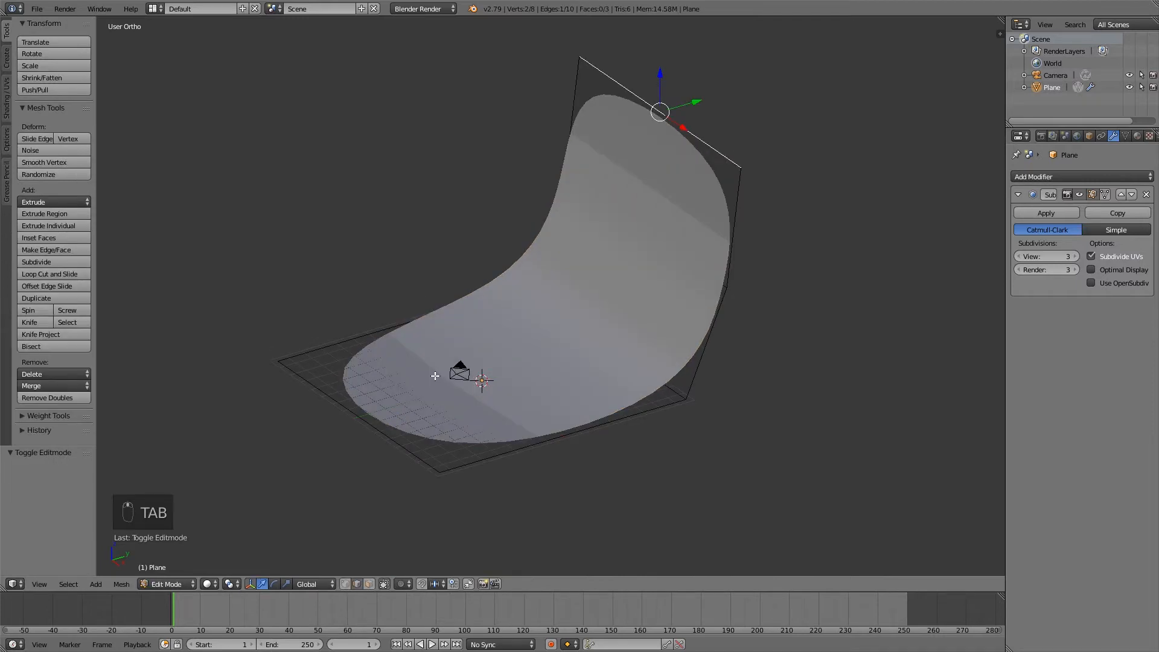
key("ctrl+r")
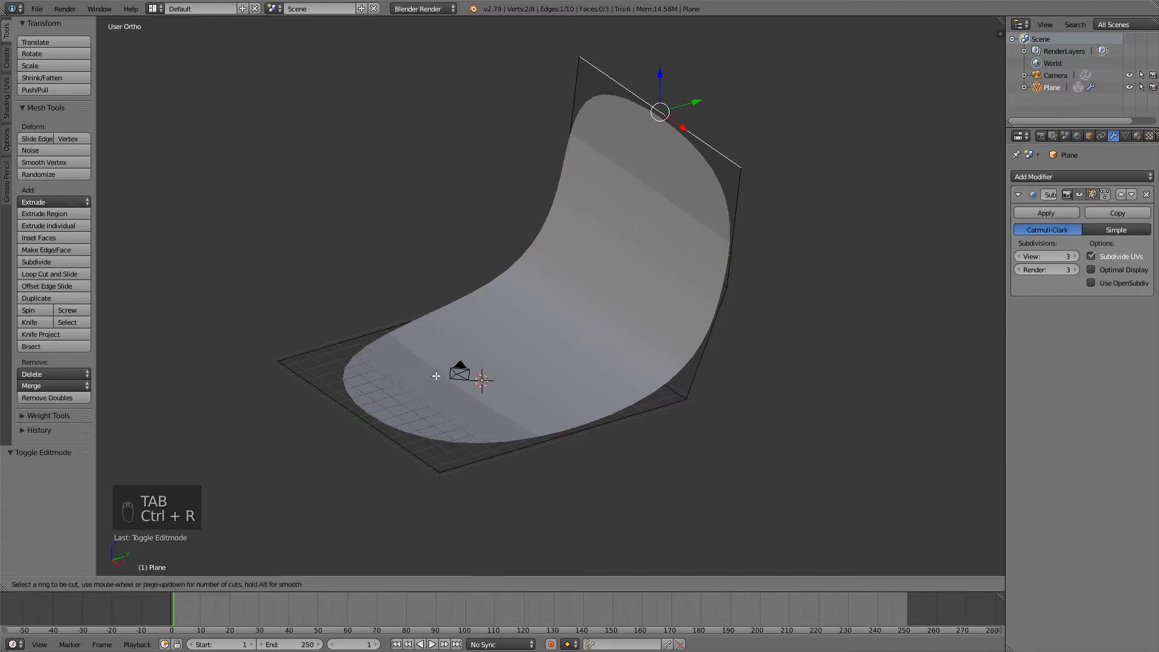
mouse_move(398, 303)
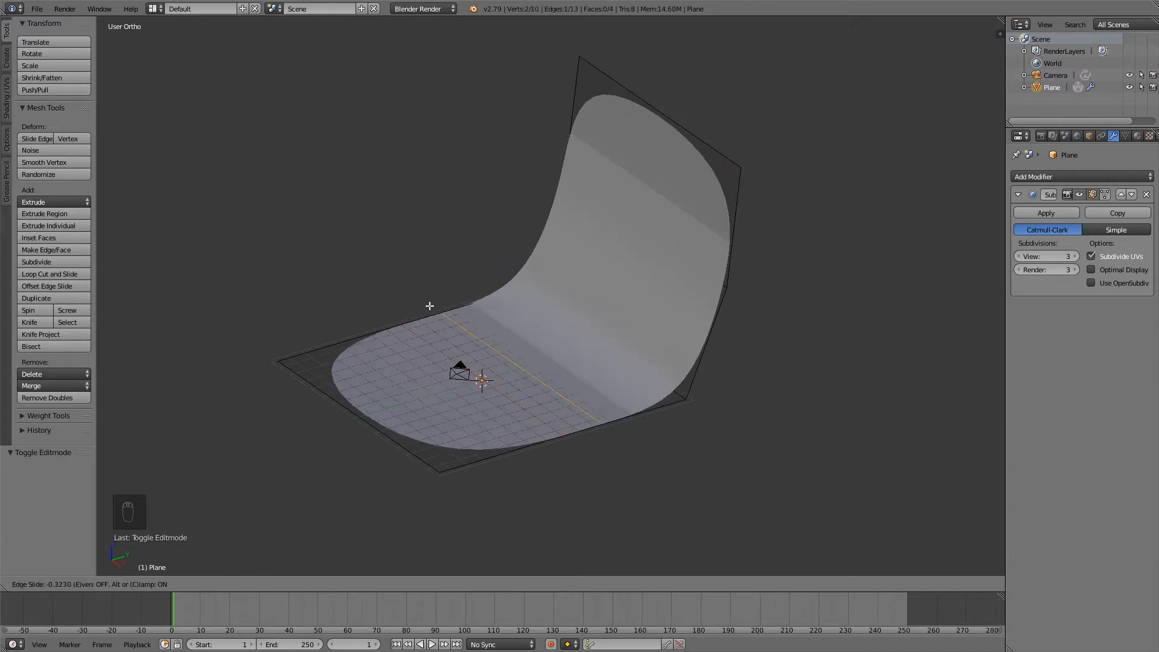
mouse_move(465, 293)
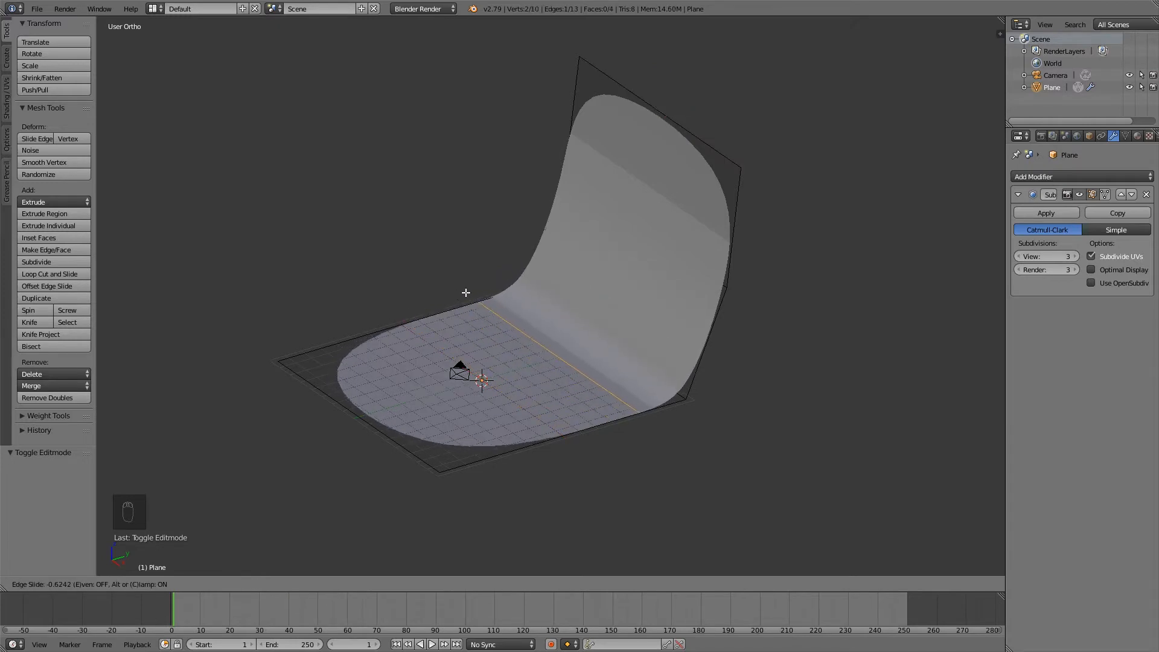
mouse_move(465, 293)
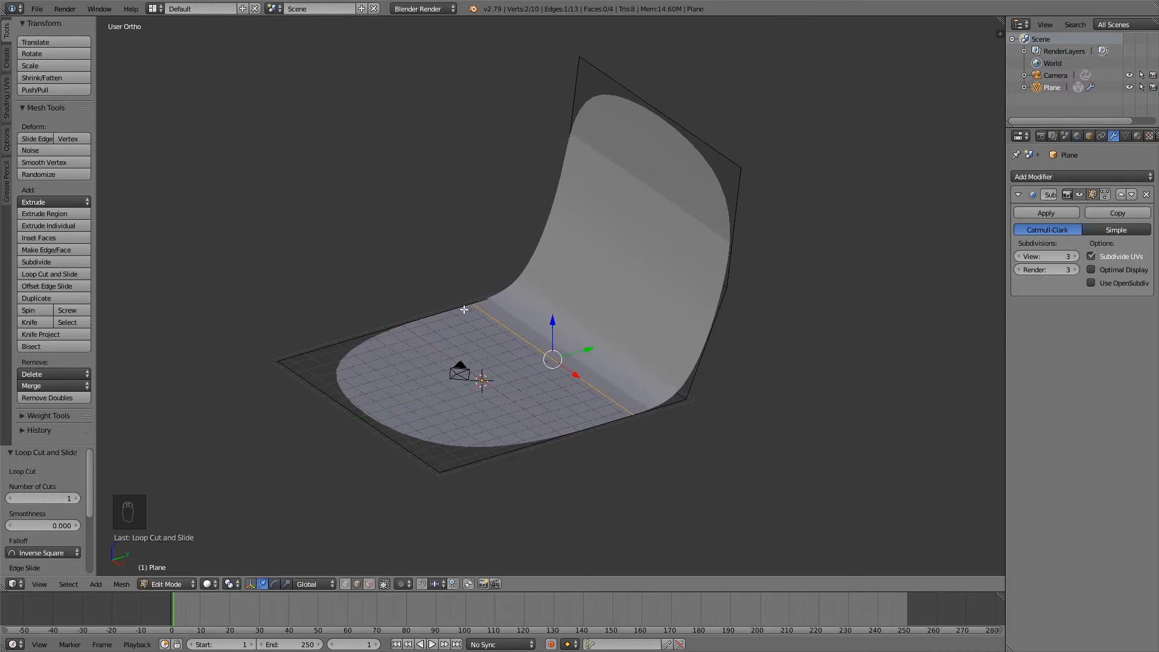
key("Tab")
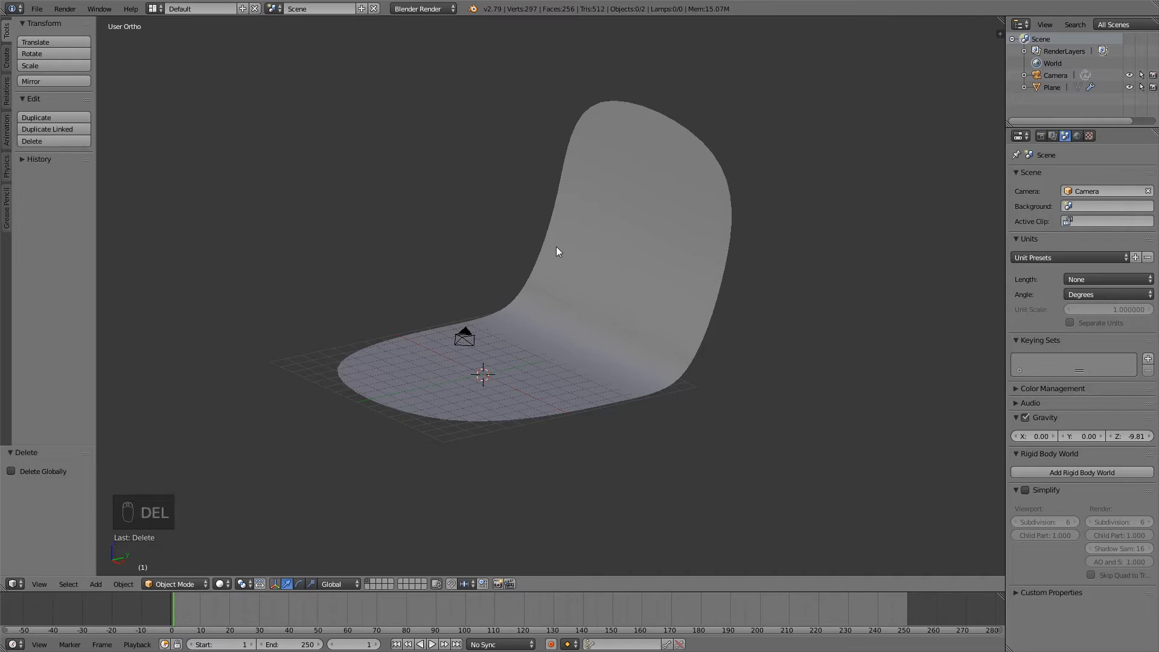
mouse_move(546, 373)
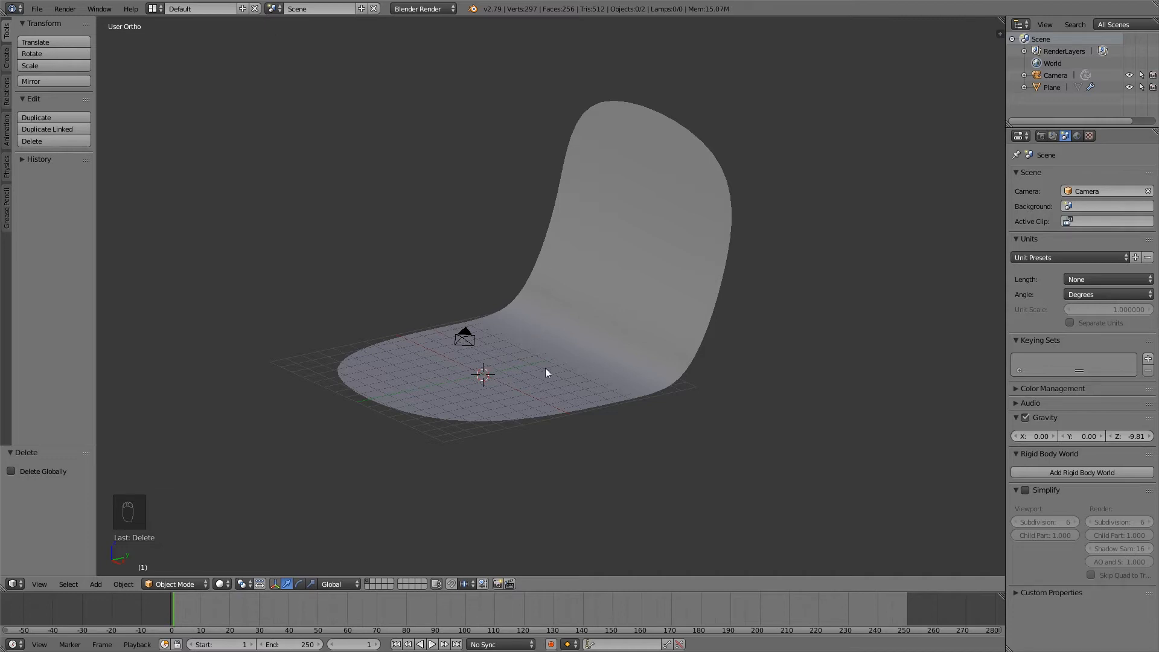
mouse_move(538, 328)
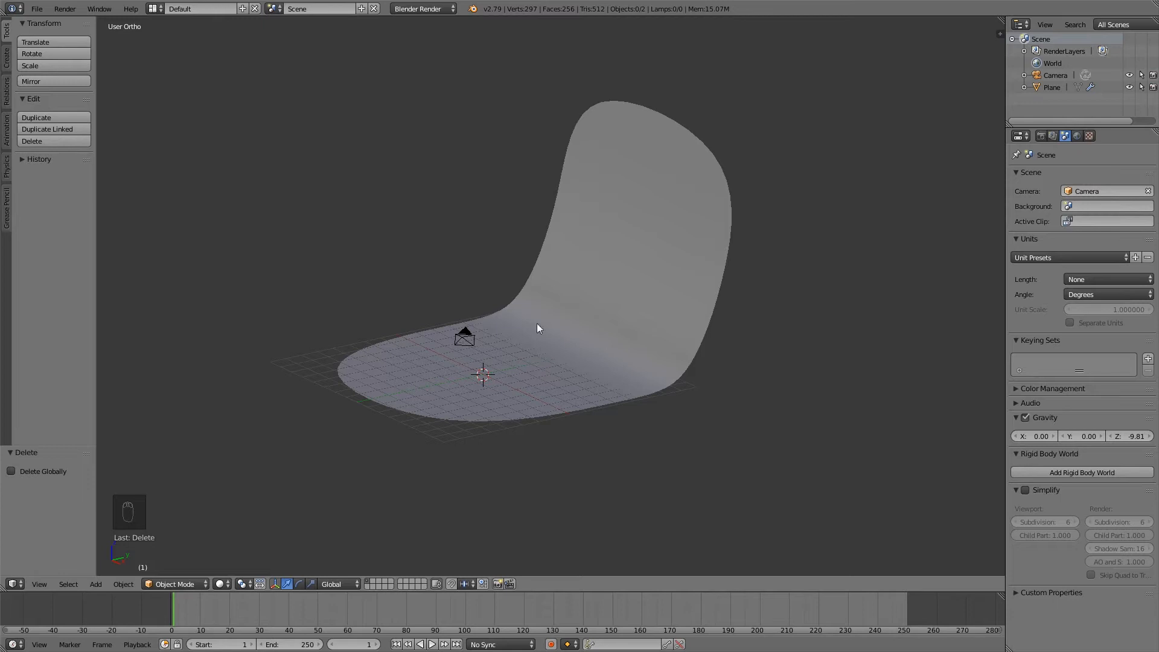
left_click(36, 8)
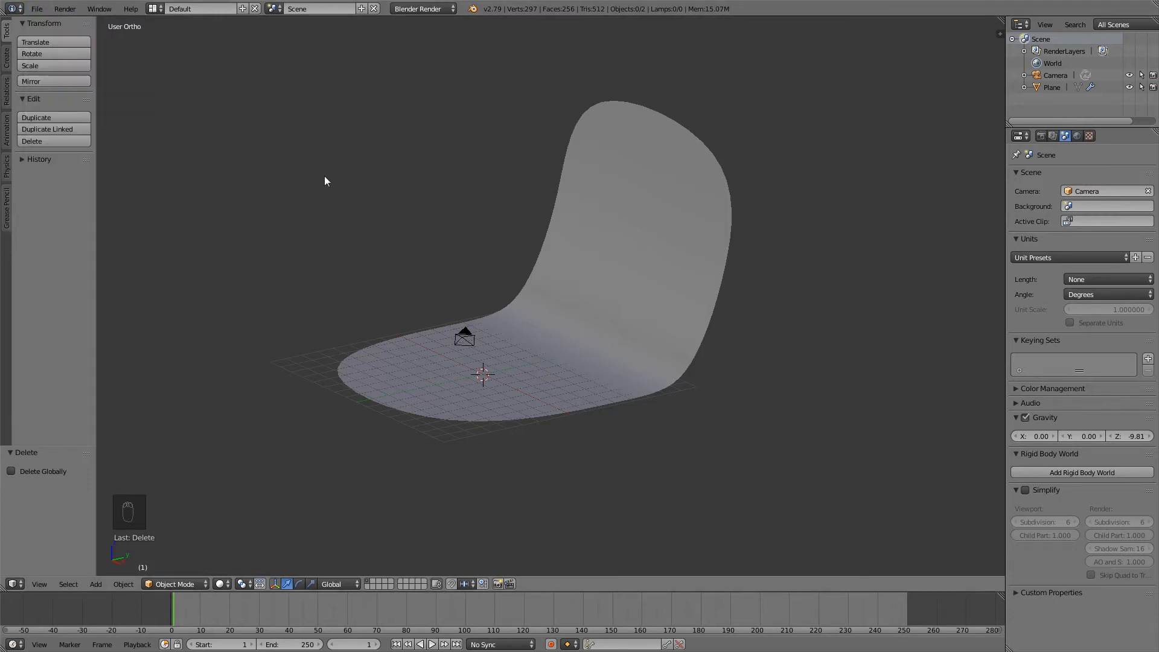
mouse_move(440, 271)
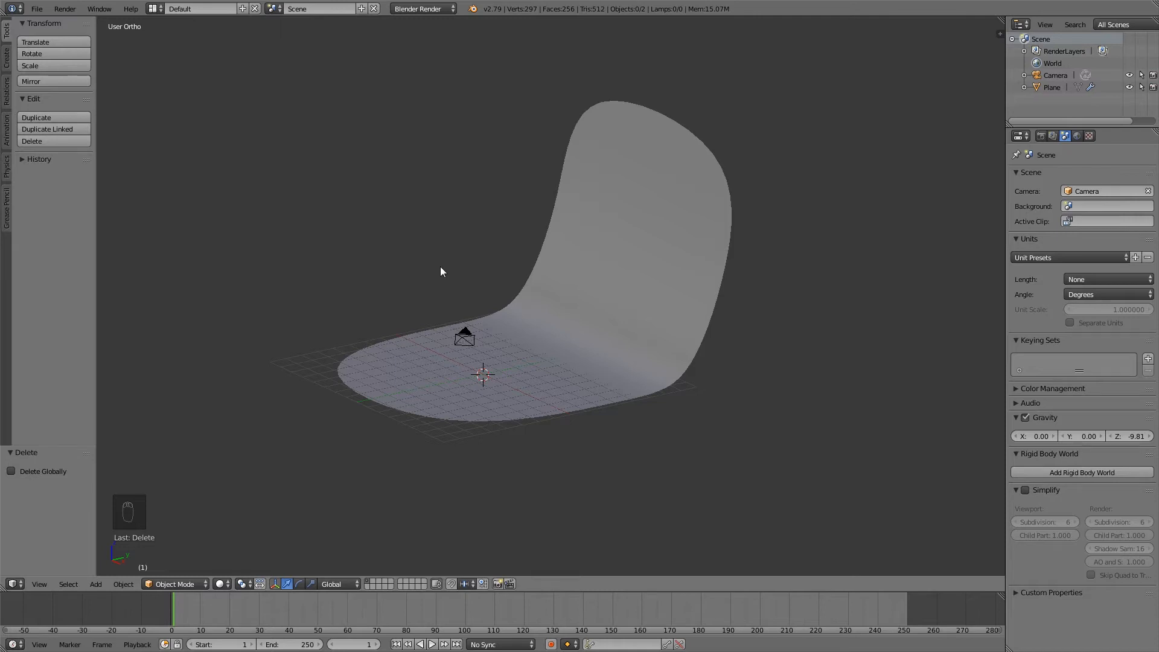
mouse_move(505, 359)
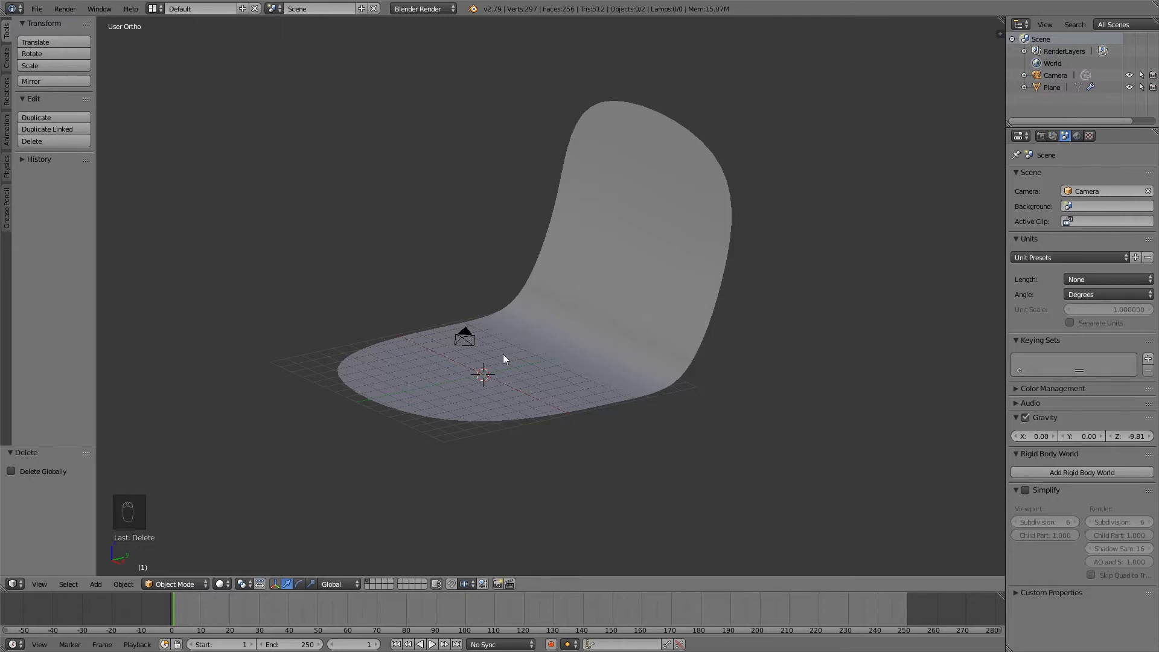
Add a Monkey mesh (Suzanne) above the backdrop floor
key("shift+a")
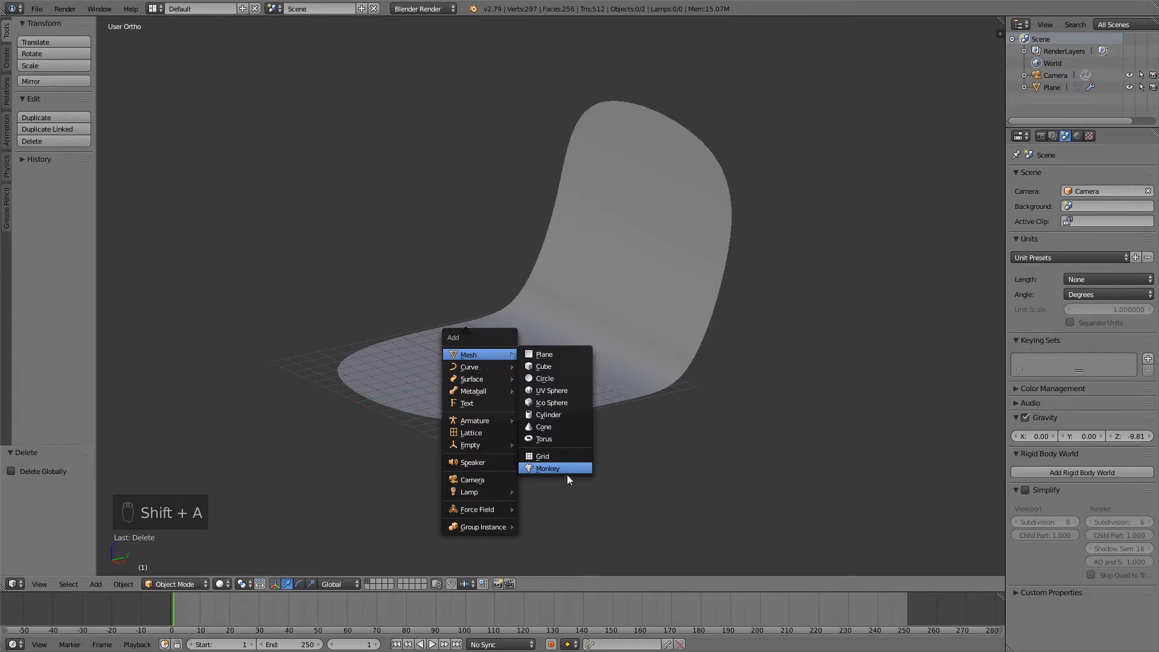
mouse_move(566, 468)
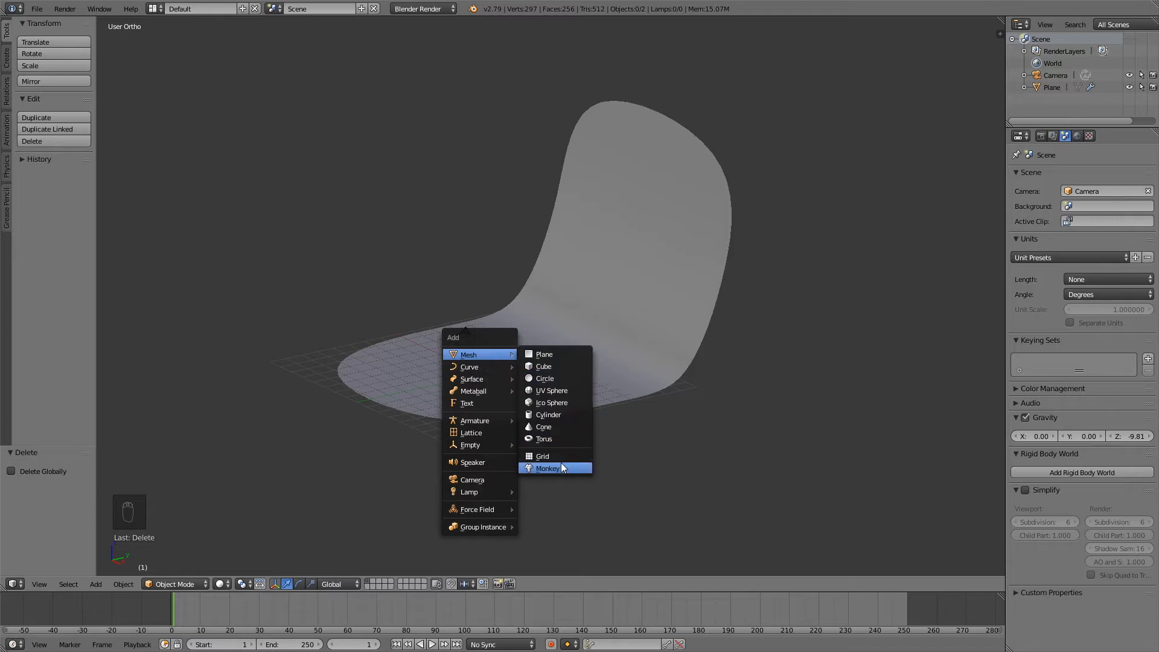
left_click(549, 468)
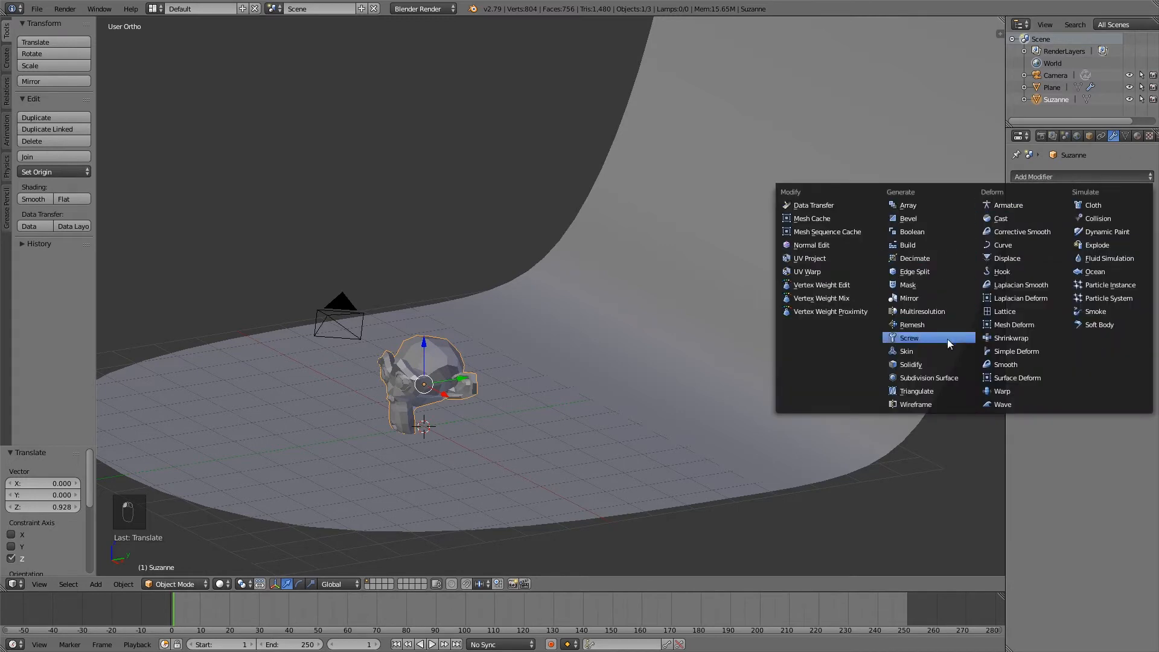
Give the monkey a Subdivision Surface modifier at view level 2 with smooth shading
left_click(928, 378)
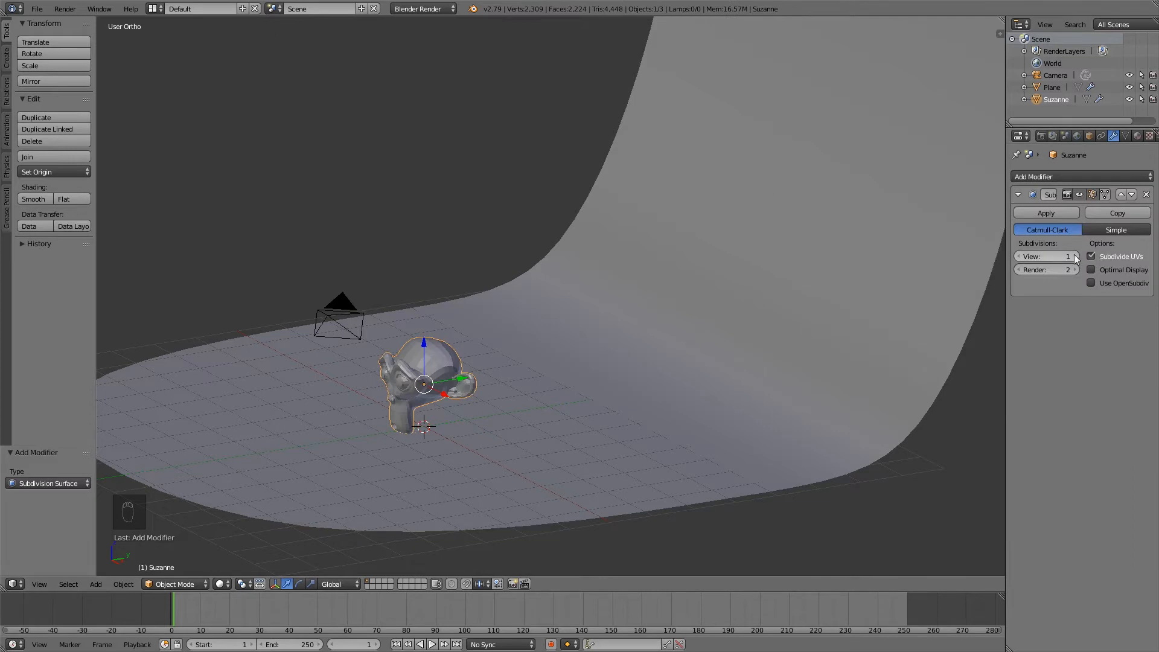
left_click(1045, 256)
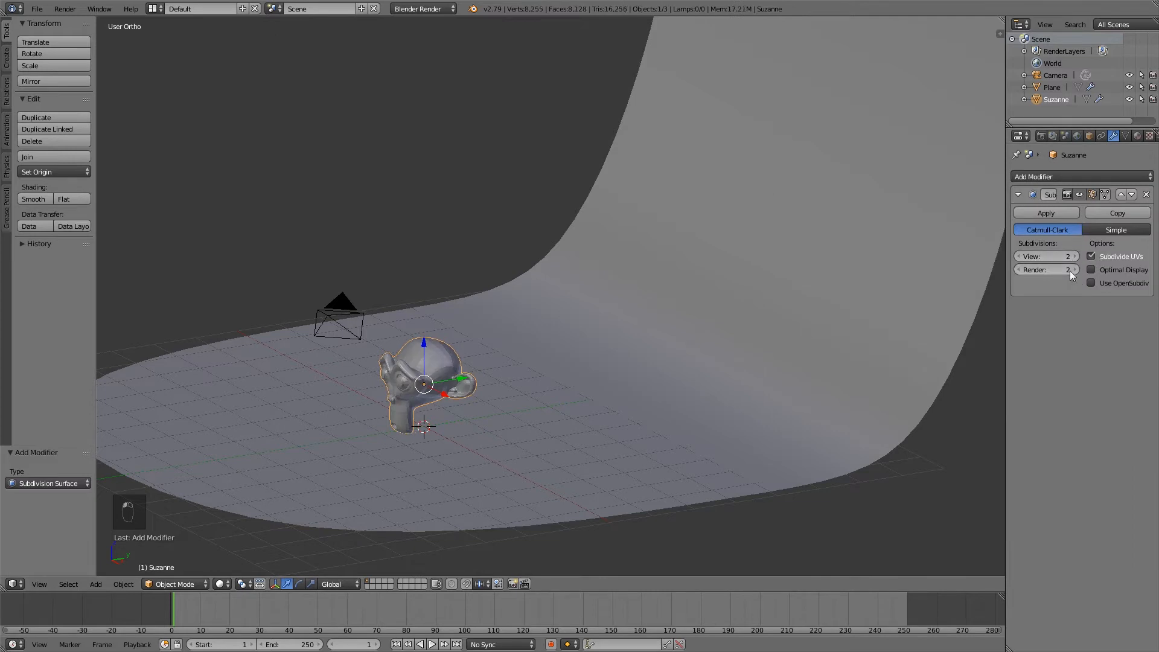
mouse_move(789, 297)
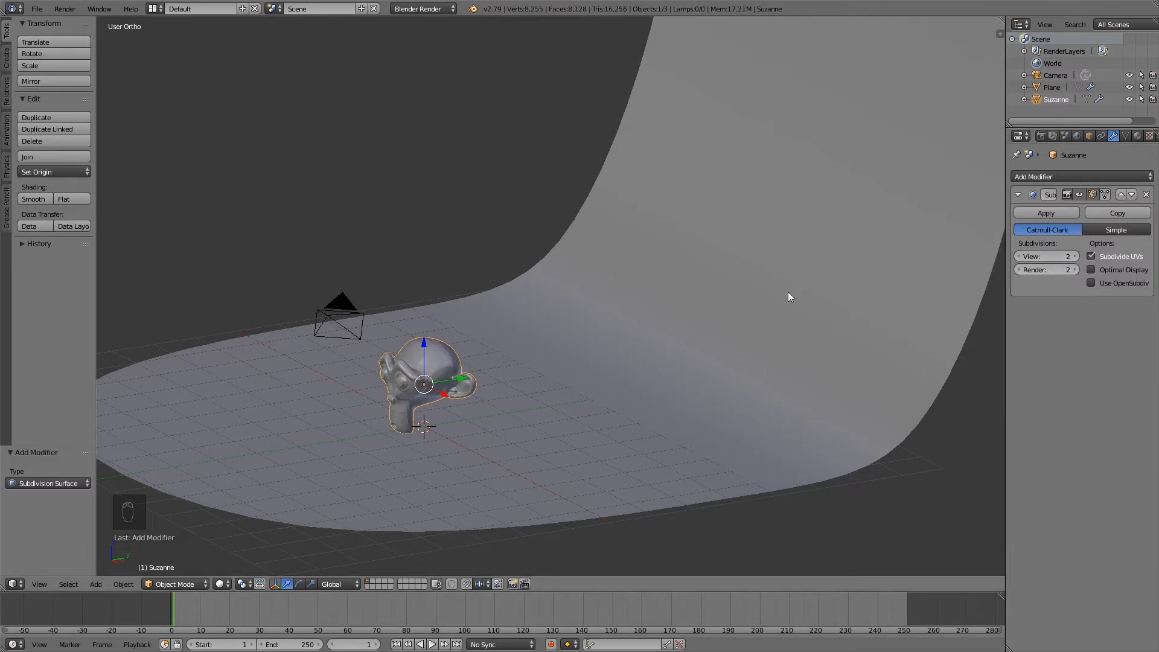
left_click(33, 199)
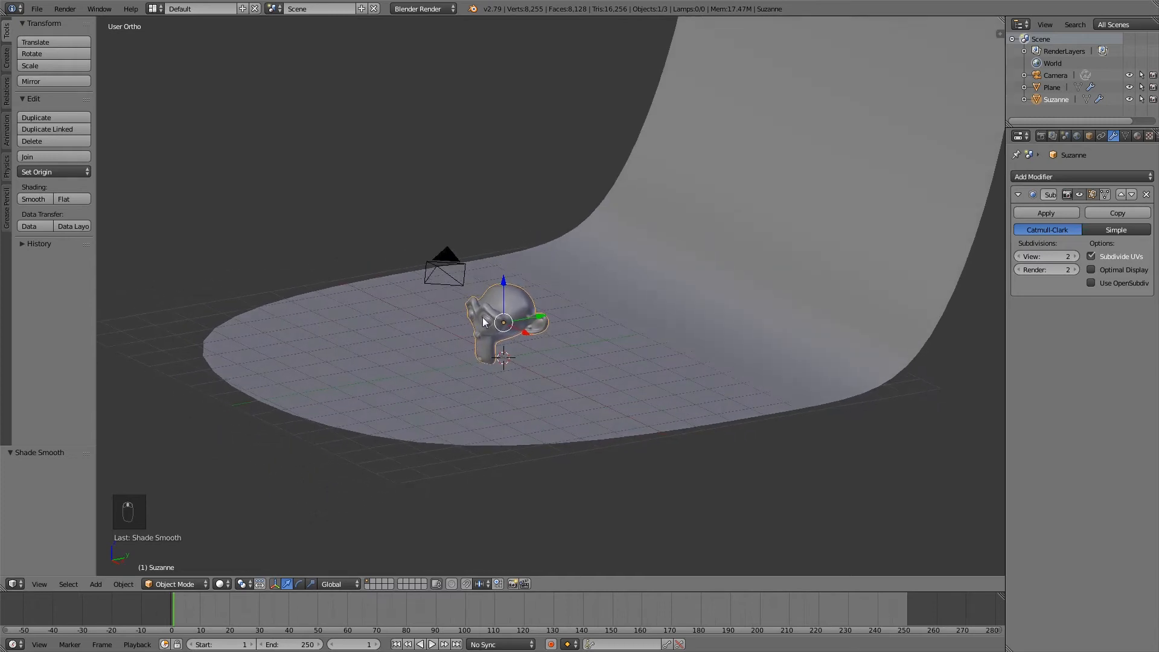
mouse_move(491, 314)
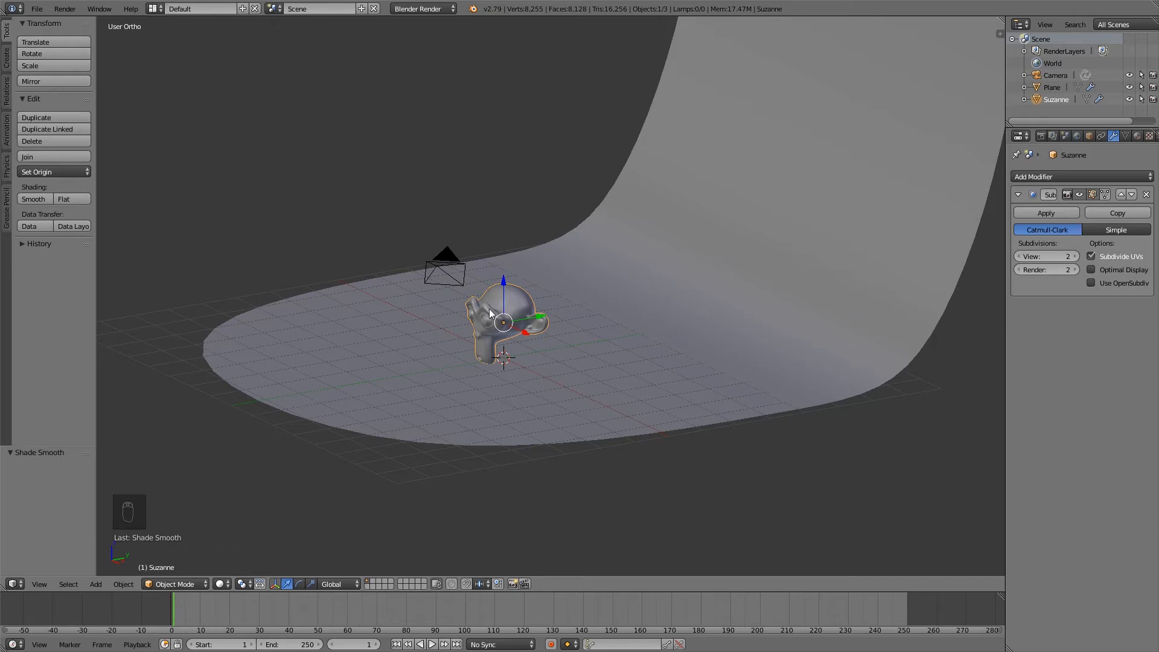
In wireframe side view, rotate and lower Suzanne so her chin rests on the floor, checking from front and side
key("NUMPAD_3")
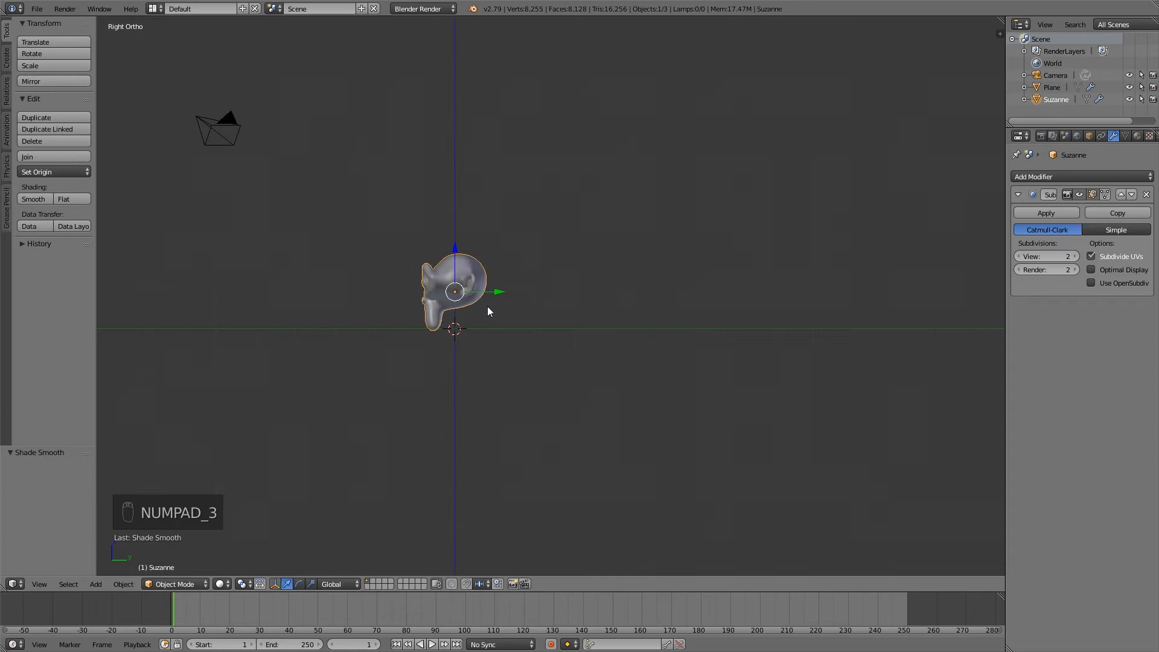
key("z")
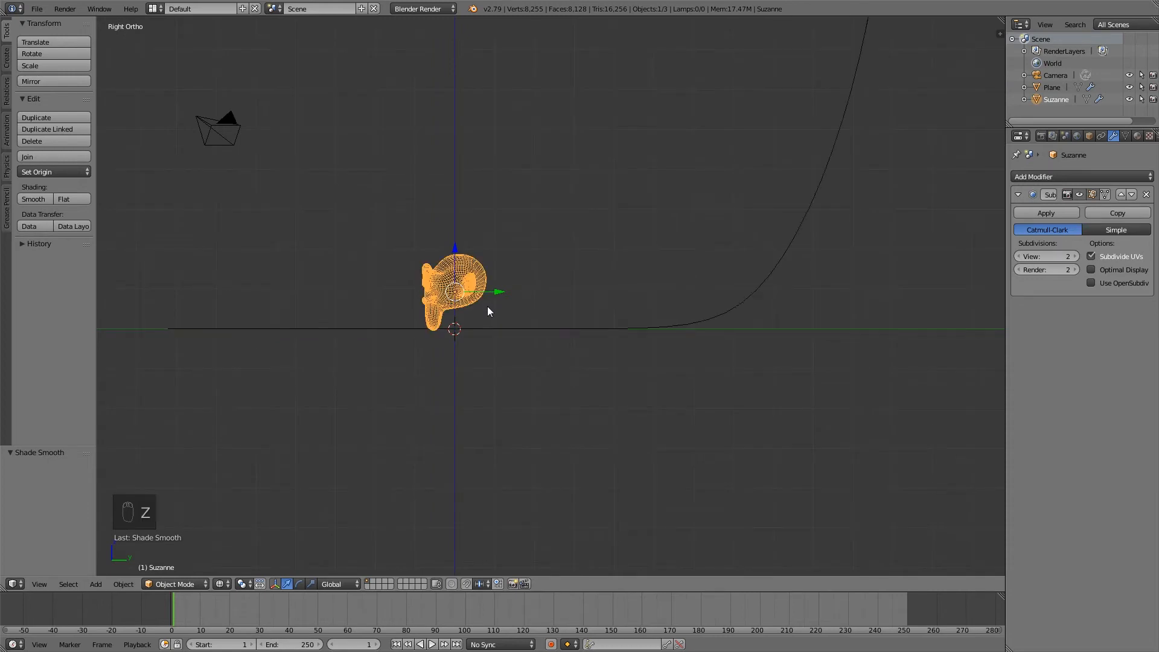
mouse_move(507, 204)
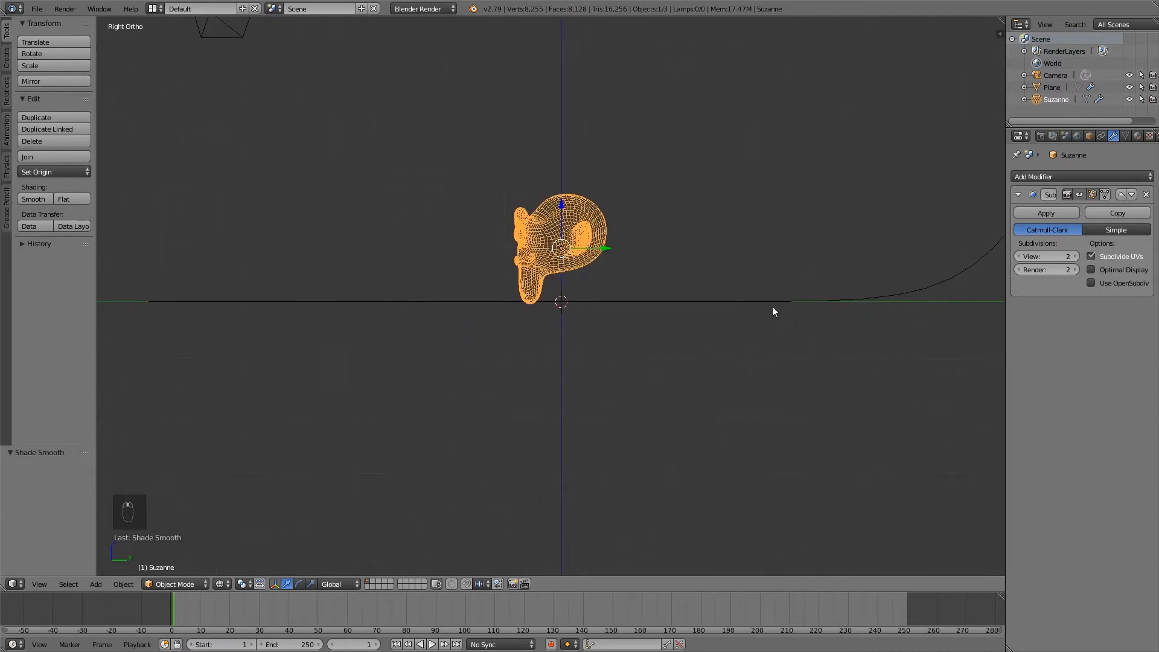
mouse_move(691, 195)
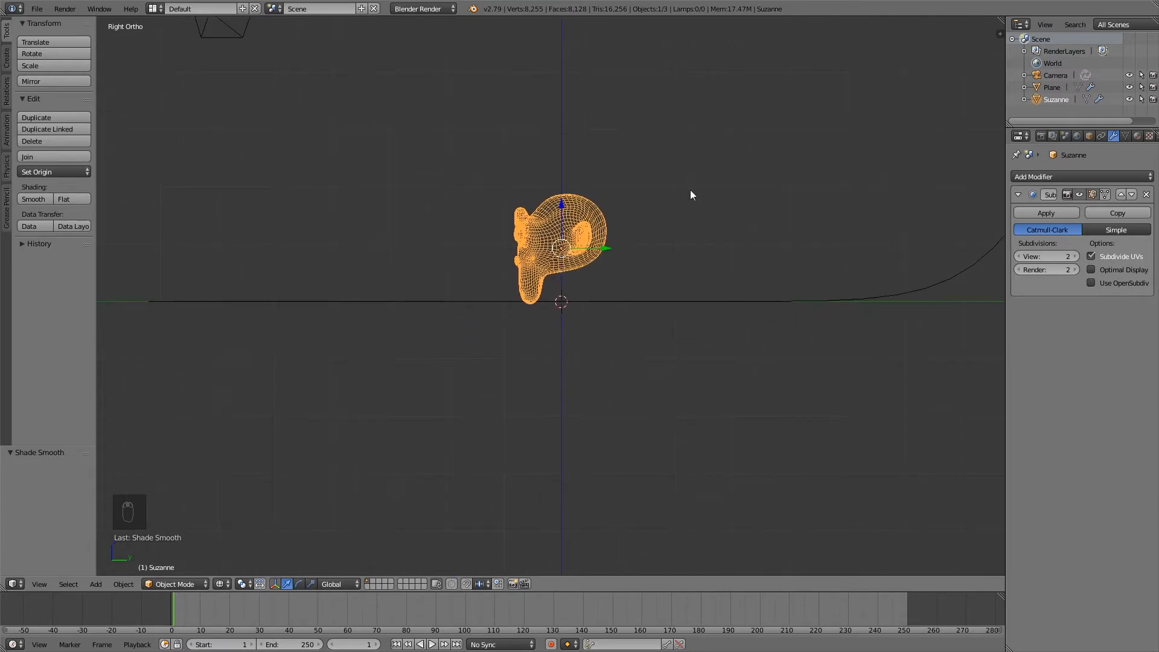
key("r")
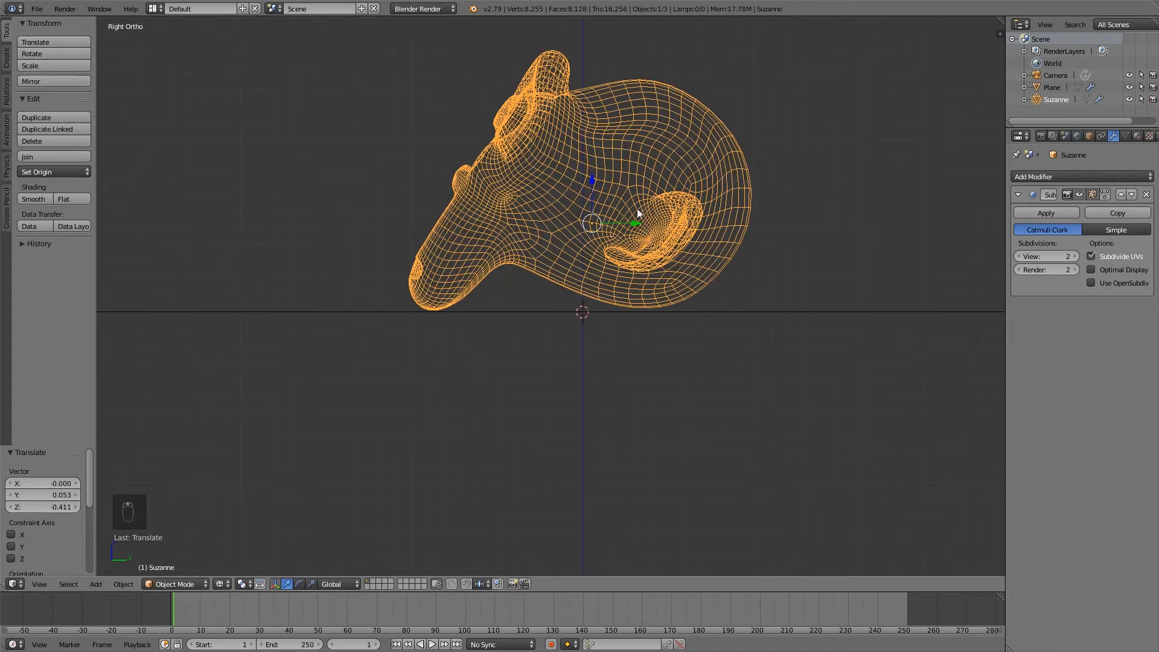
key("g")
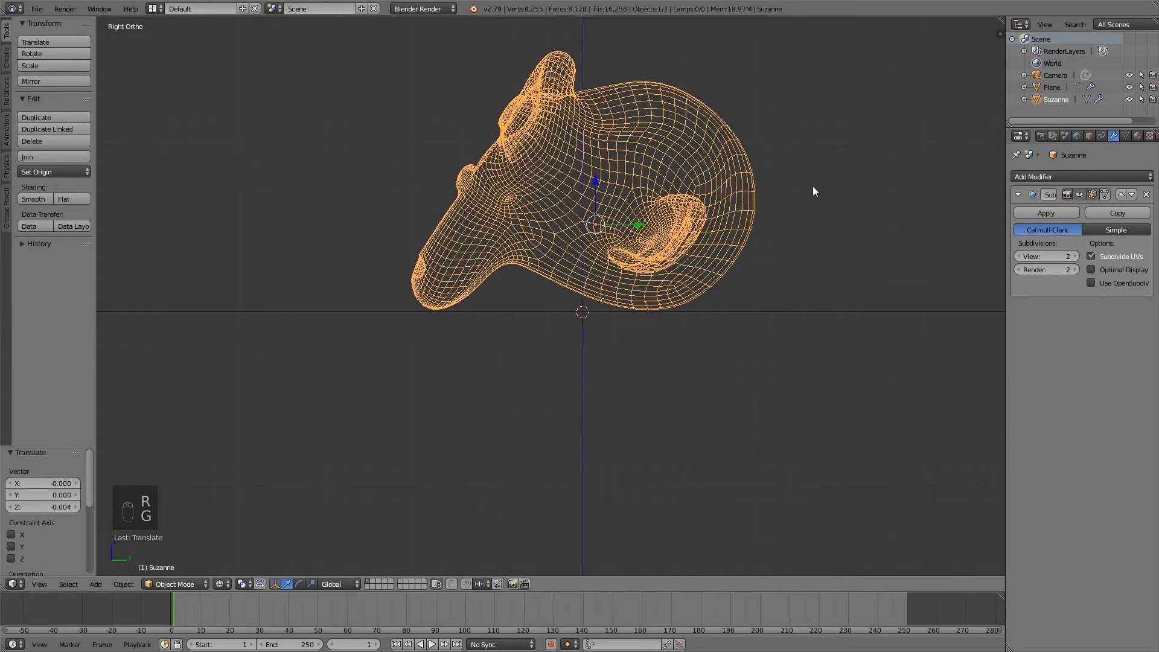
key("NUMPAD_1")
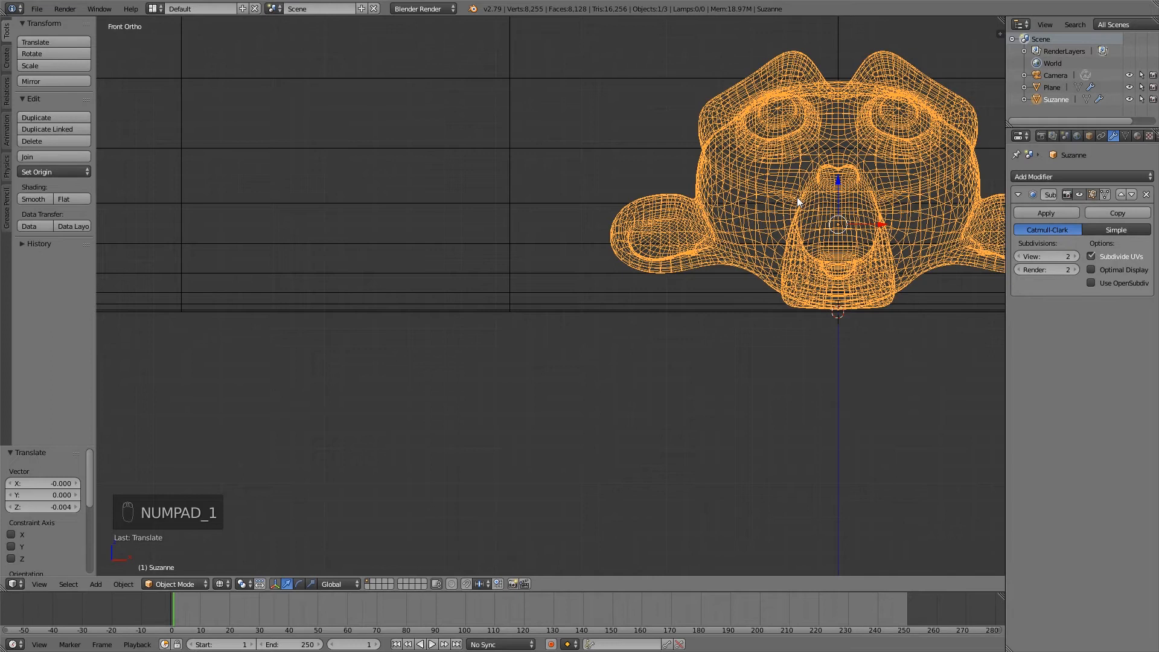
key("NUMPAD_3")
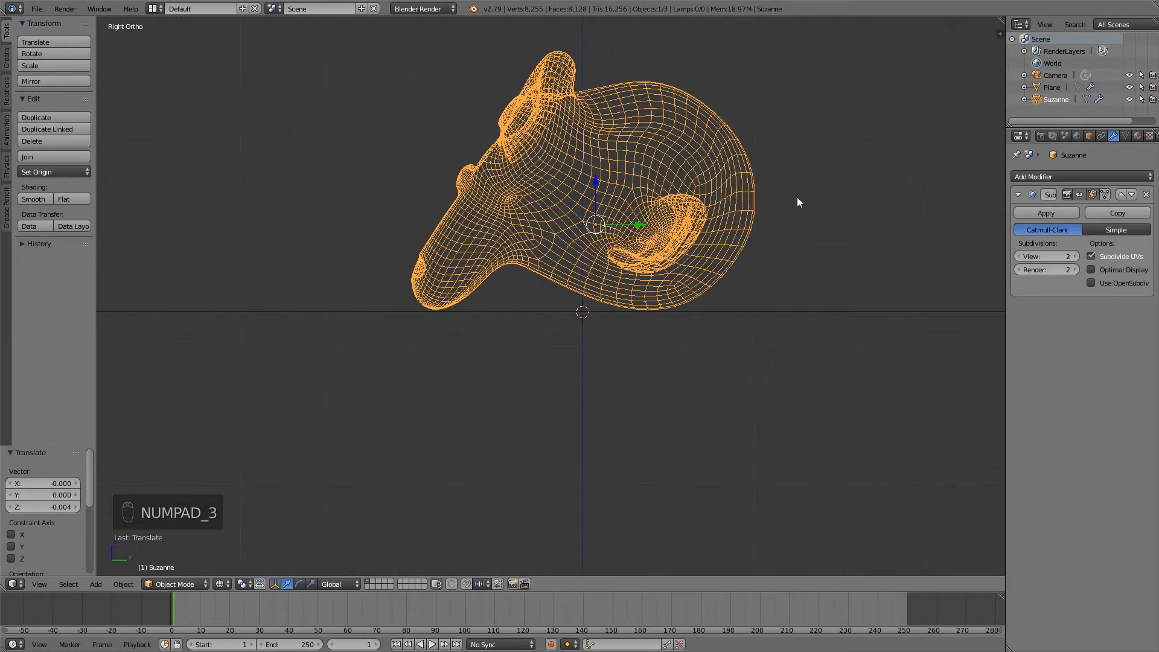
mouse_move(645, 328)
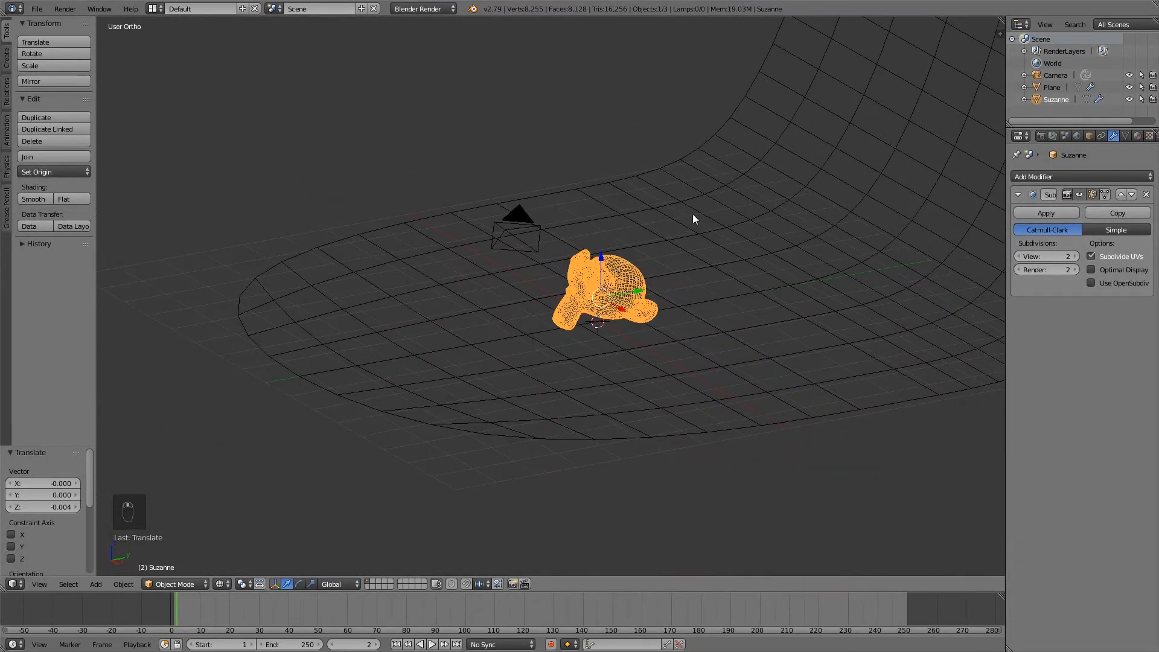
Return to solid shading and look through the scene camera in the right viewport
key("z")
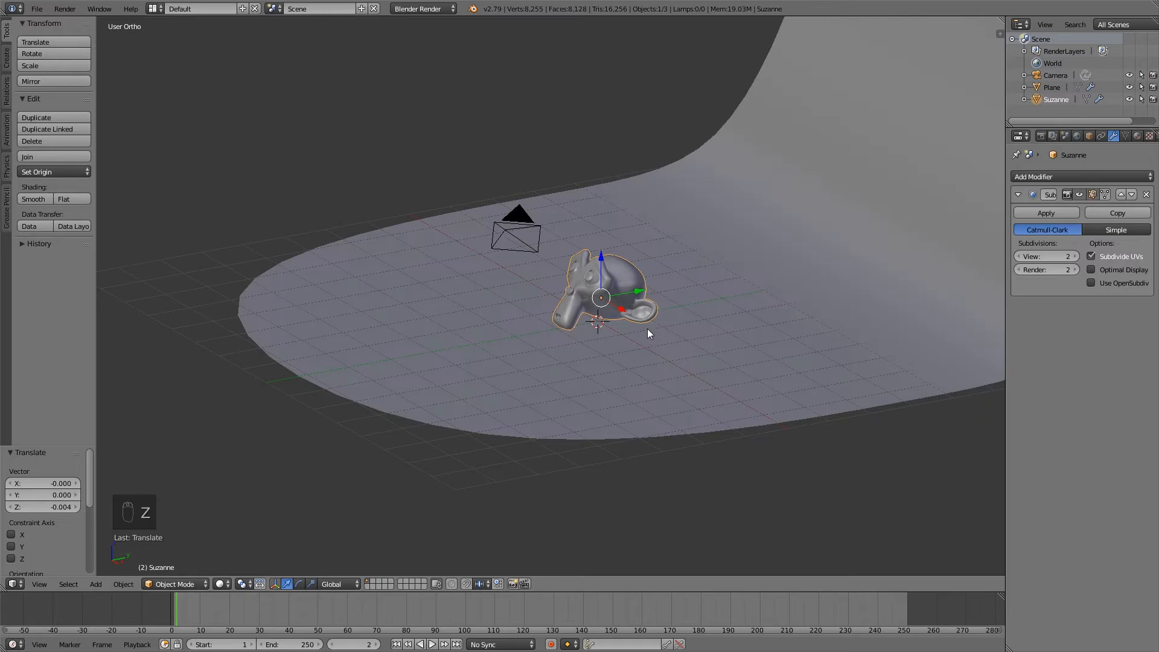
scroll("down", 3)
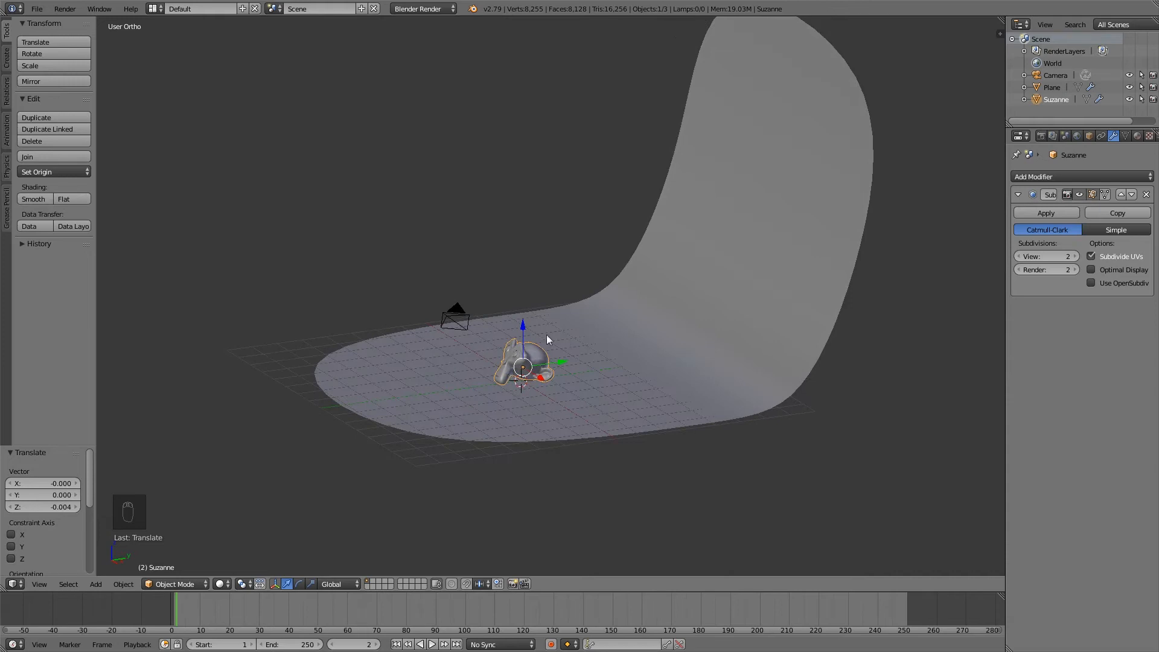
mouse_move(549, 334)
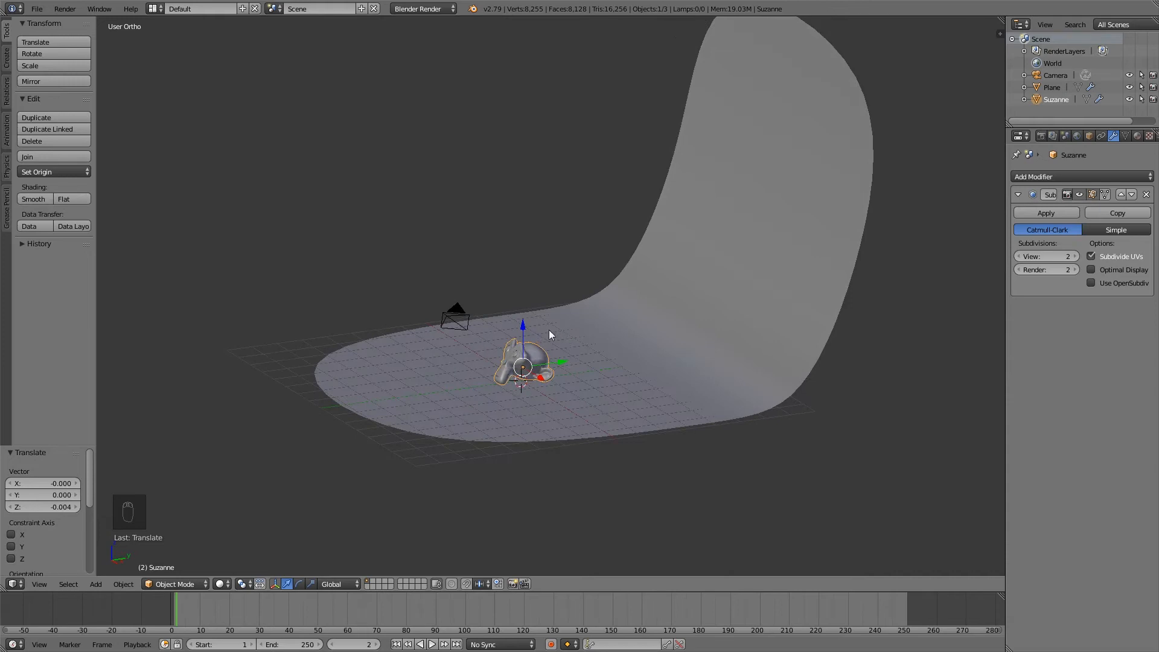
mouse_move(977, 227)
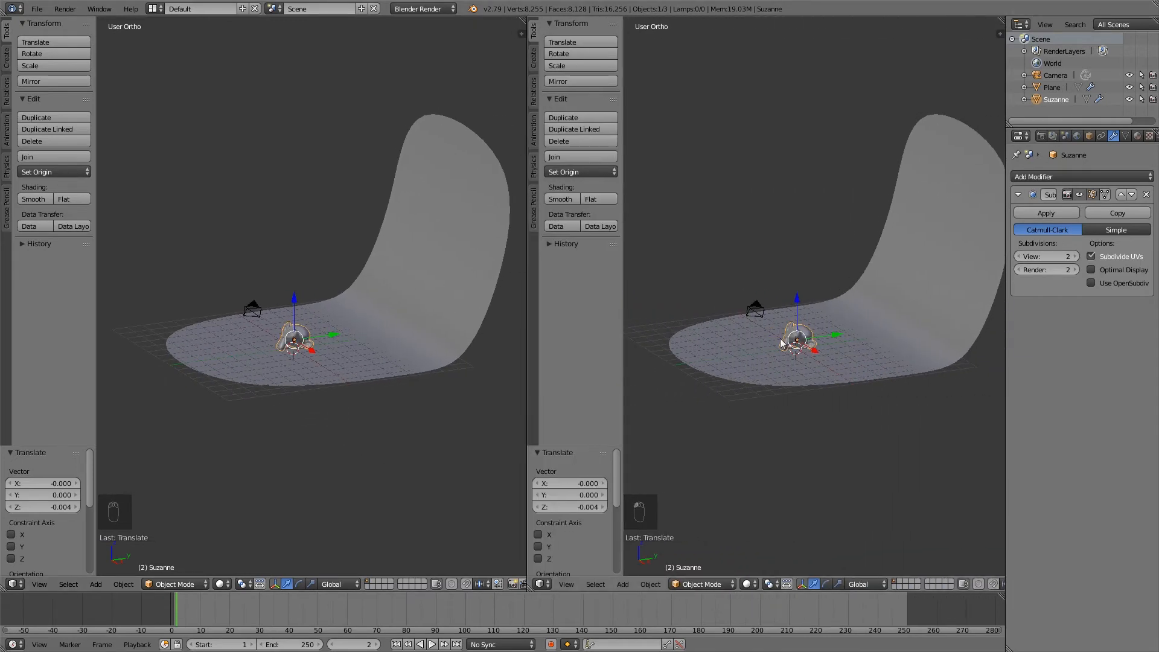
key("numpad_0")
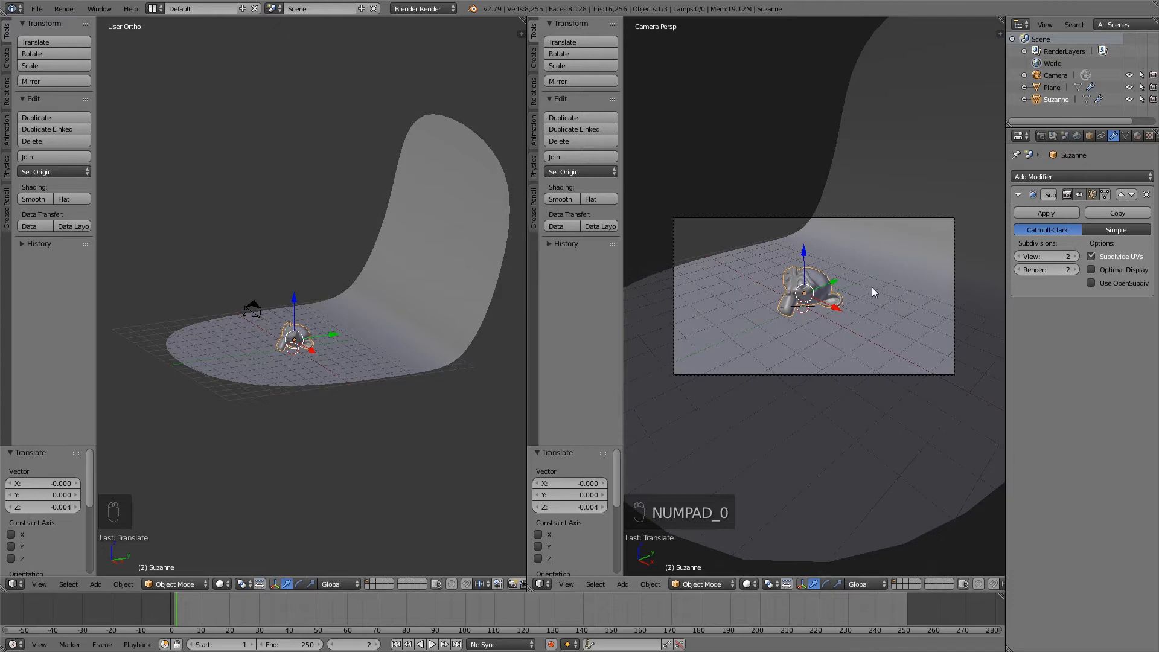
mouse_move(833, 250)
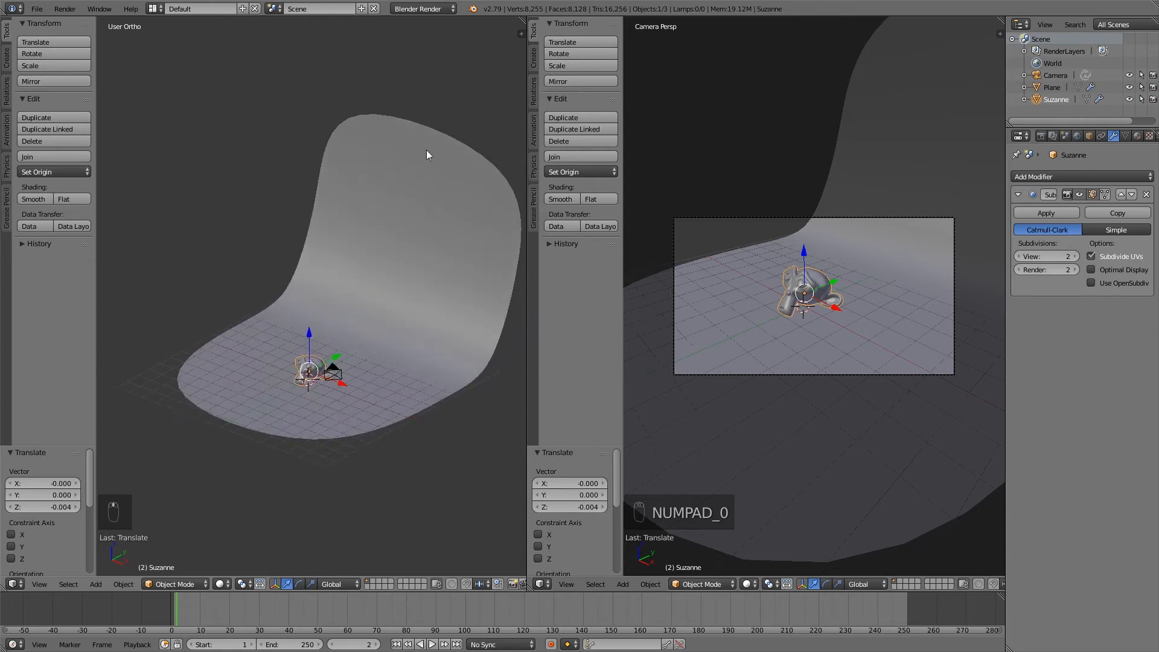
Set the render engine to Cycles Render
left_click(421, 9)
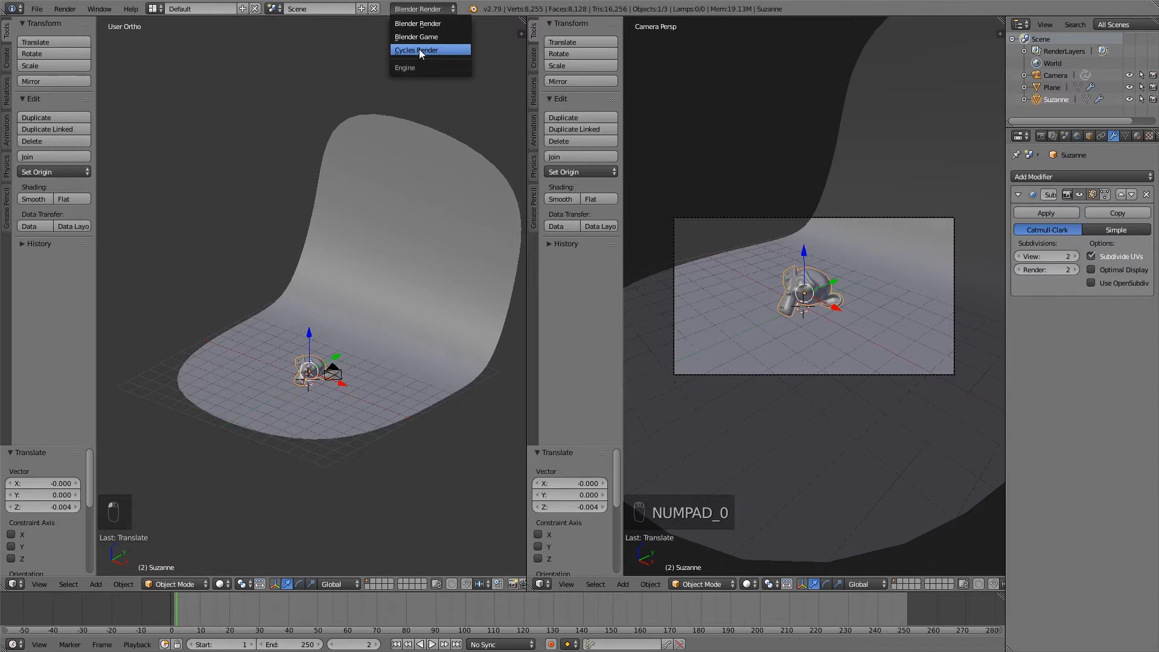
left_click(416, 49)
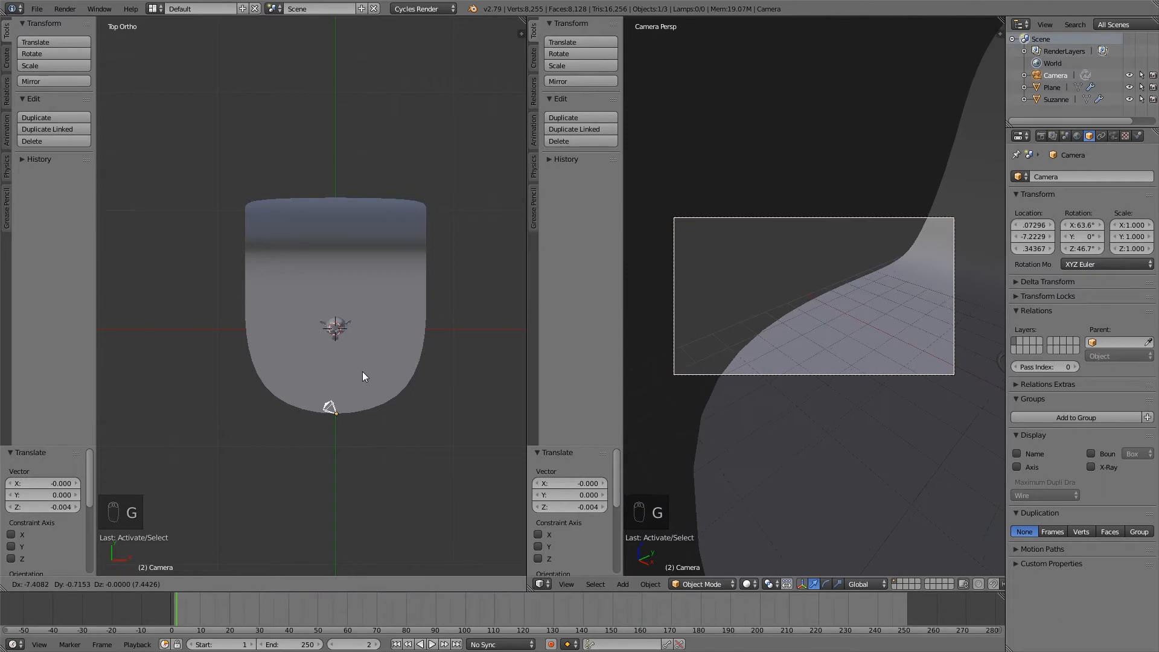
Move and tilt the camera from the side view so the monkey's face is centred in frame
left_click(329, 407)
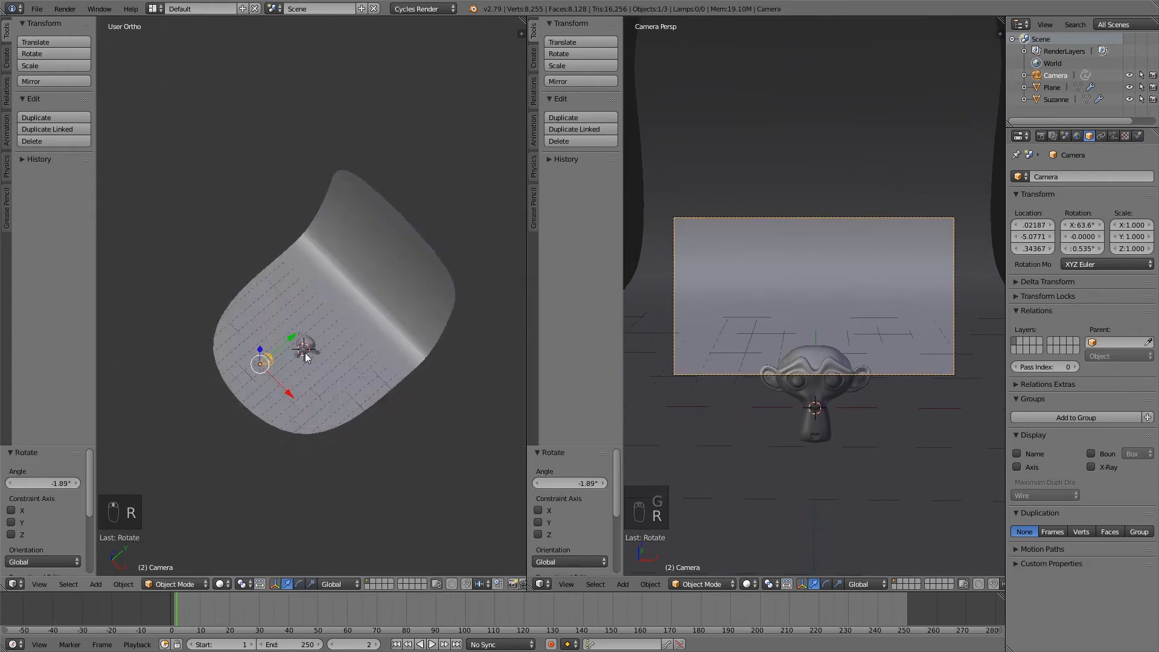
key("NUMPAD_3")
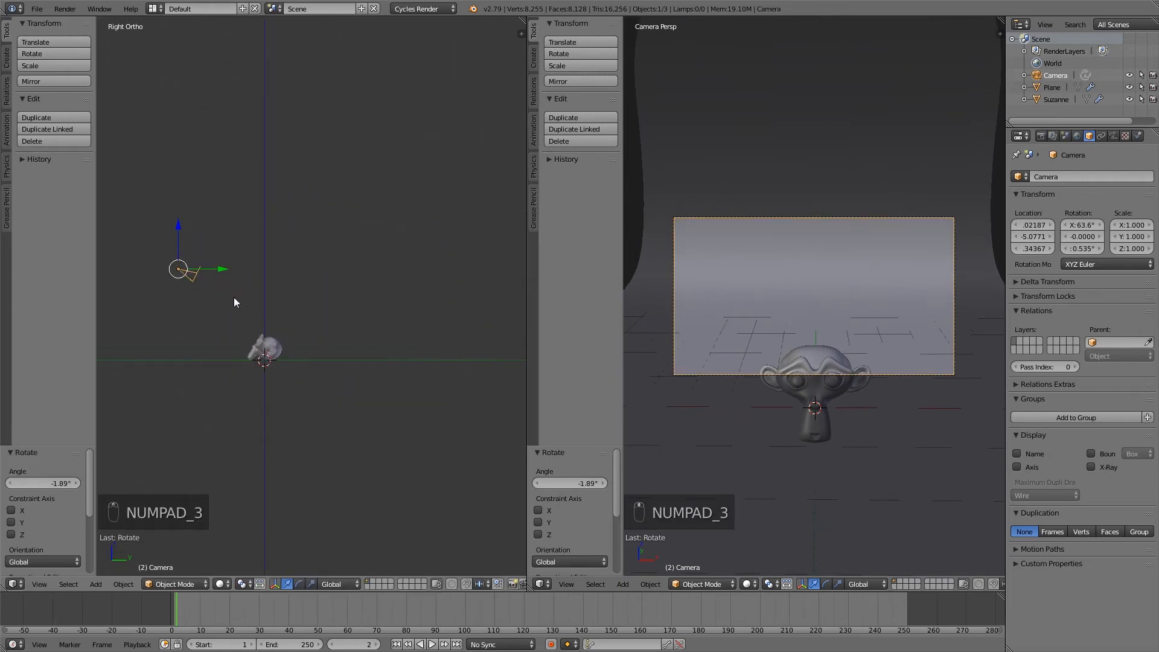
key("g")
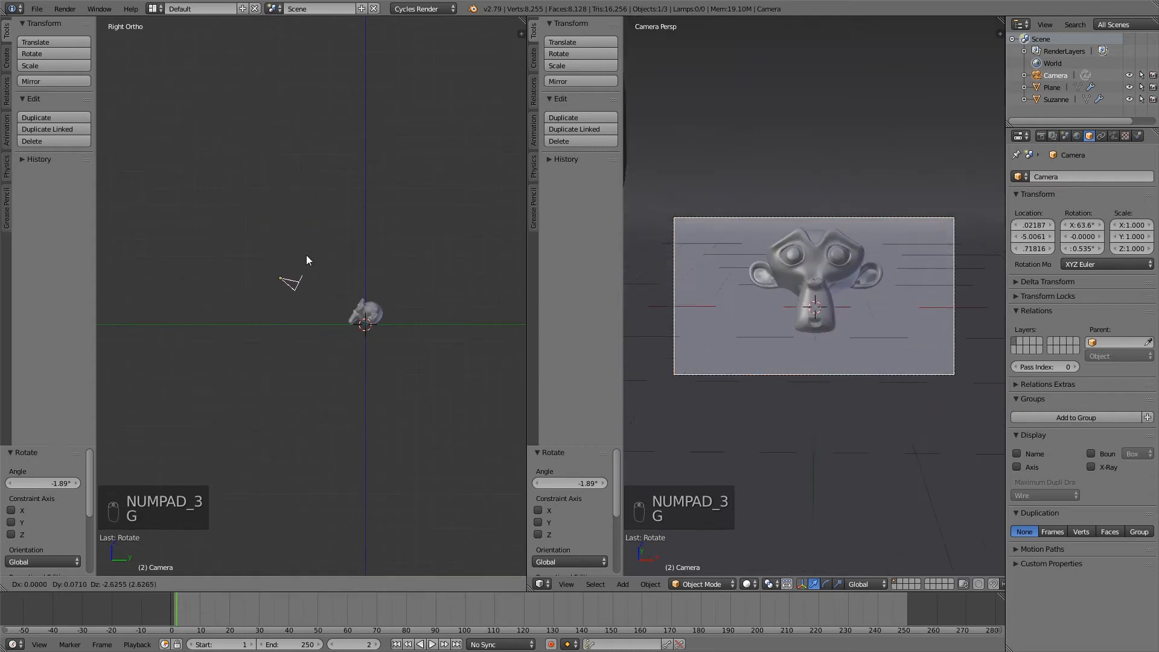
mouse_move(310, 256)
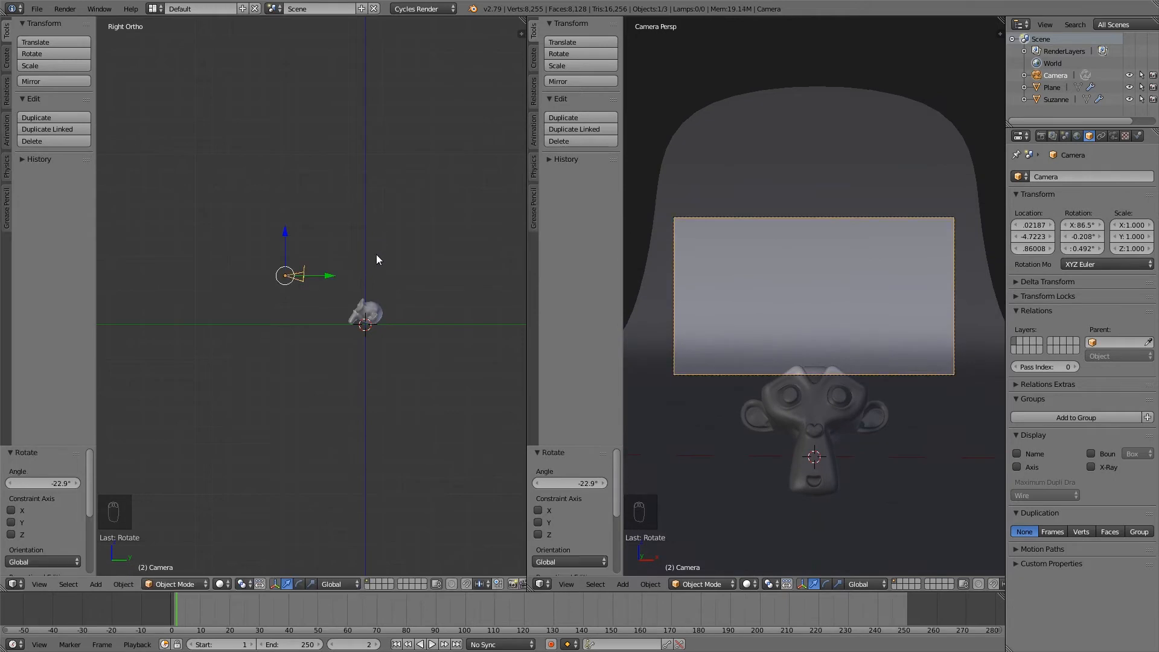
key("g")
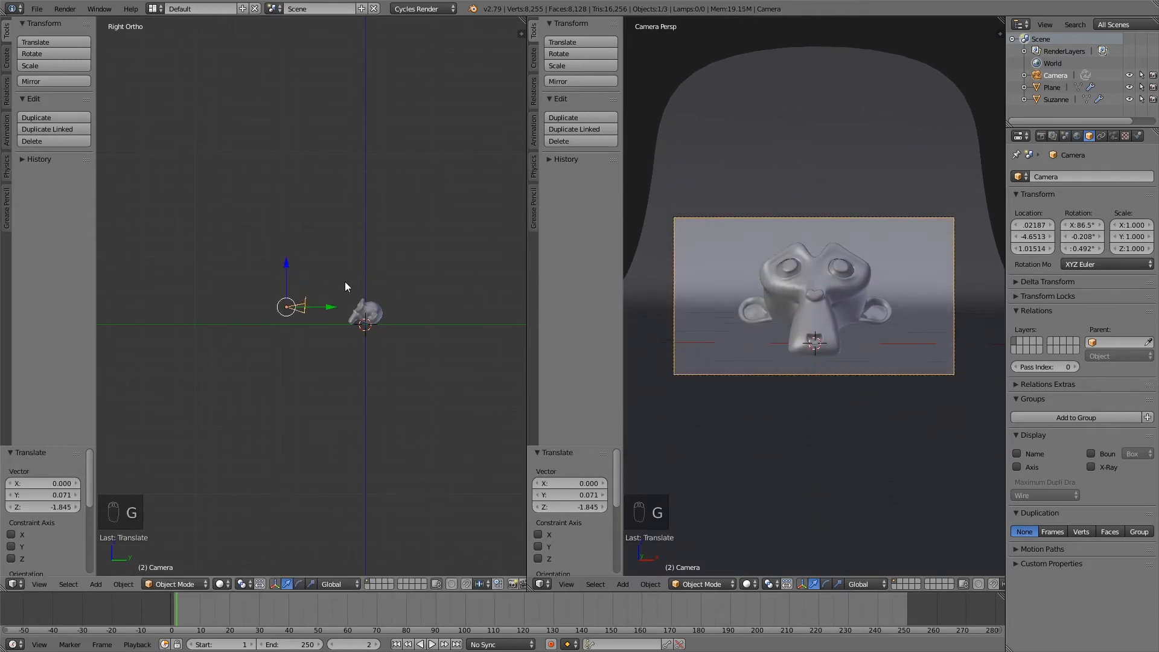
key("r")
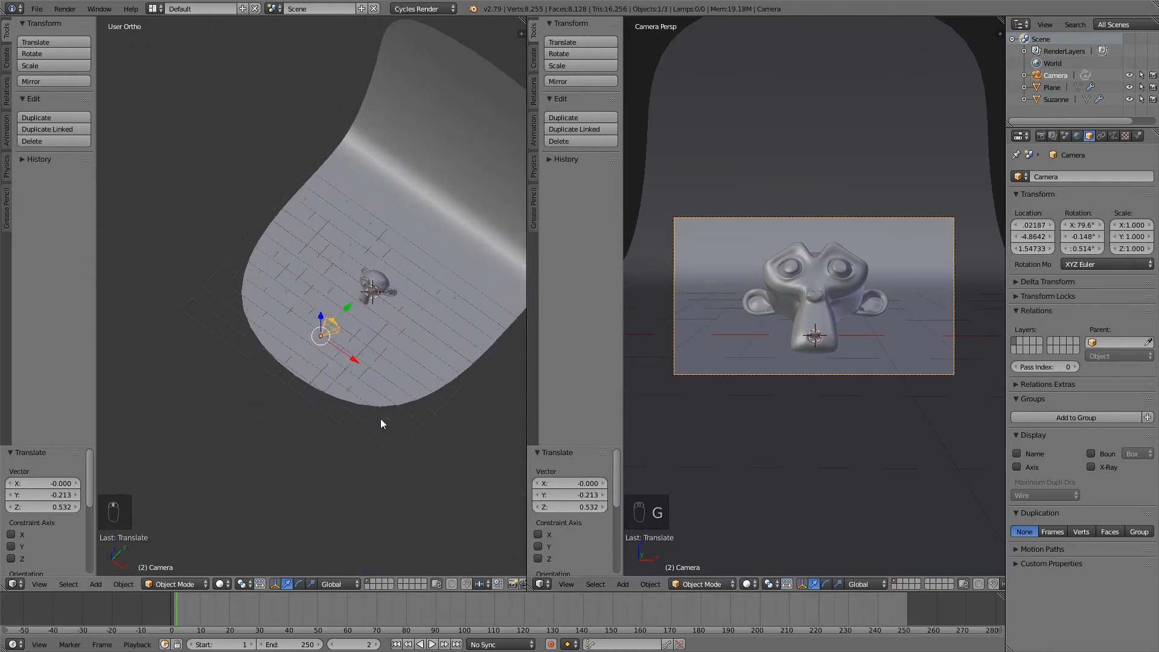
mouse_move(332, 339)
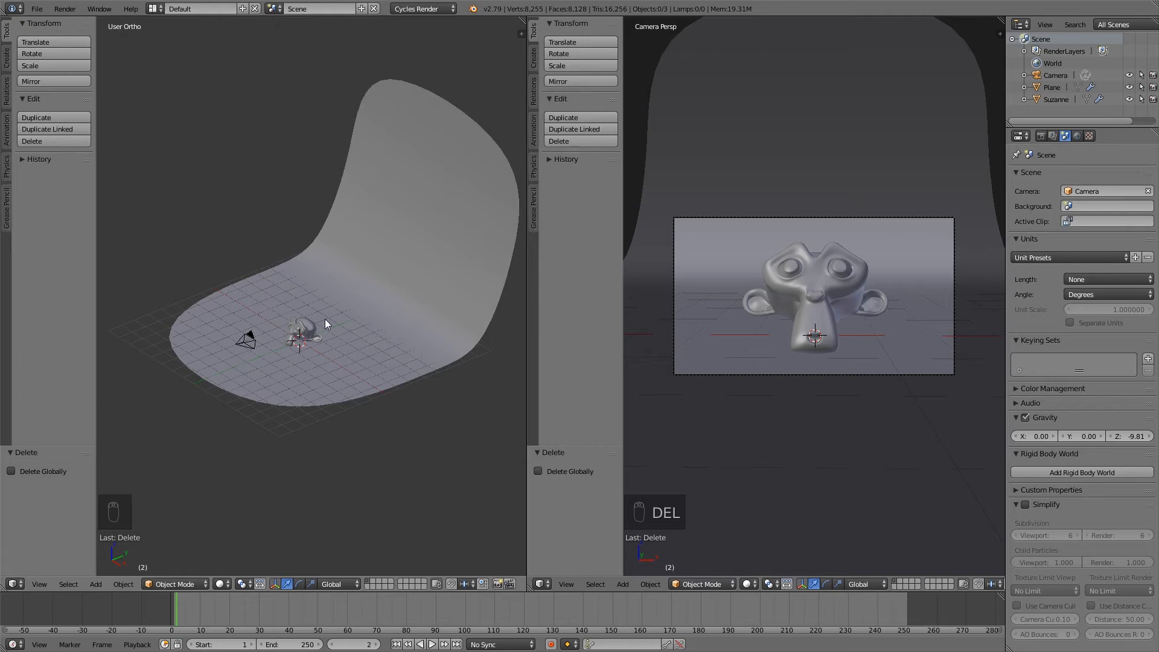
Add a second plane, raise it above the monkey and scale it up about 1.38 times
key("shift+a")
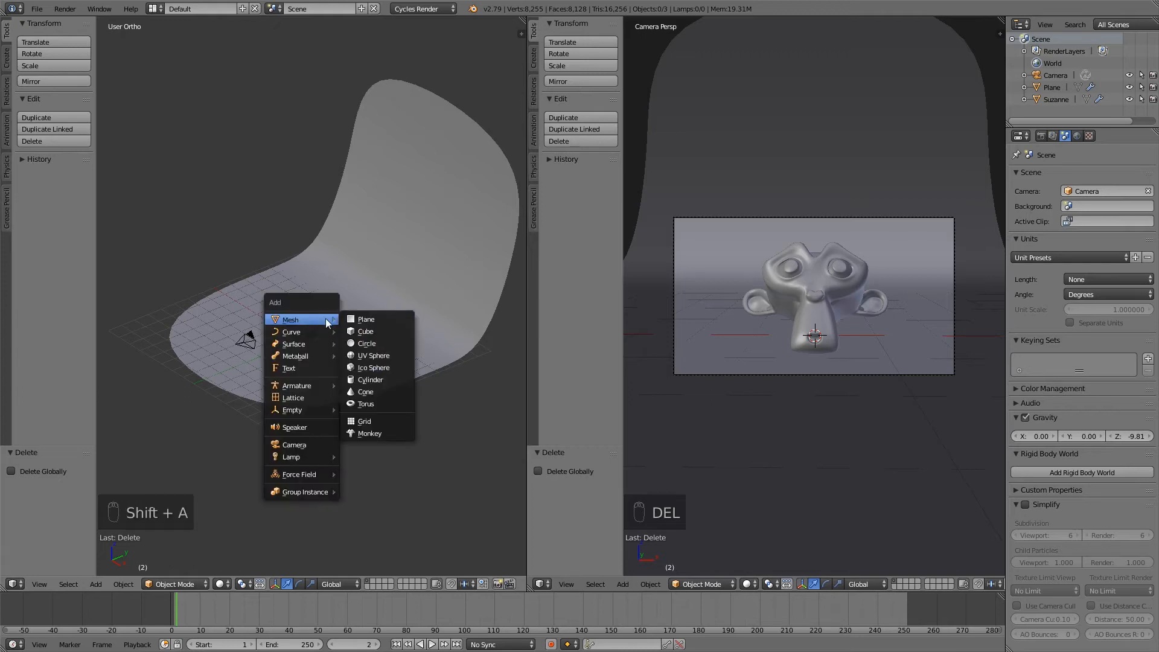
left_click(365, 319)
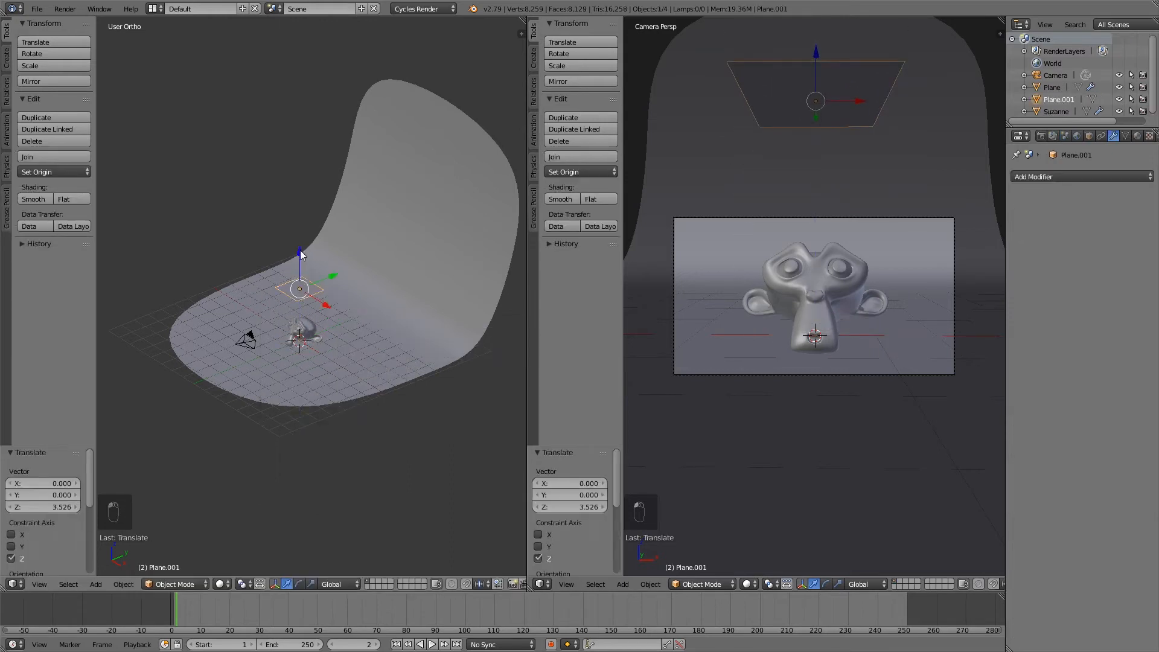
key("s")
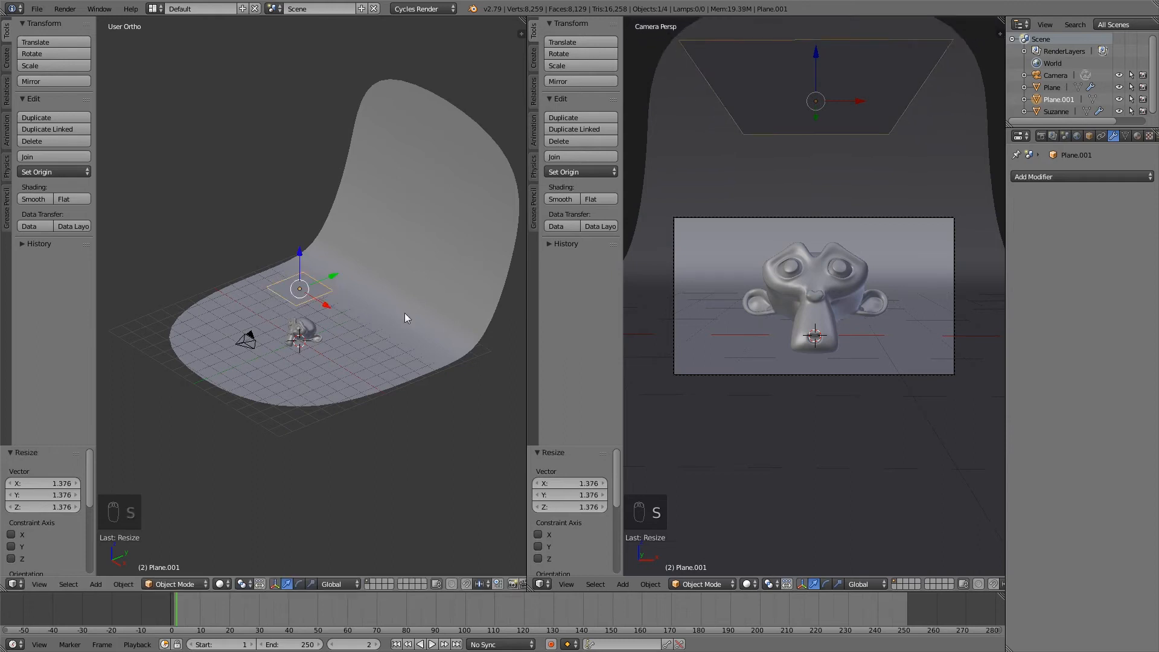
mouse_move(1136, 135)
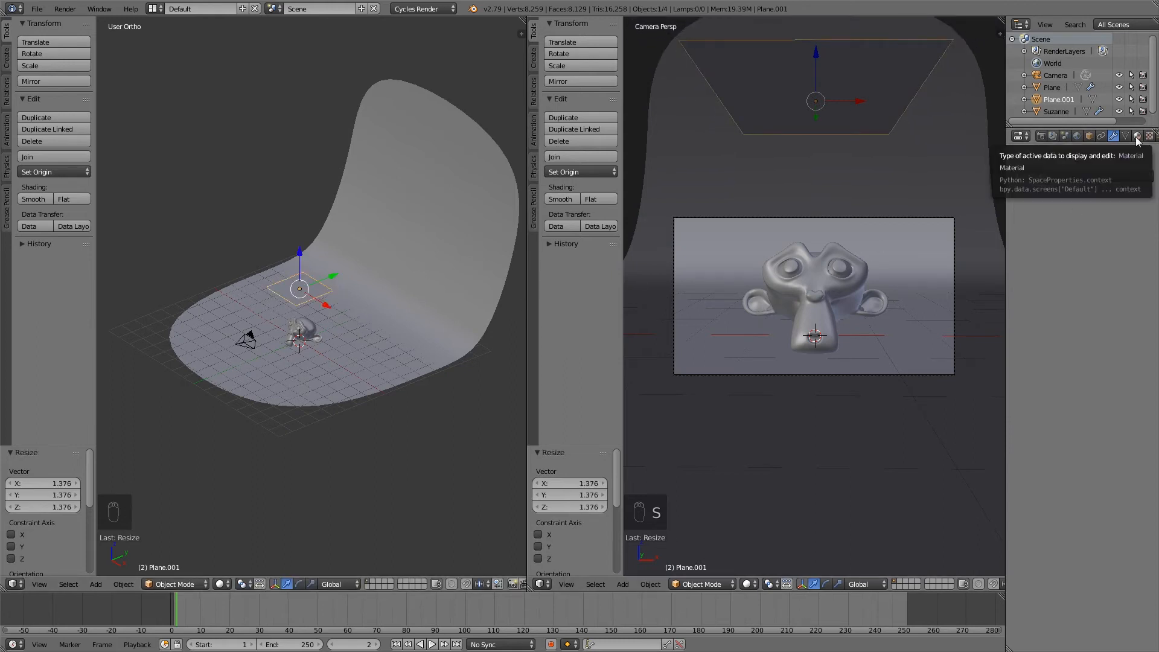
Create a new material on the upper plane using an Emission surface at strength 5
left_click(1136, 135)
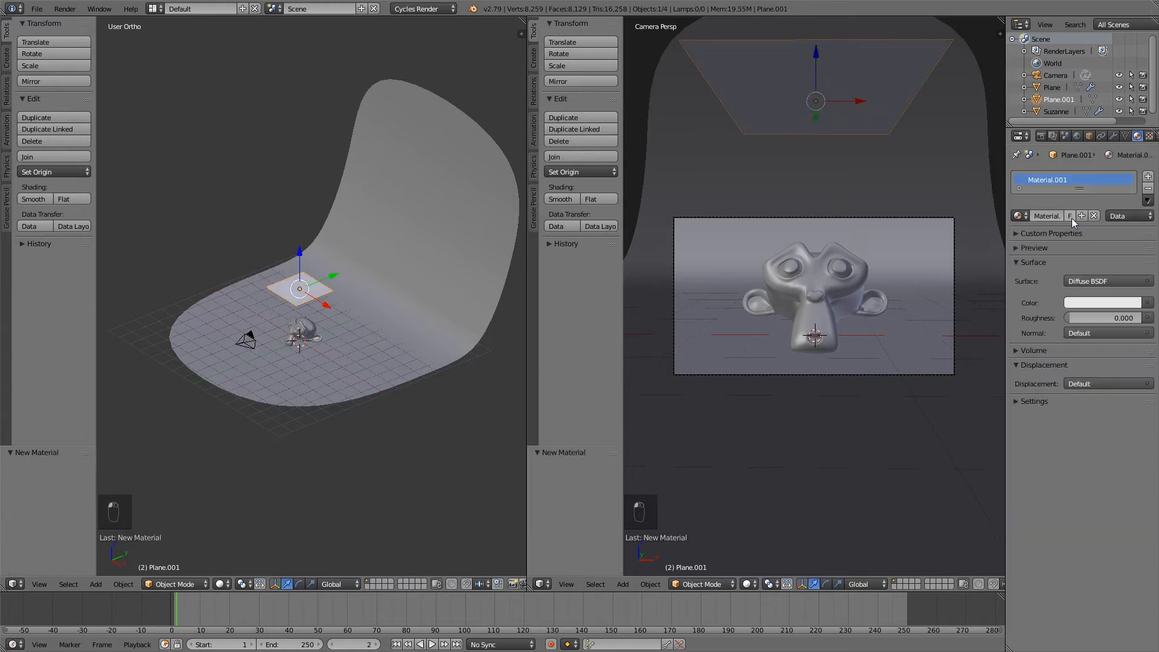
left_click(1105, 280)
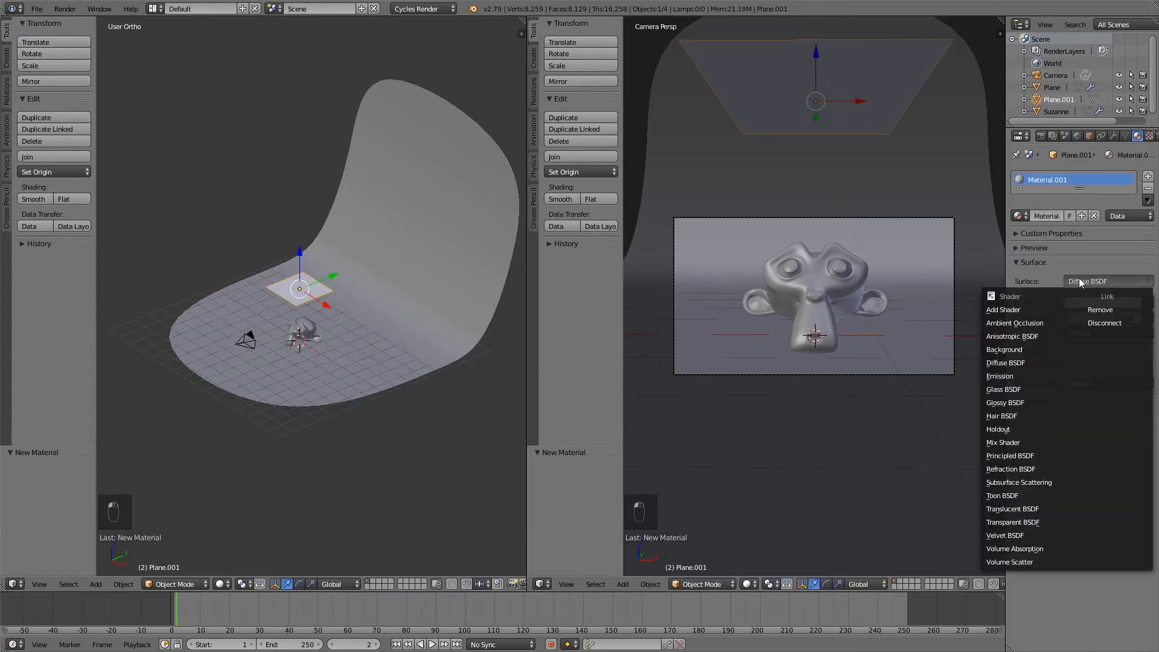
mouse_move(1013, 375)
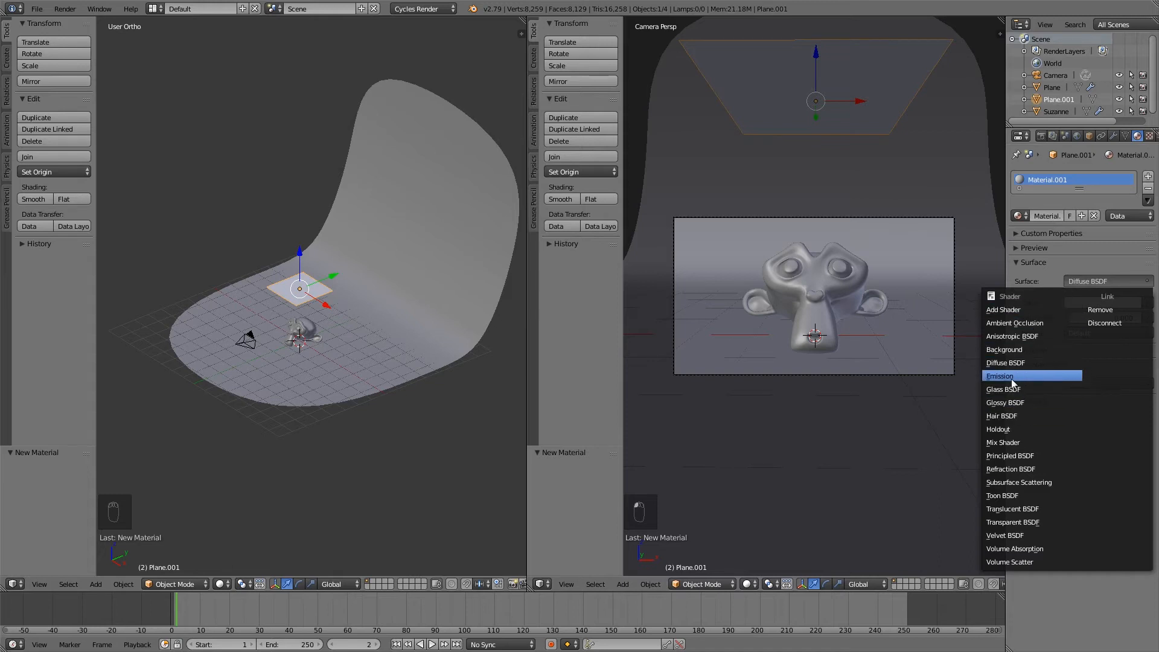
left_click(998, 375)
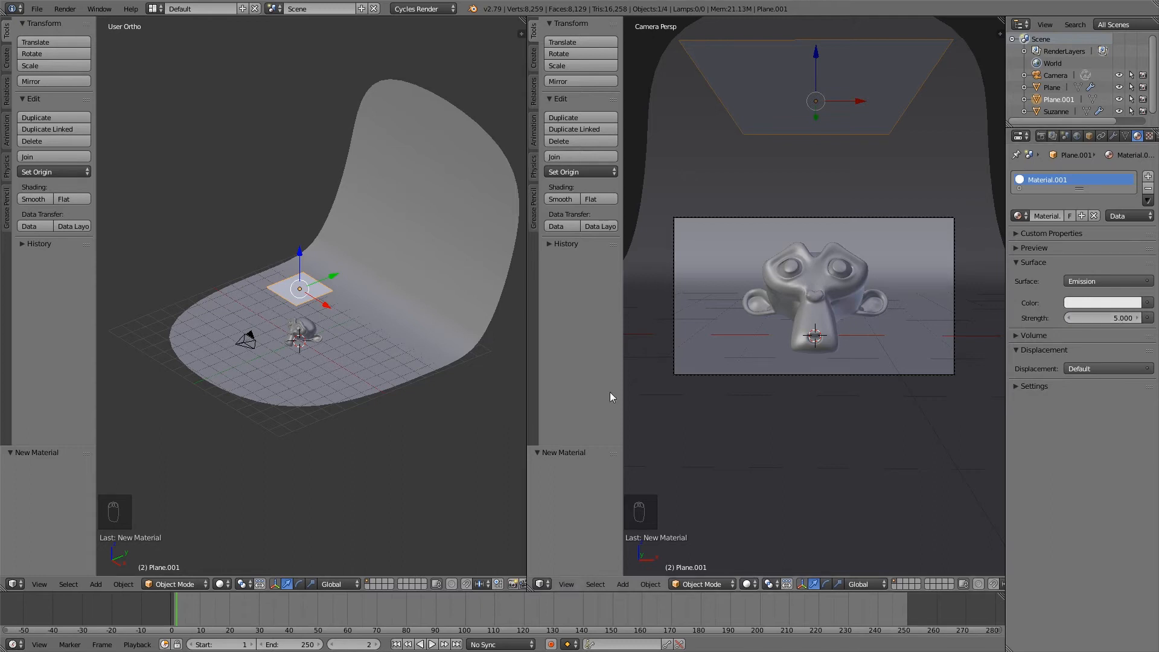
Switch the camera viewport to Rendered shading and crop it with a render border
left_click(750, 584)
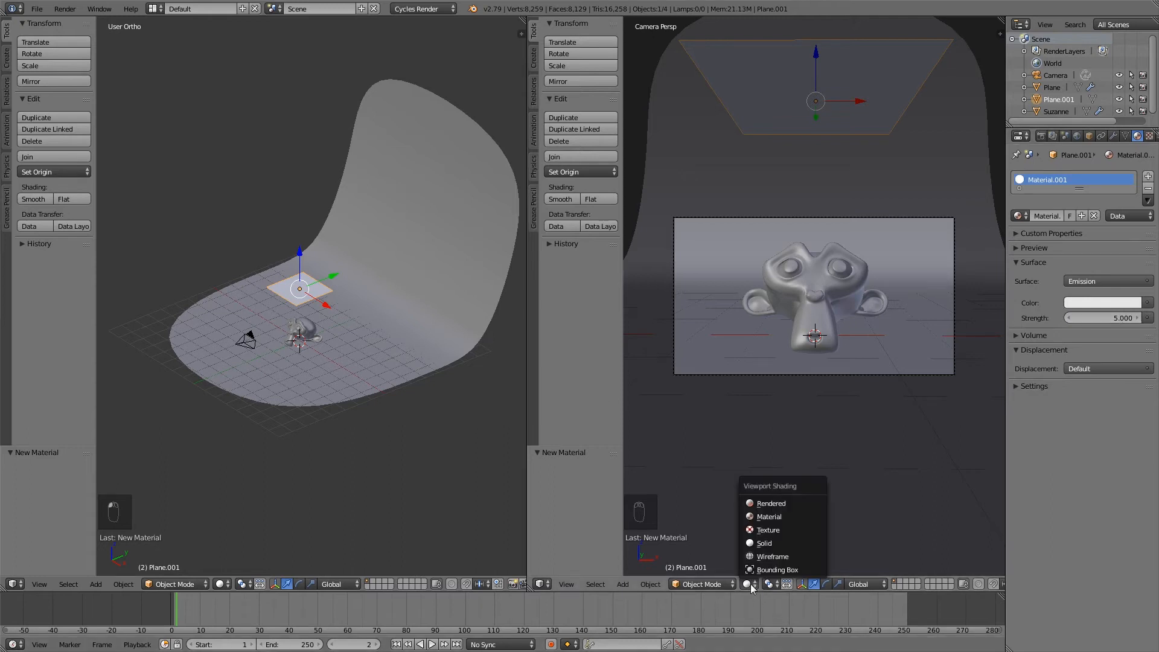
mouse_move(770, 502)
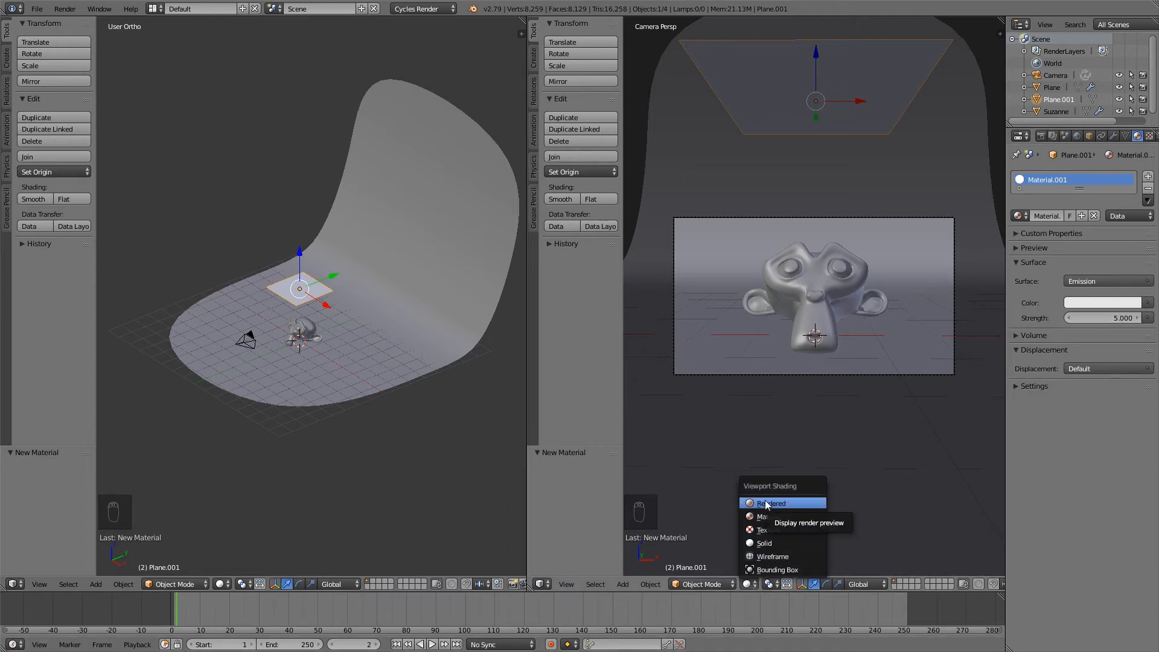
left_click(771, 503)
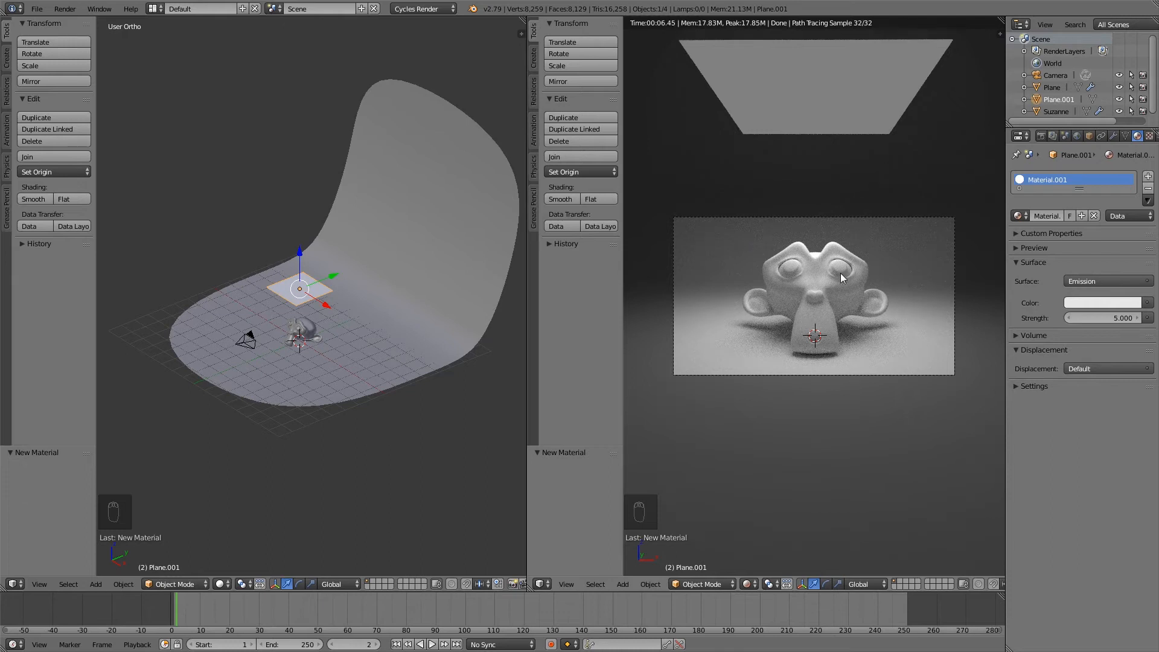
mouse_move(845, 251)
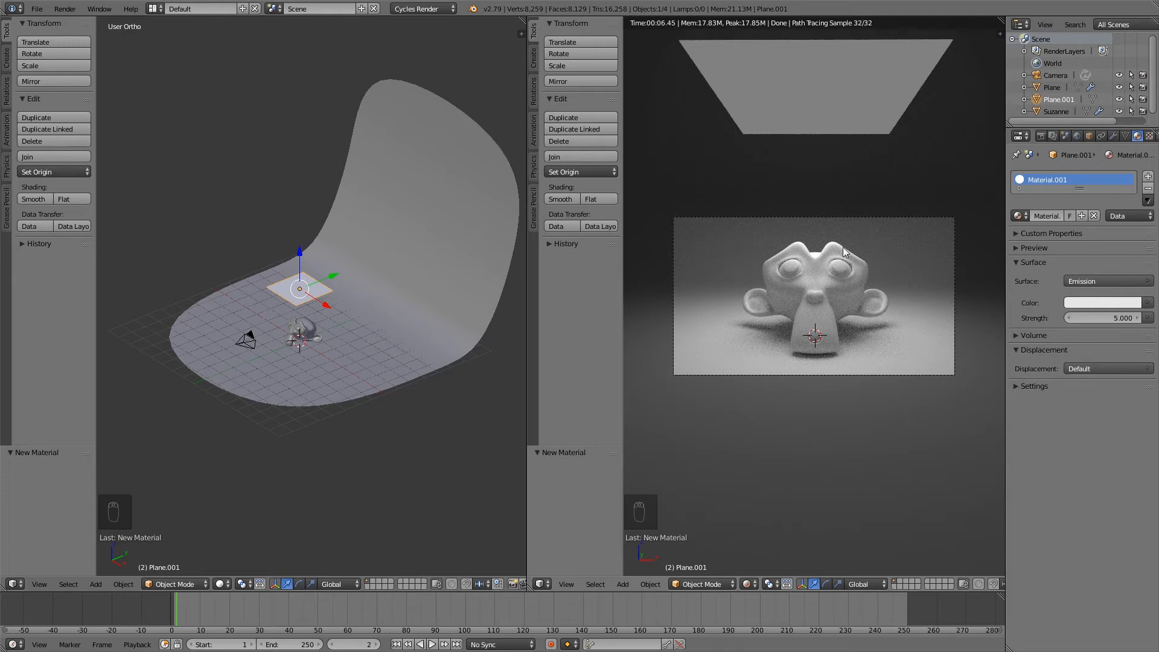
key("ctrl+b")
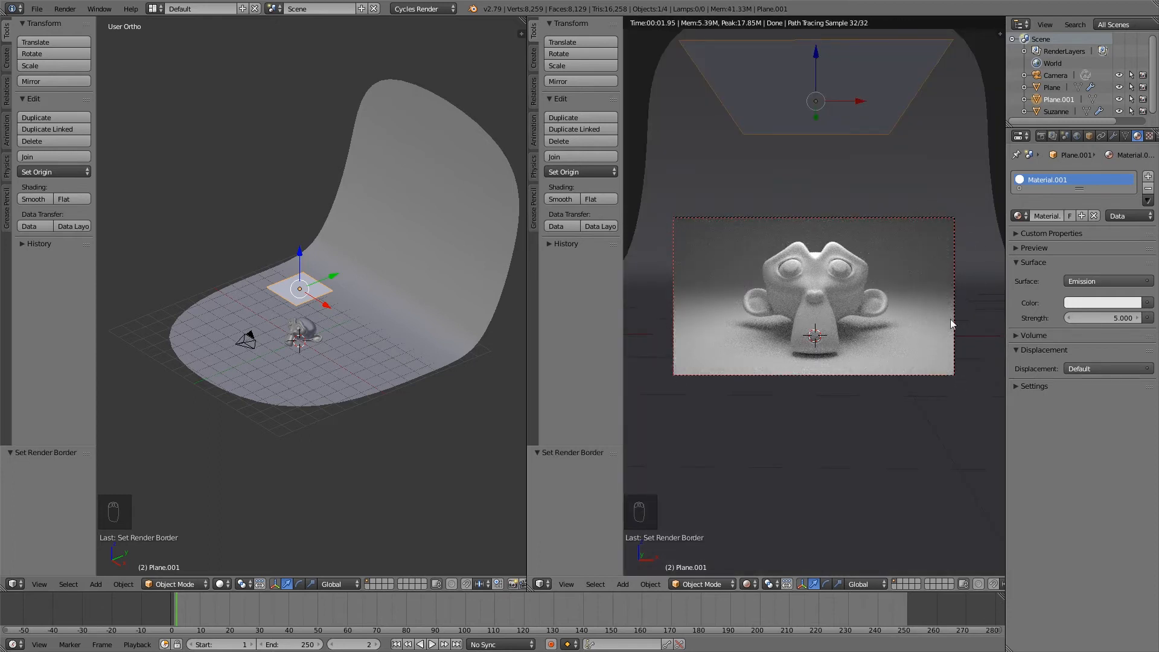
mouse_move(741, 468)
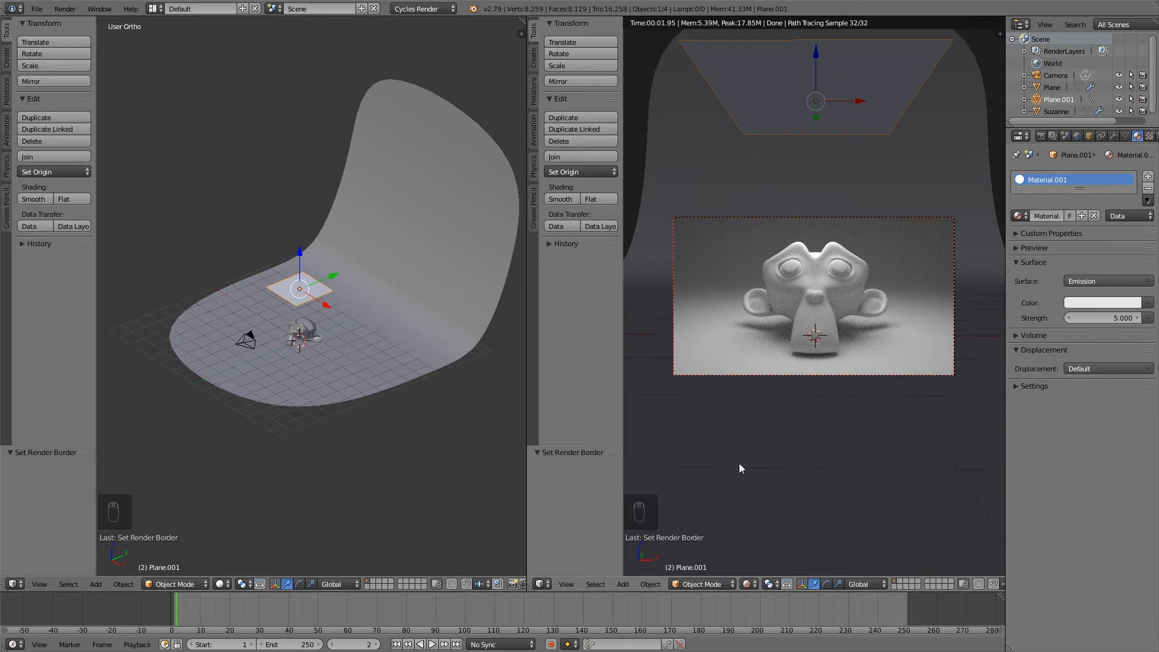
mouse_move(1009, 193)
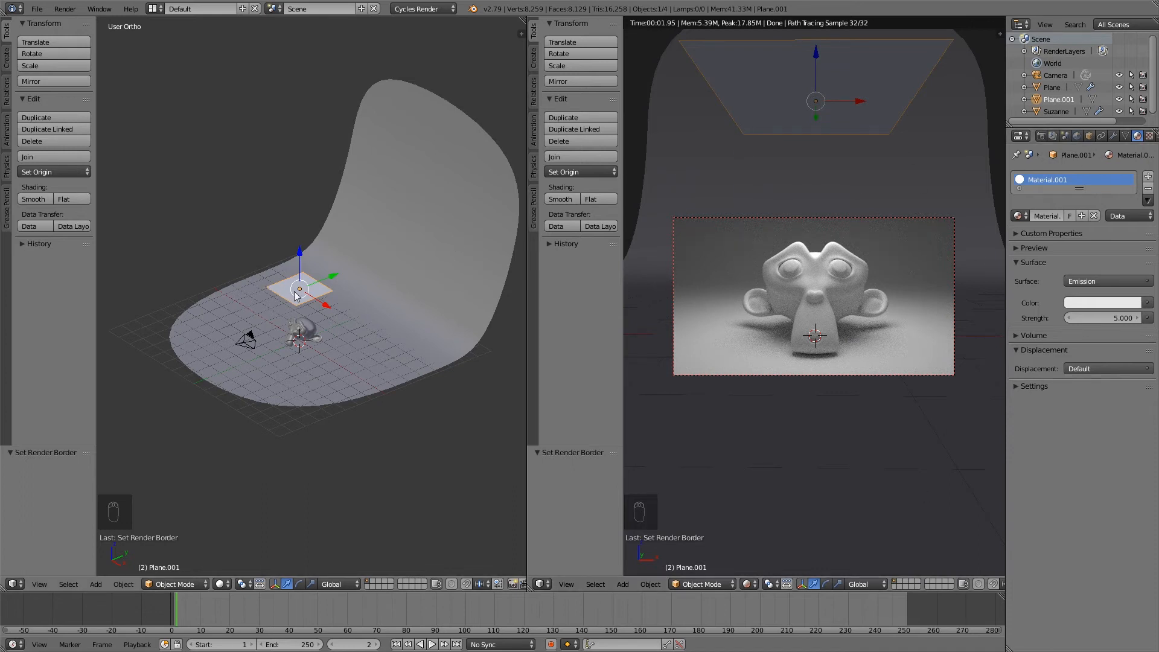
Duplicate the glowing plane from side view and tilt the copy between monkey and backdrop
left_click(299, 288)
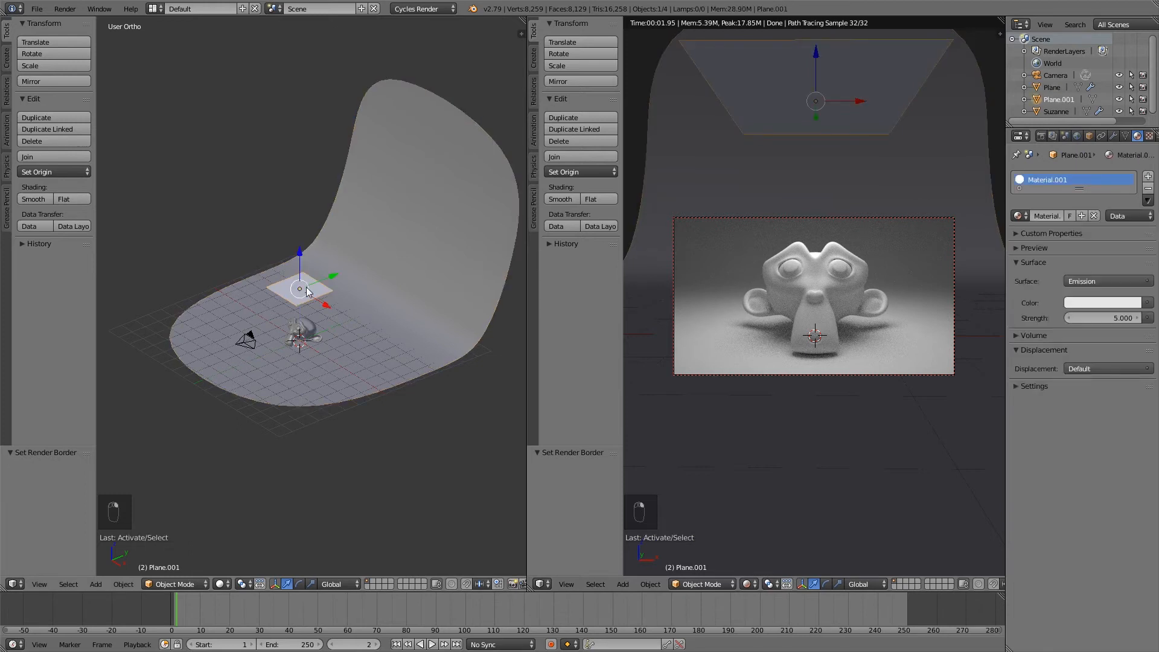
mouse_move(305, 131)
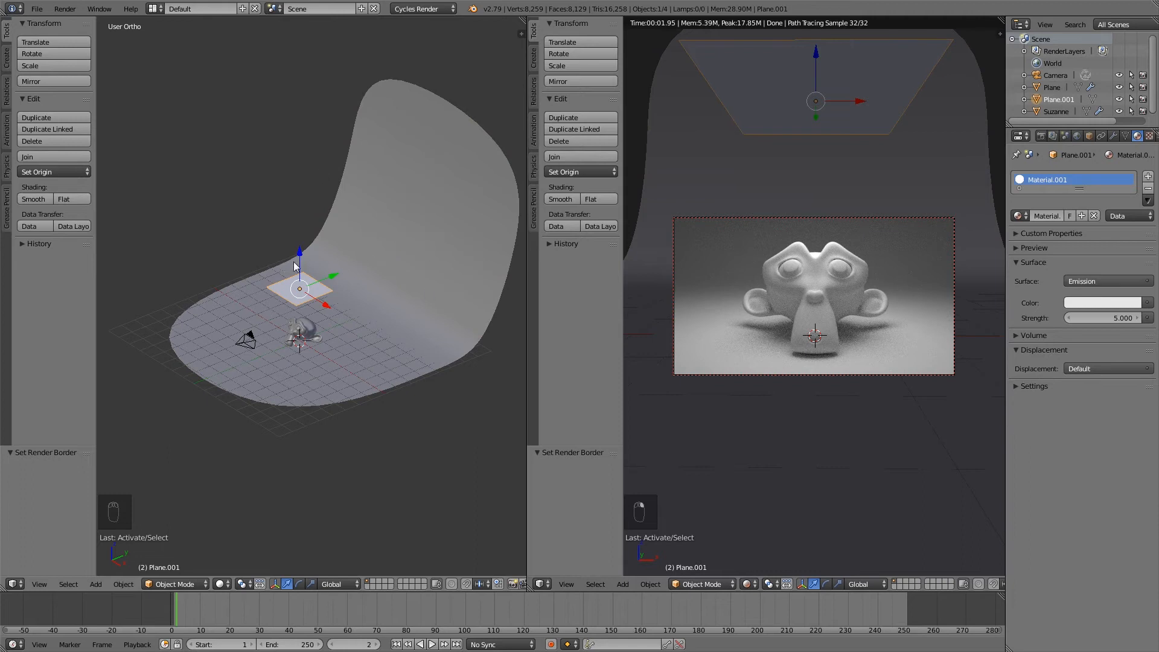
key("NUMPAD_3")
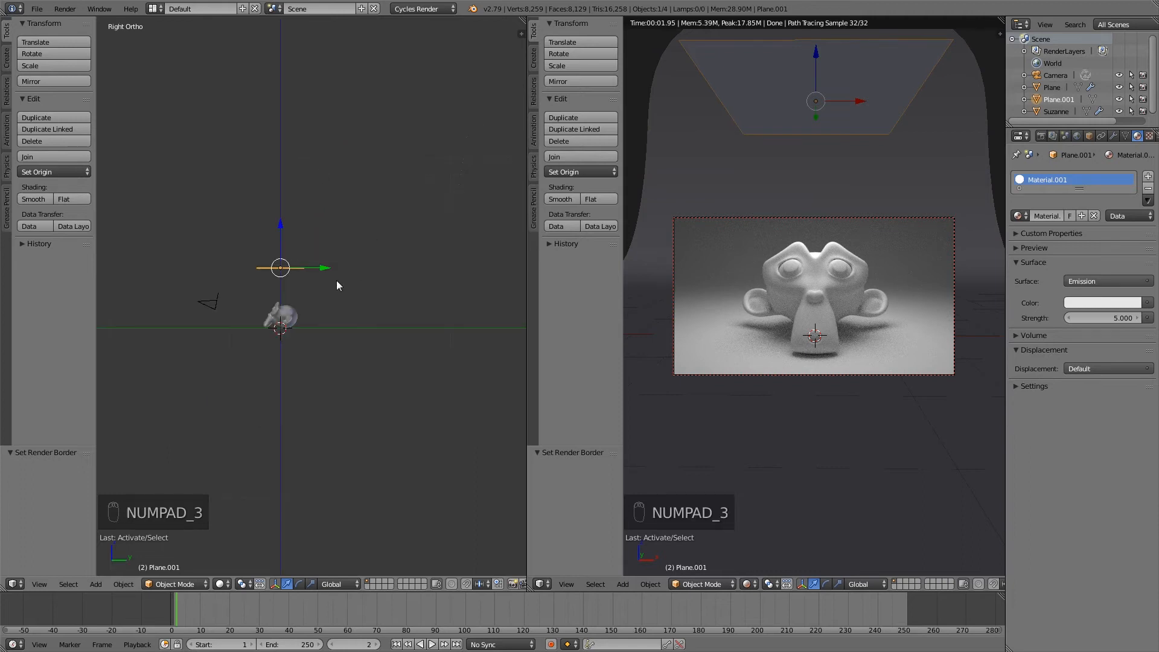
key("shift+d")
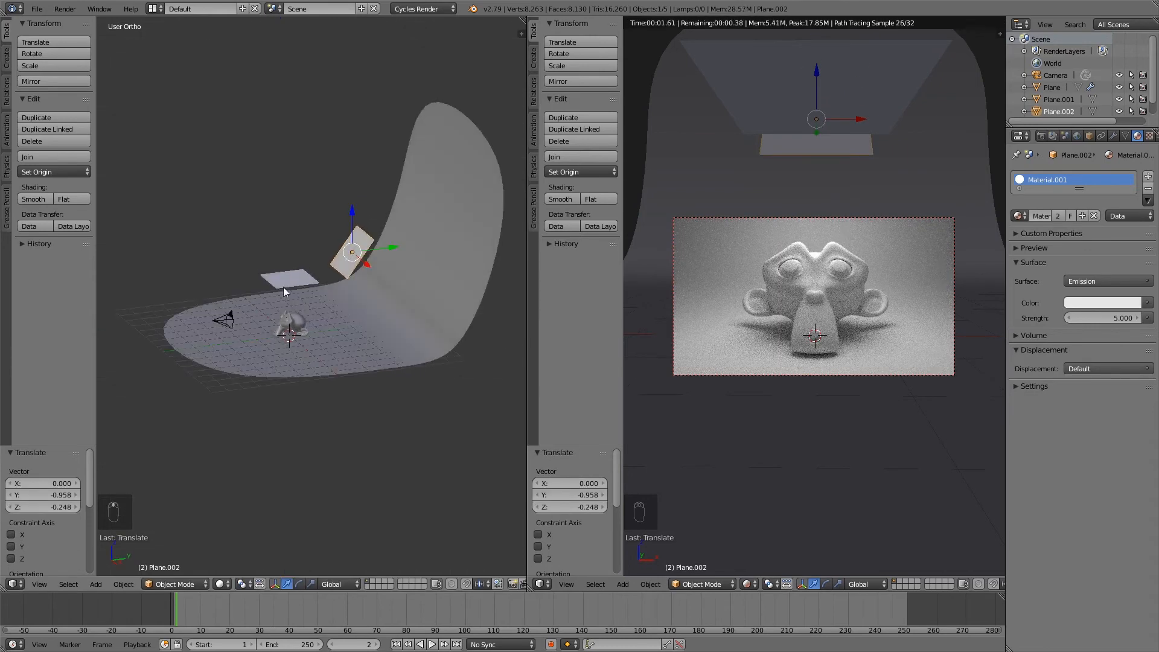
left_click(366, 263)
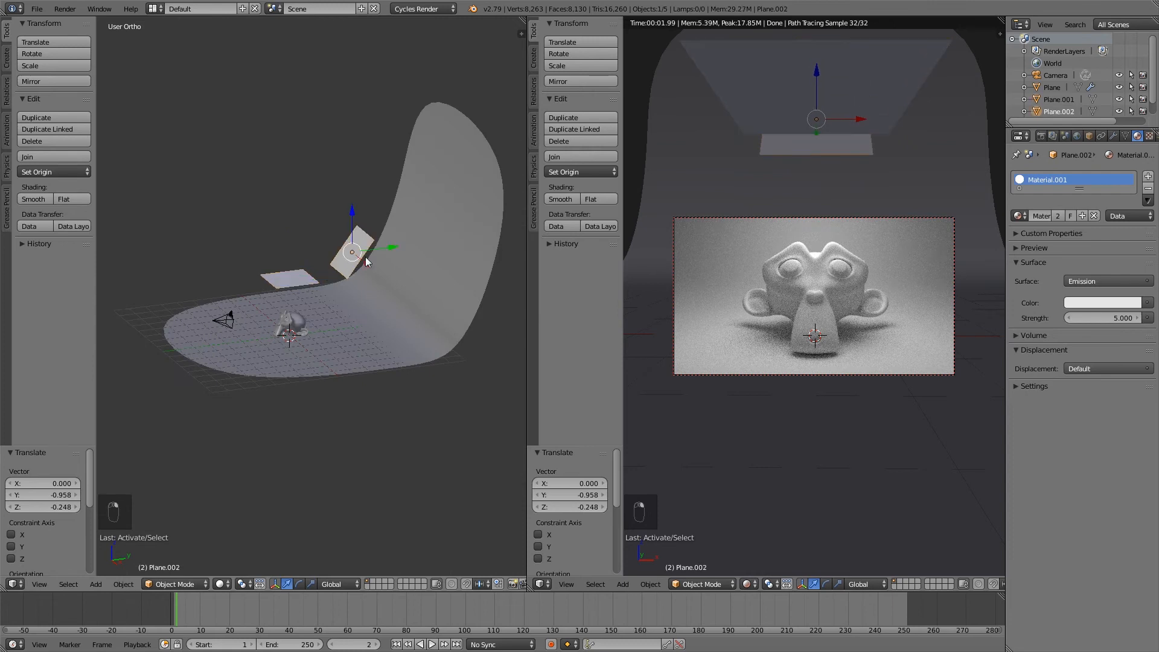
left_click(296, 277)
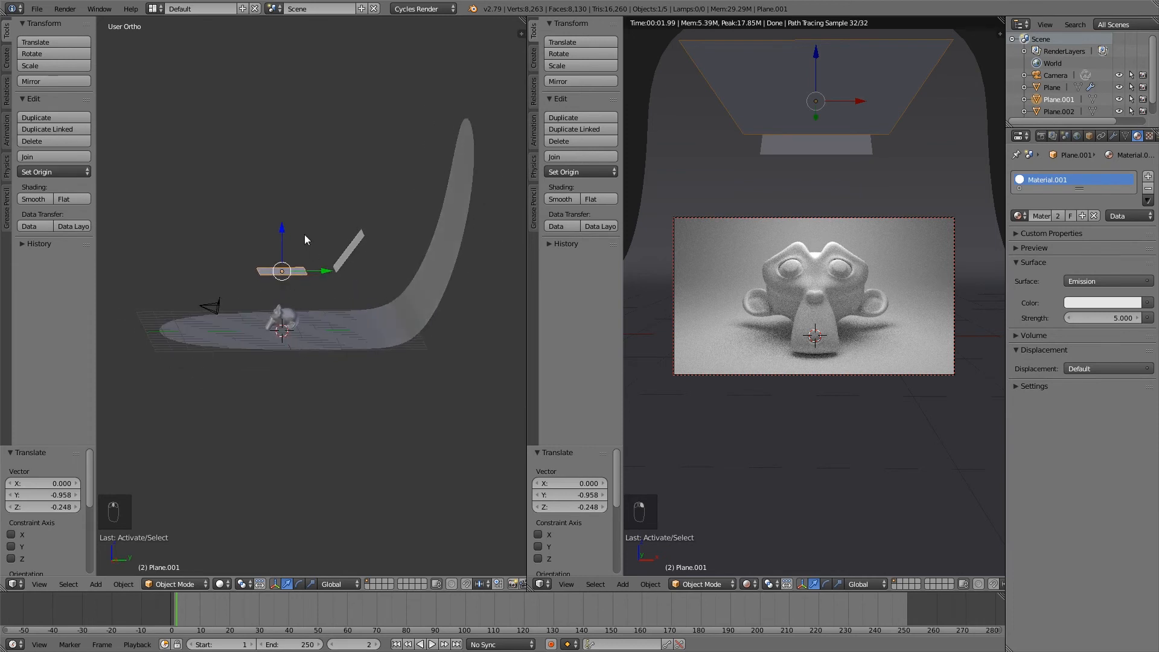
mouse_move(768, 339)
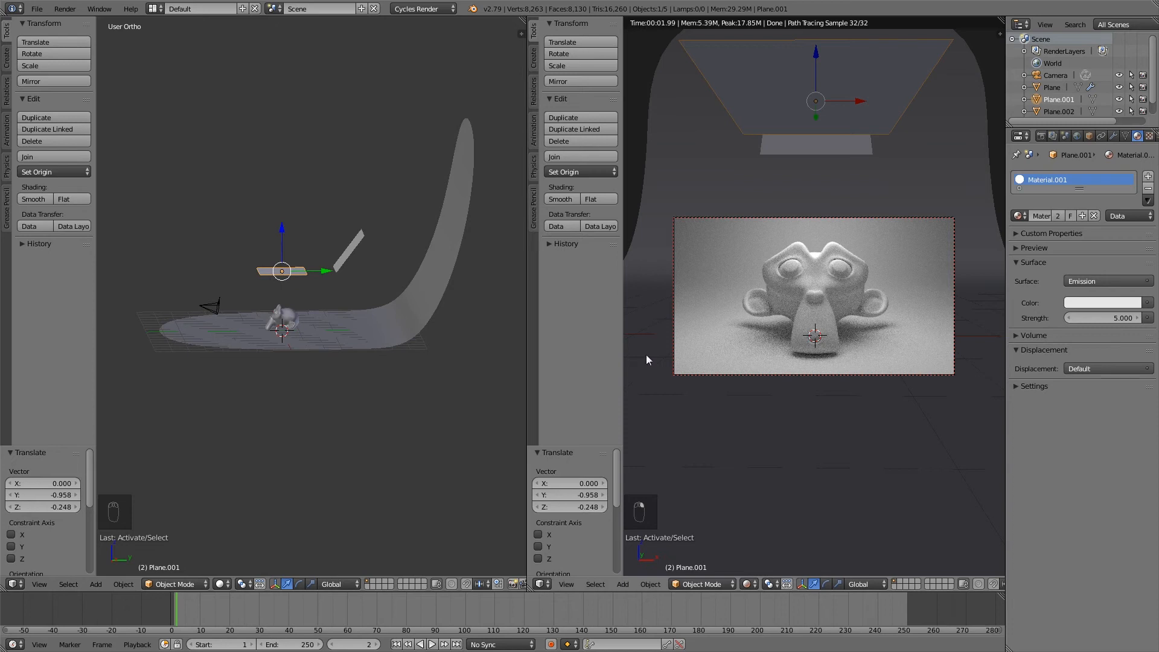
mouse_move(334, 335)
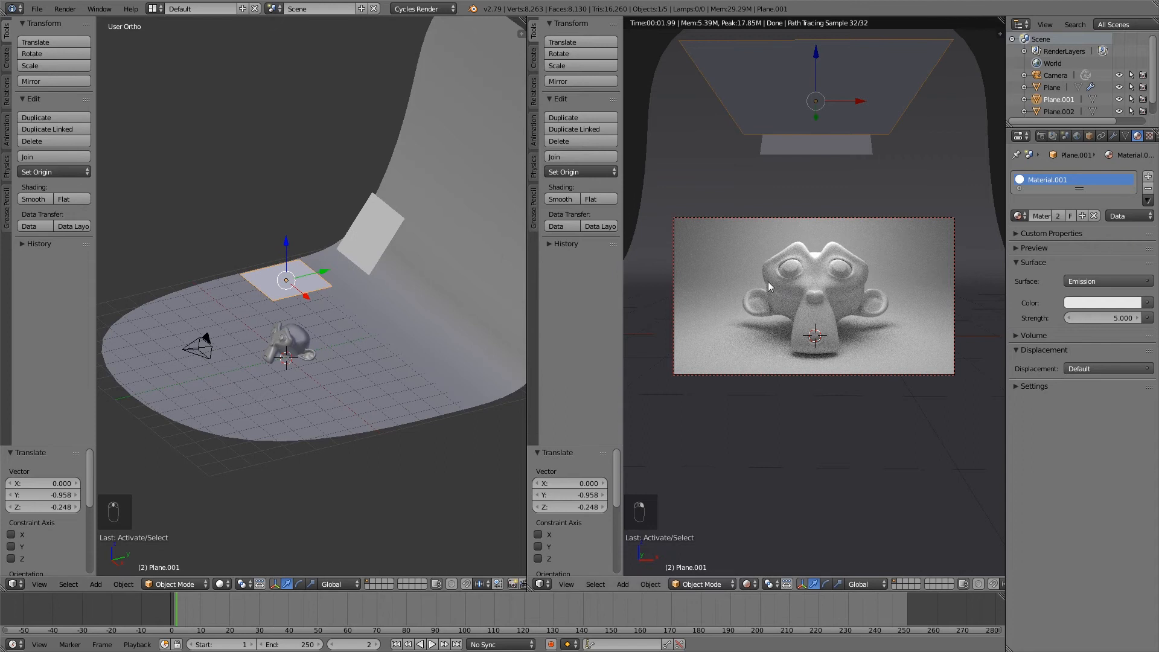
mouse_move(295, 370)
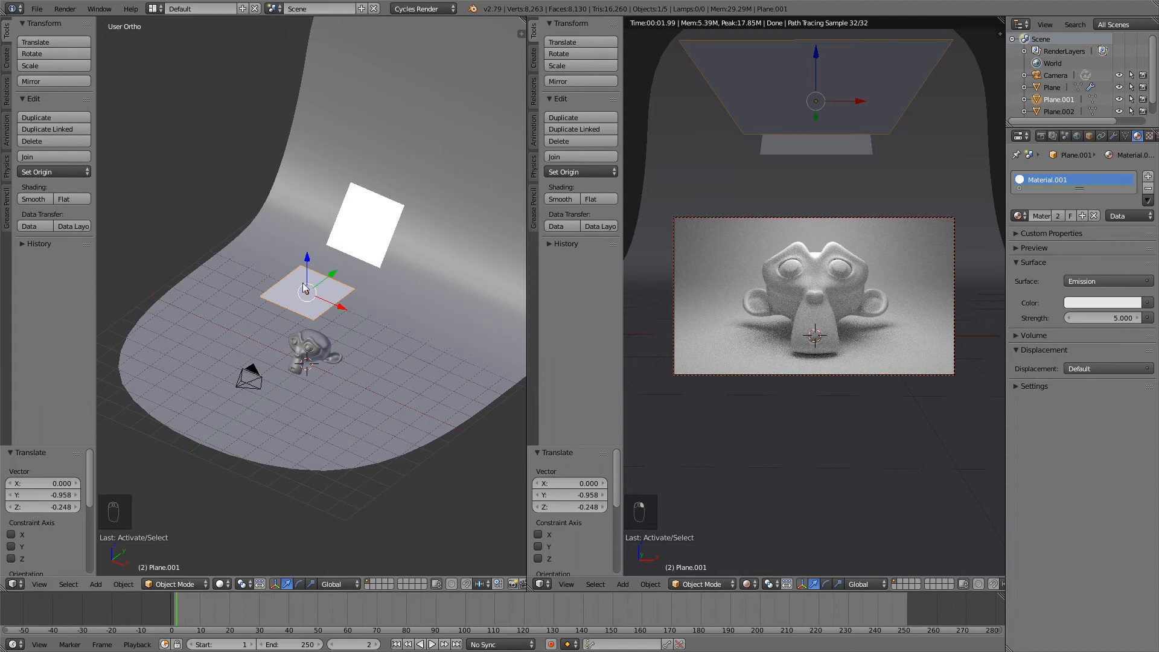
From Right Ortho view, nudge Plane.001 into a new position, cancelling a rotation
key("numpad_3")
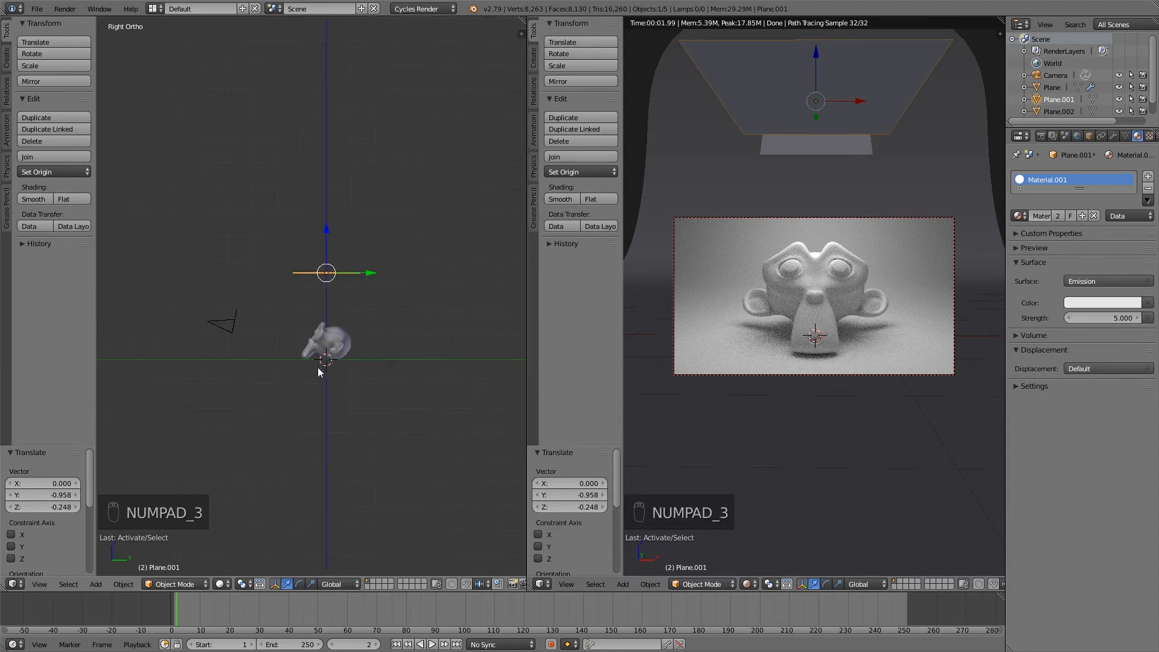
key("g")
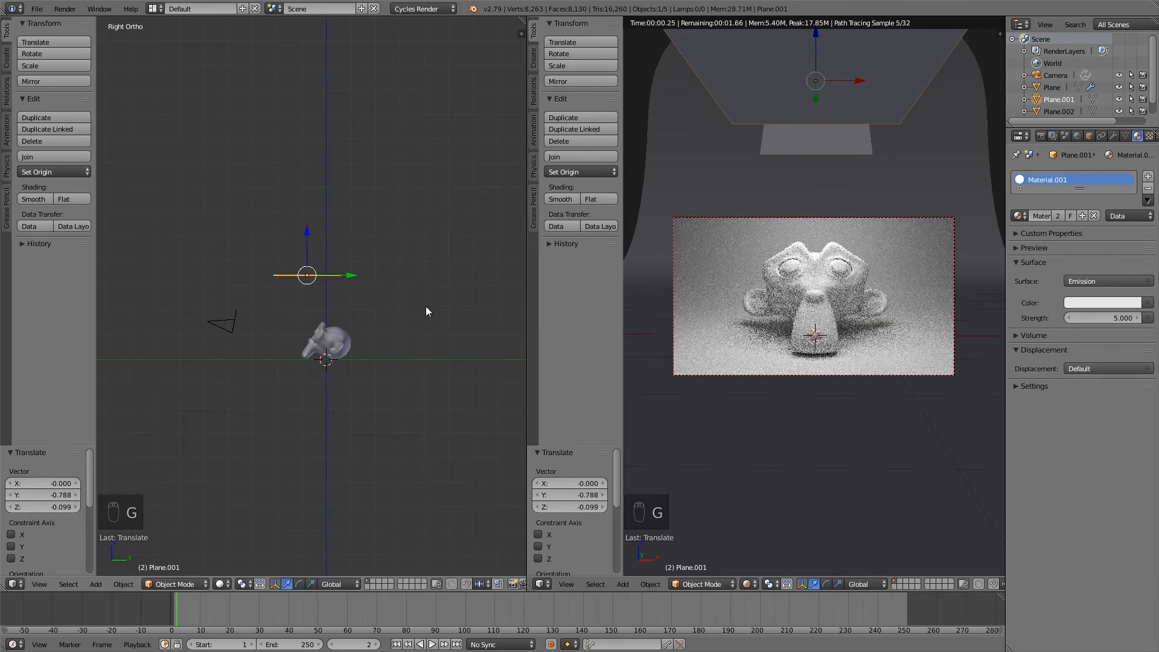
key("r")
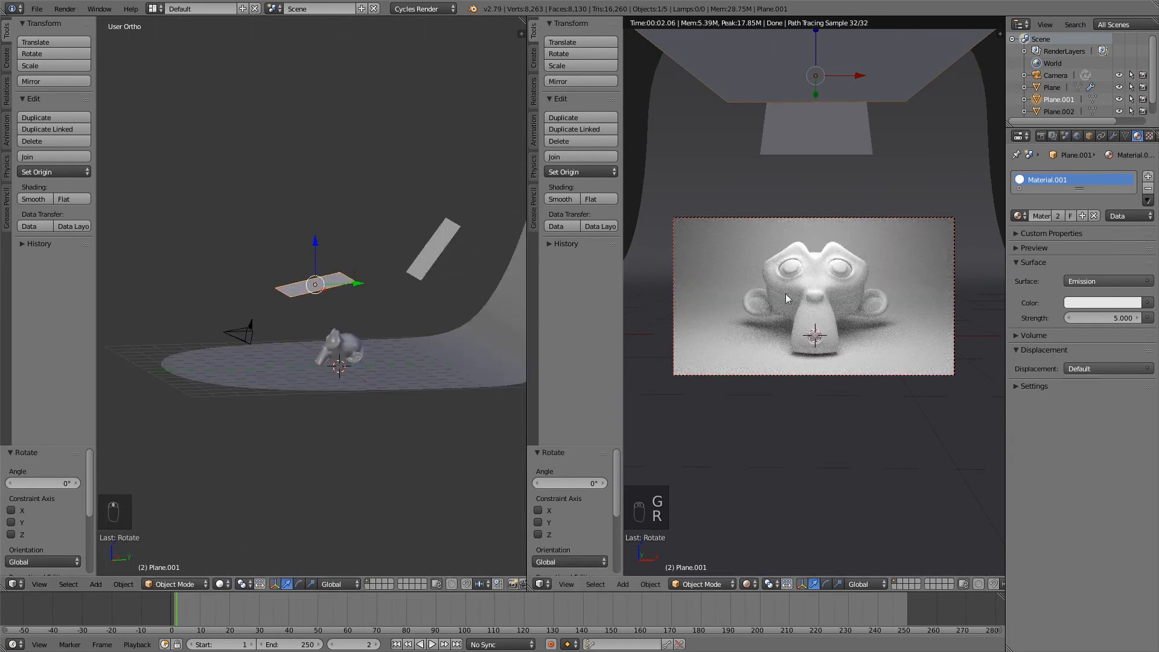
Give Suzanne a new material with a light-blue base colour
left_click(348, 355)
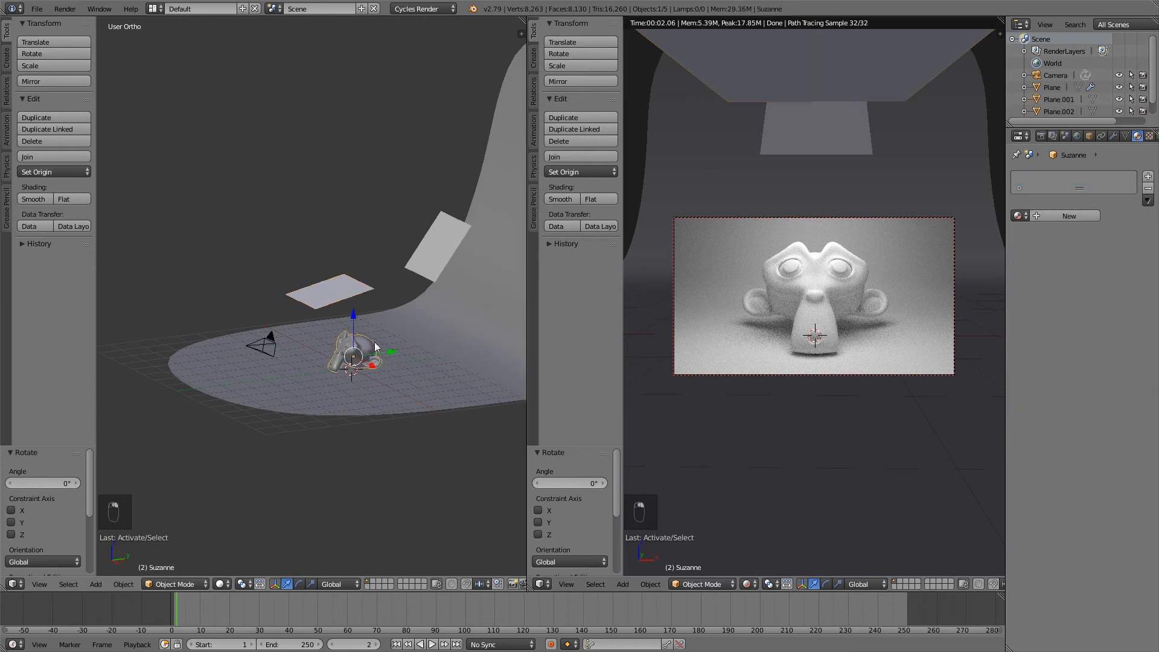
mouse_move(817, 284)
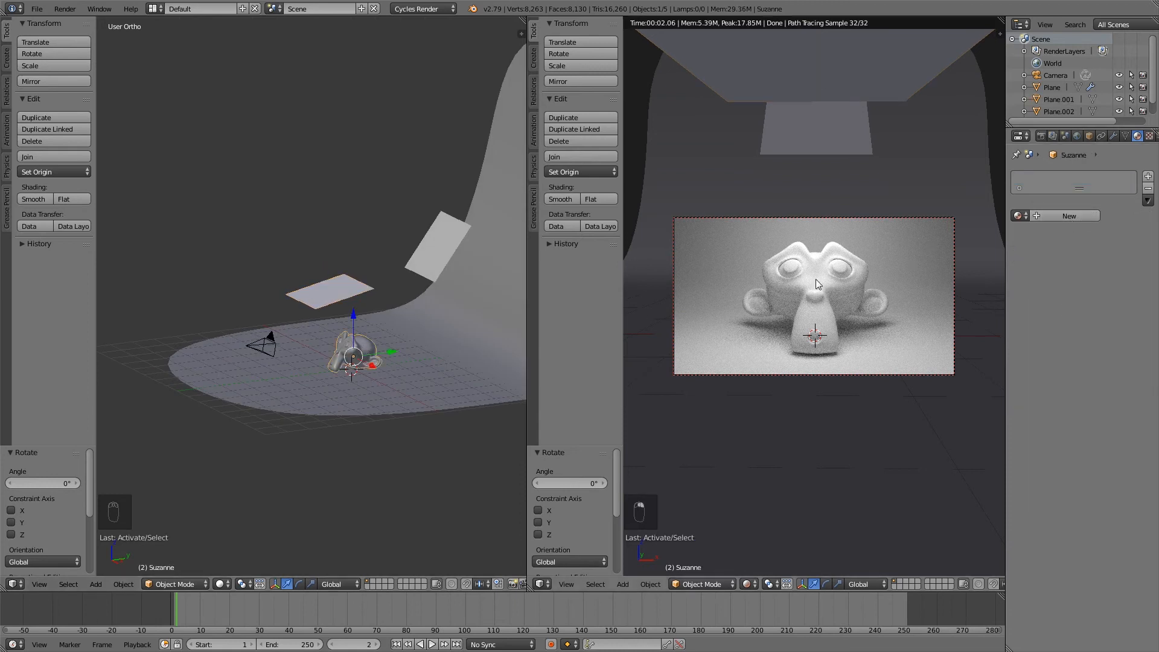
left_click(1067, 215)
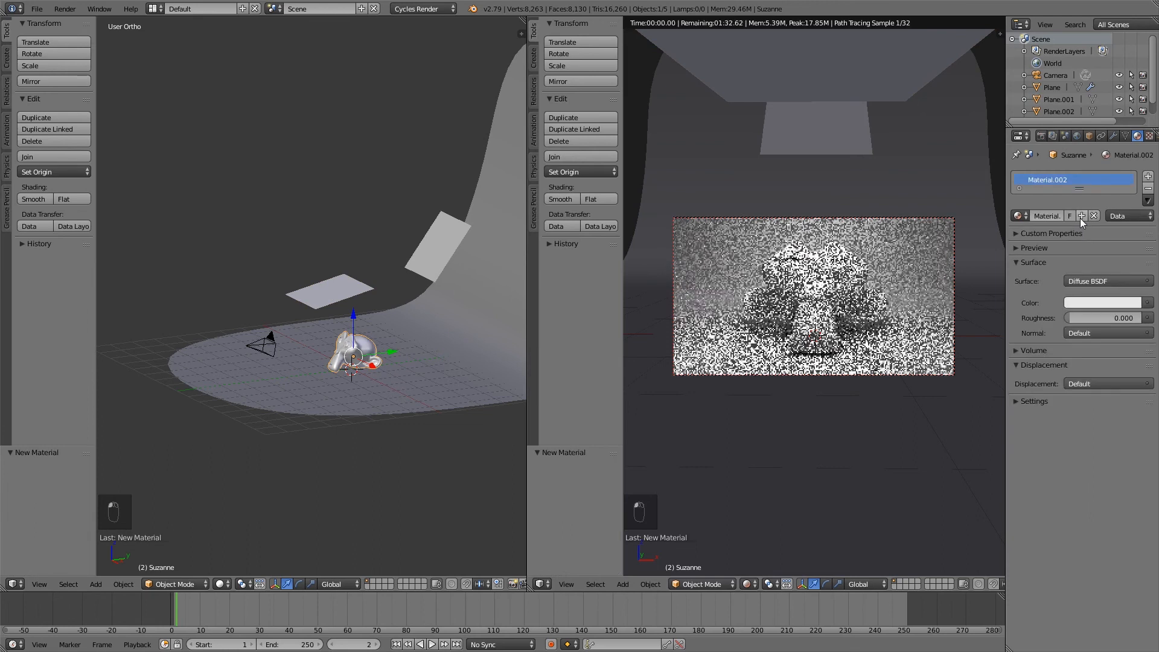
left_click(1103, 303)
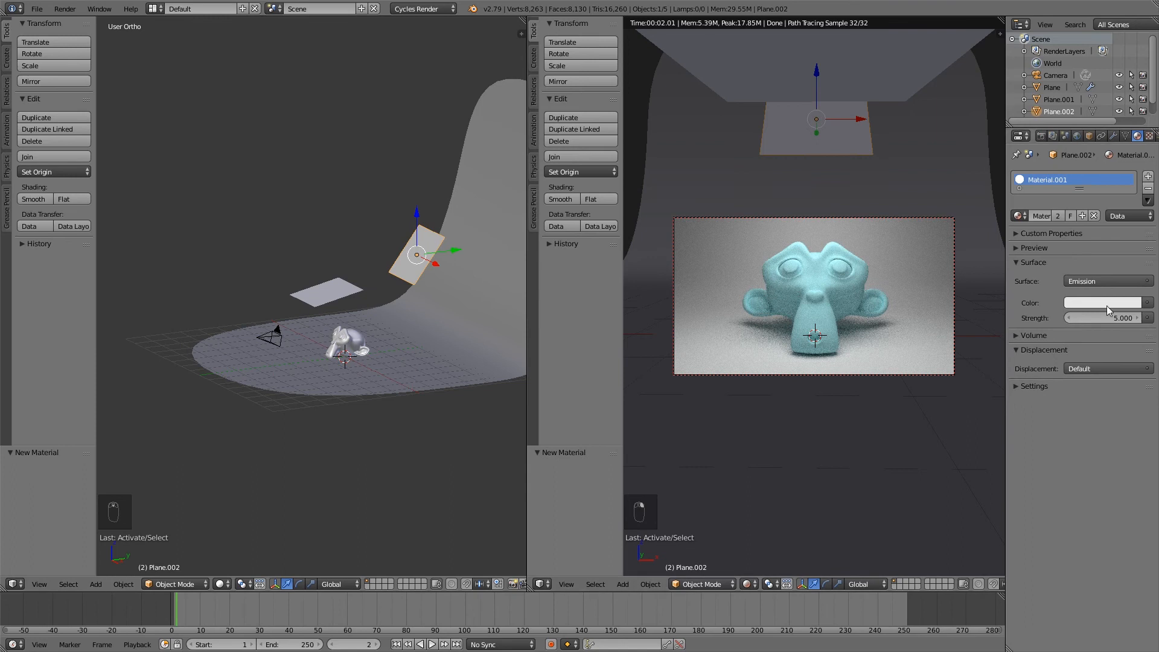
mouse_move(466, 235)
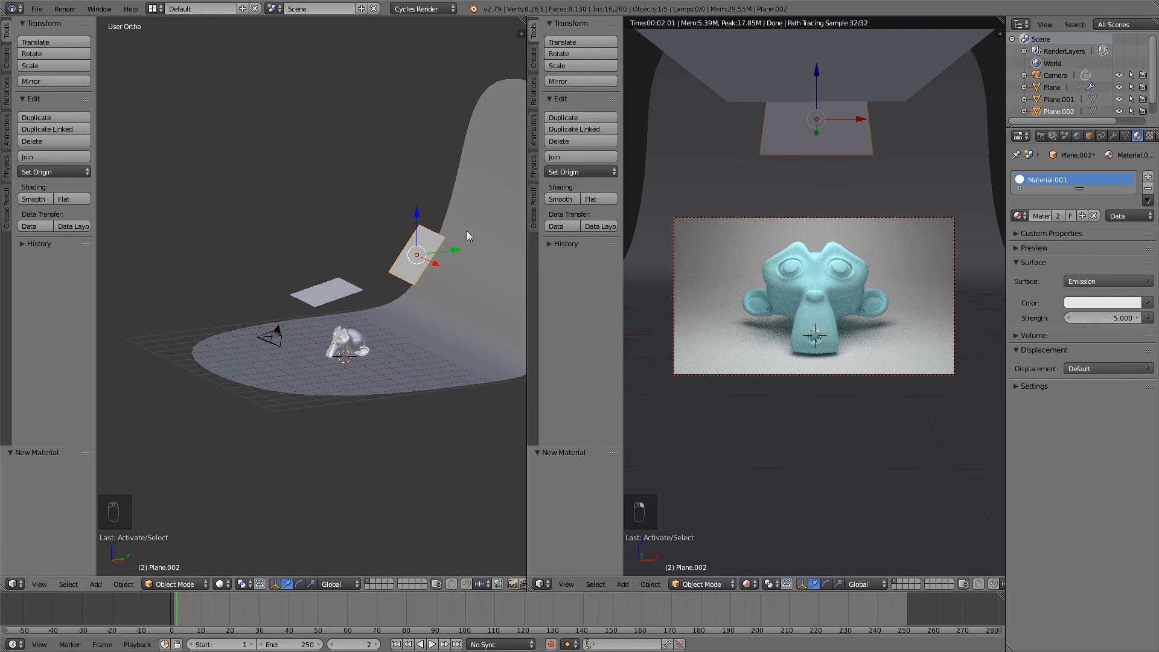
mouse_move(411, 285)
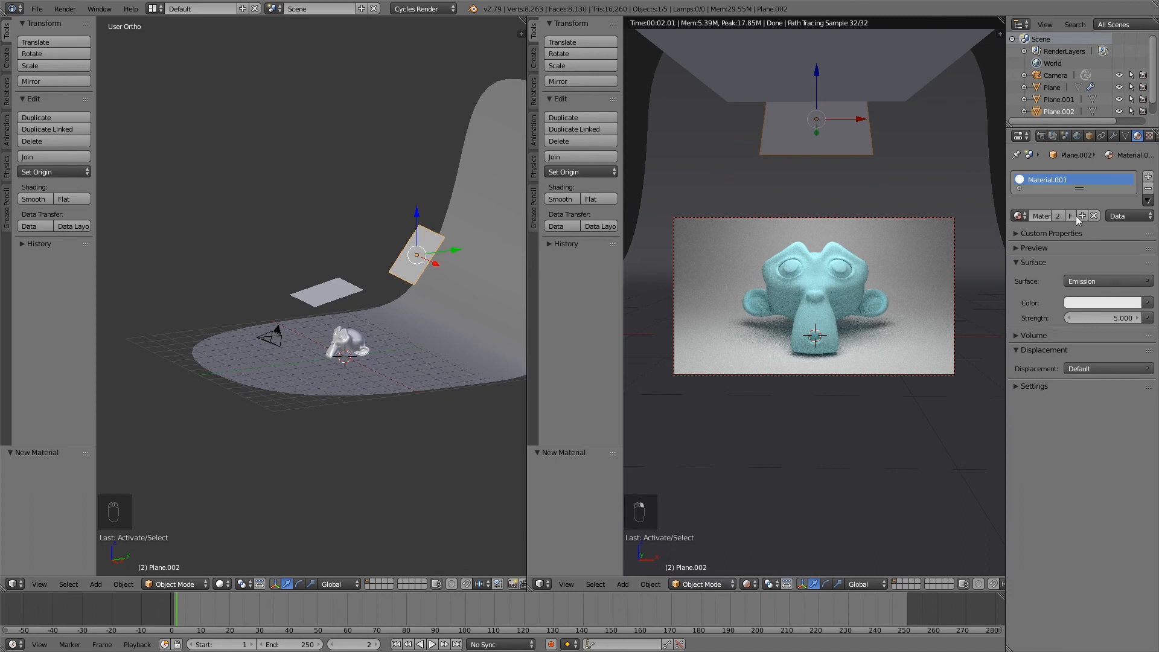
Make Plane.002's emission material single-user as Material.003 and edit its colour
left_click(1081, 215)
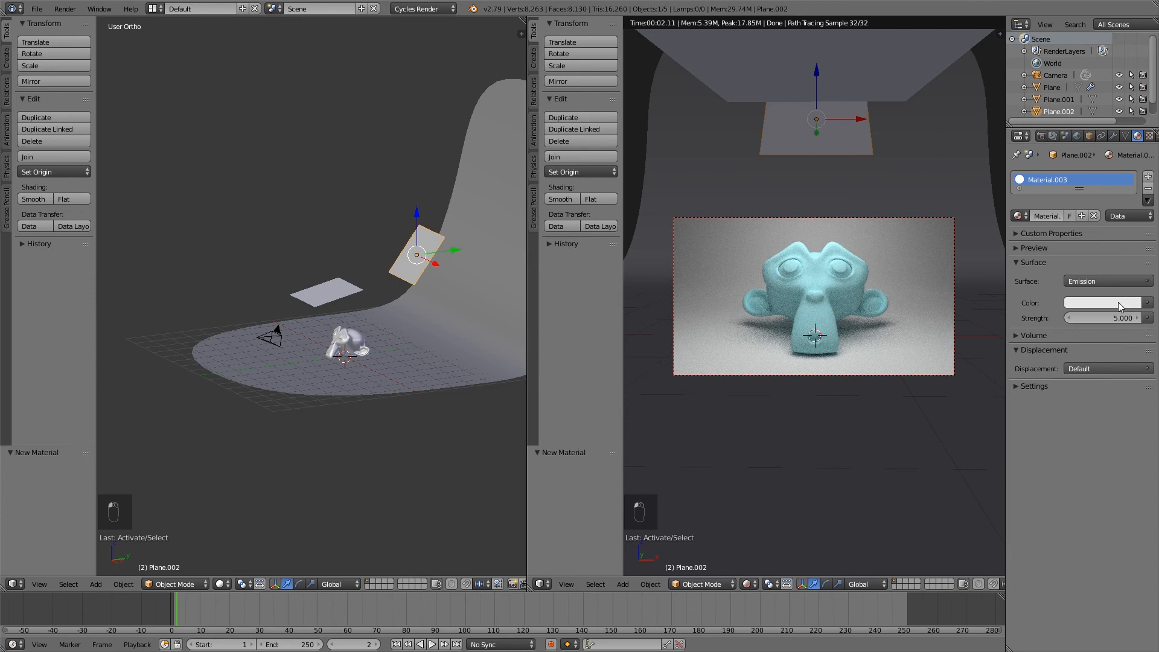
left_click(1102, 302)
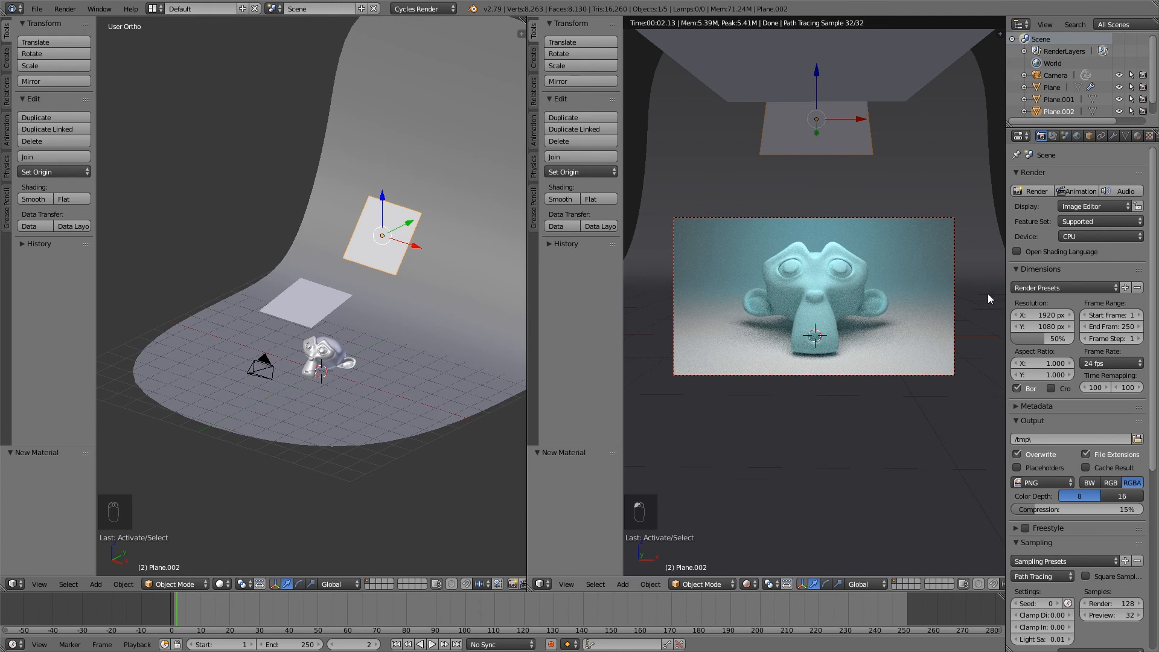
mouse_move(1074, 260)
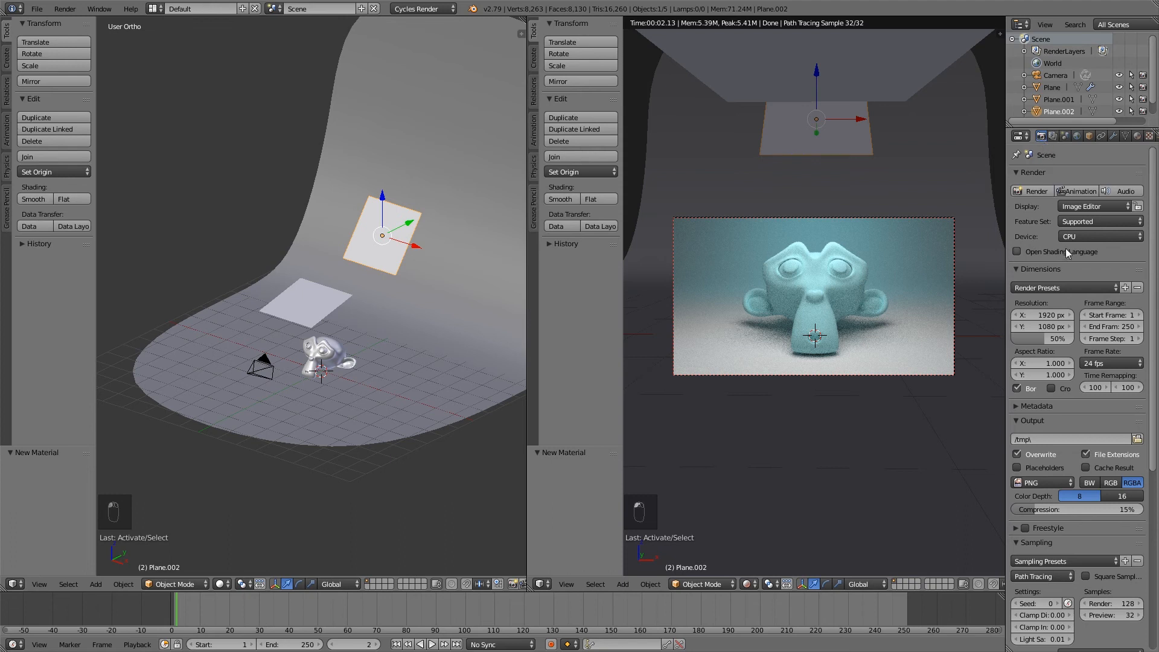
Set Cycles to GPU Compute, 100% resolution, 200 render samples and 512-pixel tiles
left_click(1098, 236)
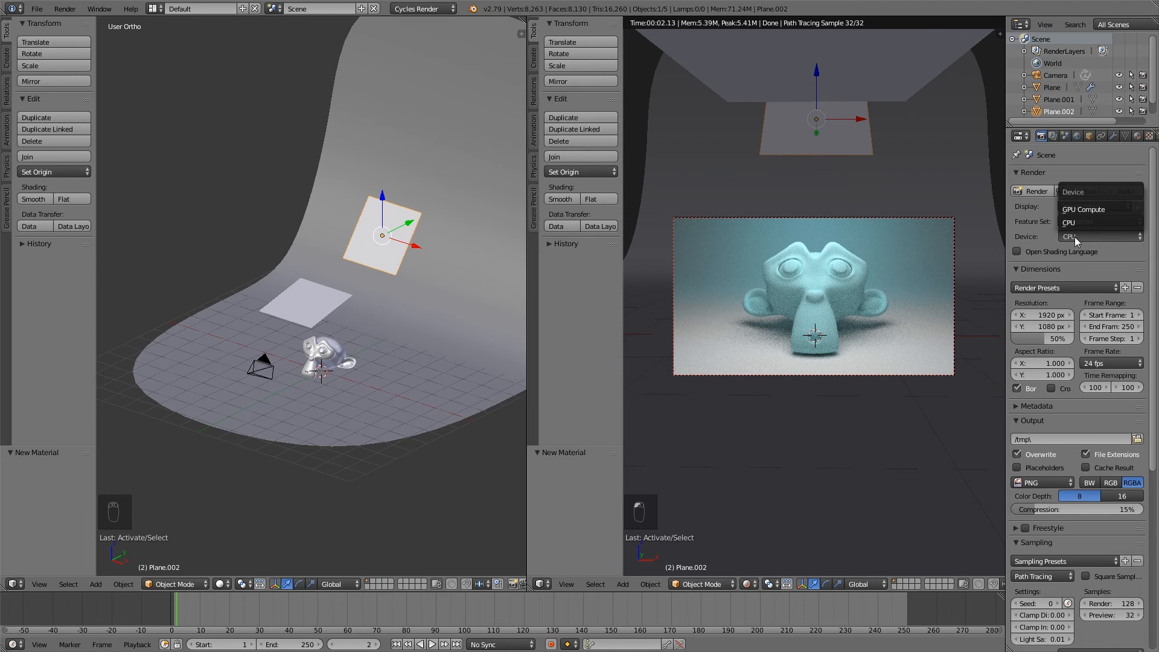
left_click(1099, 237)
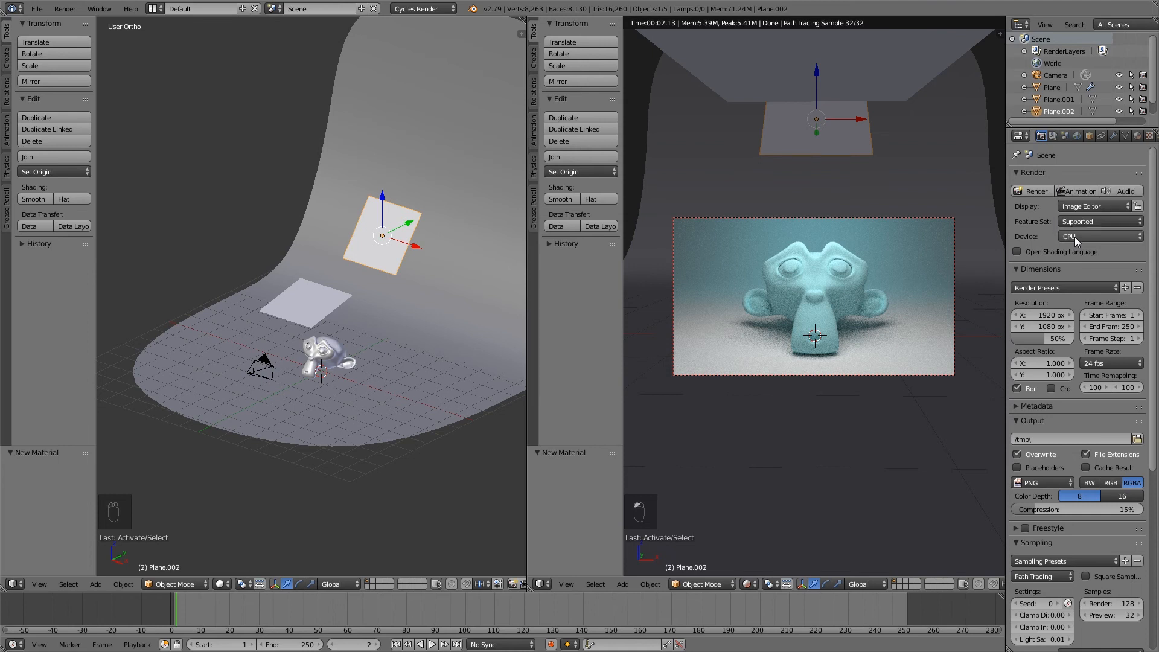
left_click(1098, 236)
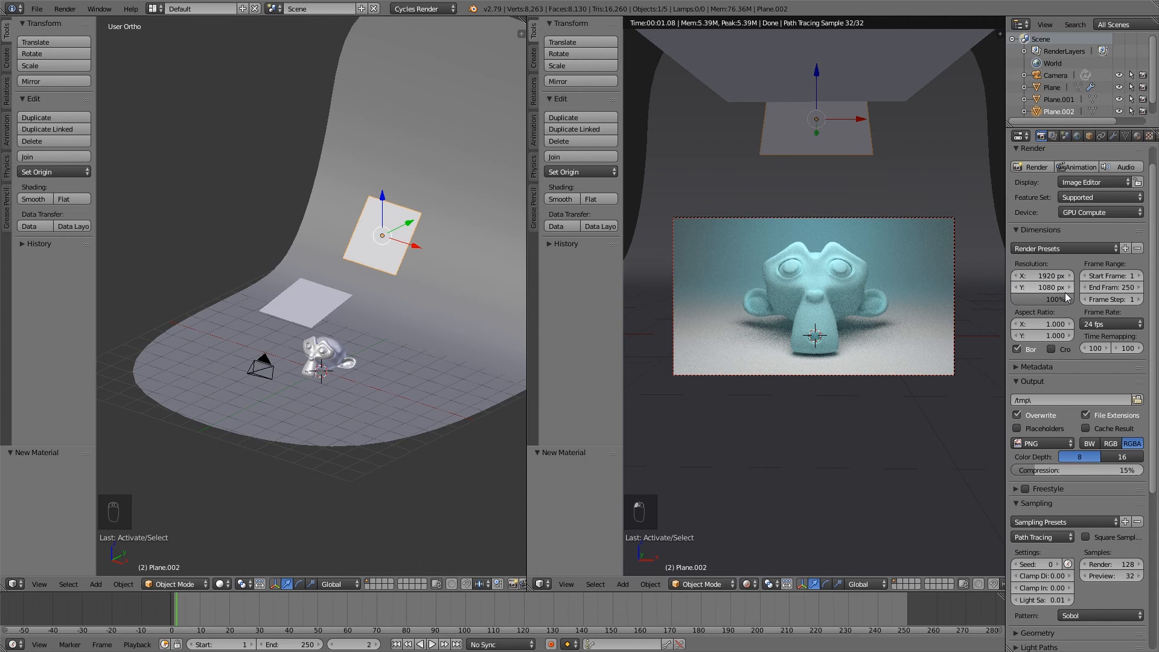
scroll("down", 3)
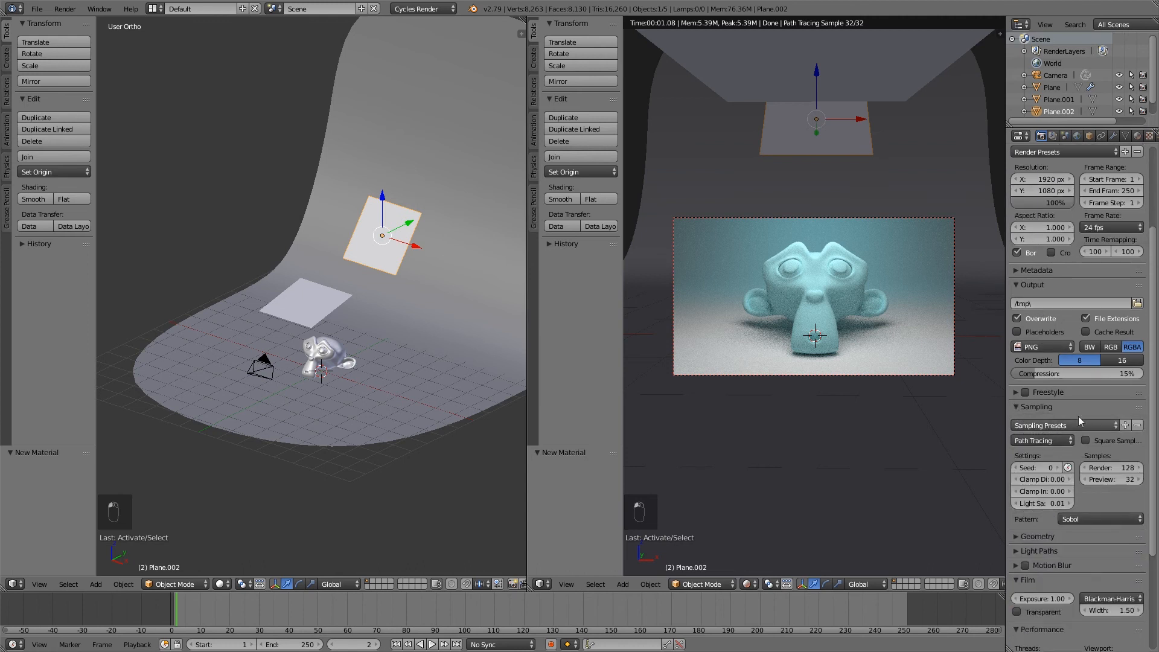
left_click(1108, 467)
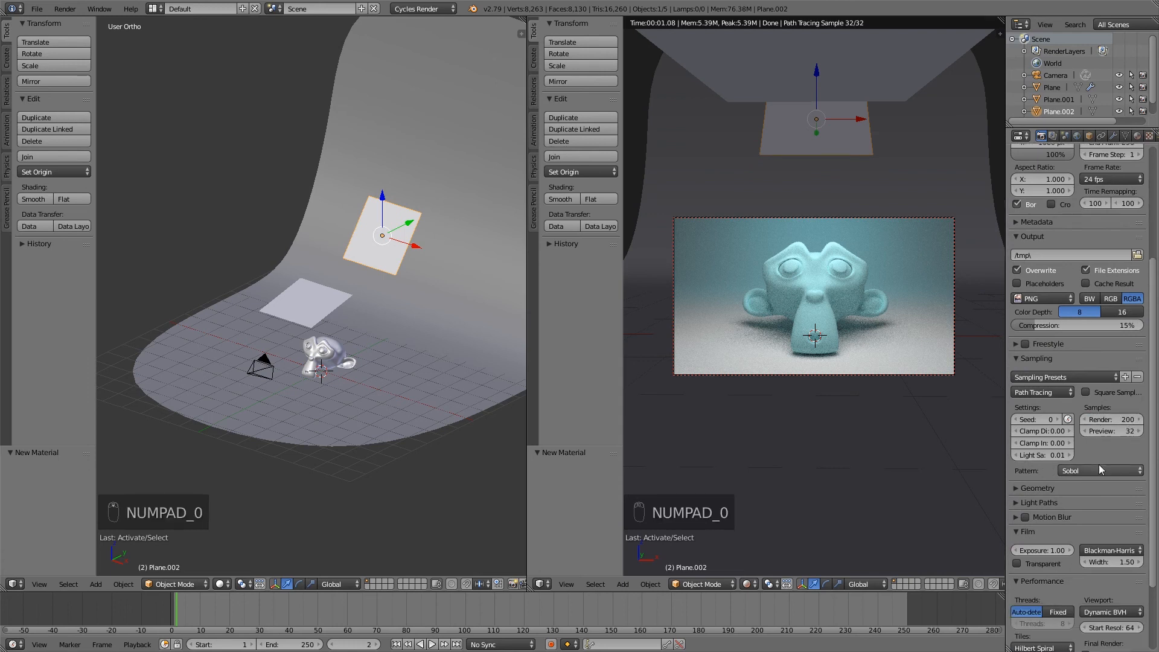
scroll("down", 3)
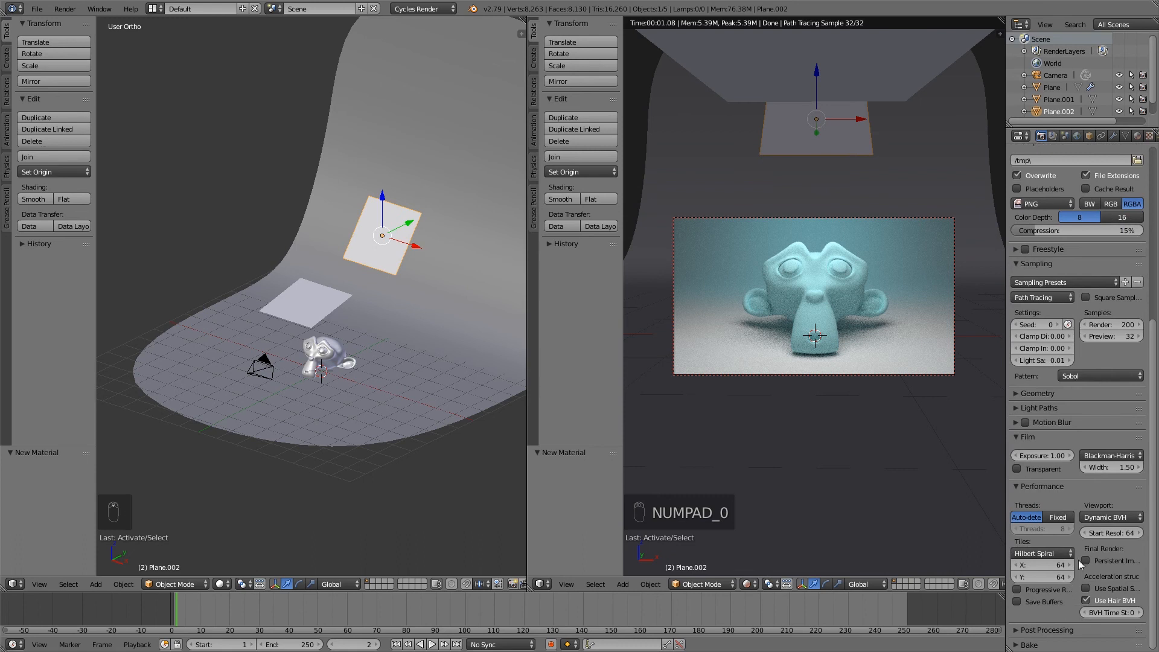
mouse_move(1044, 564)
type("512")
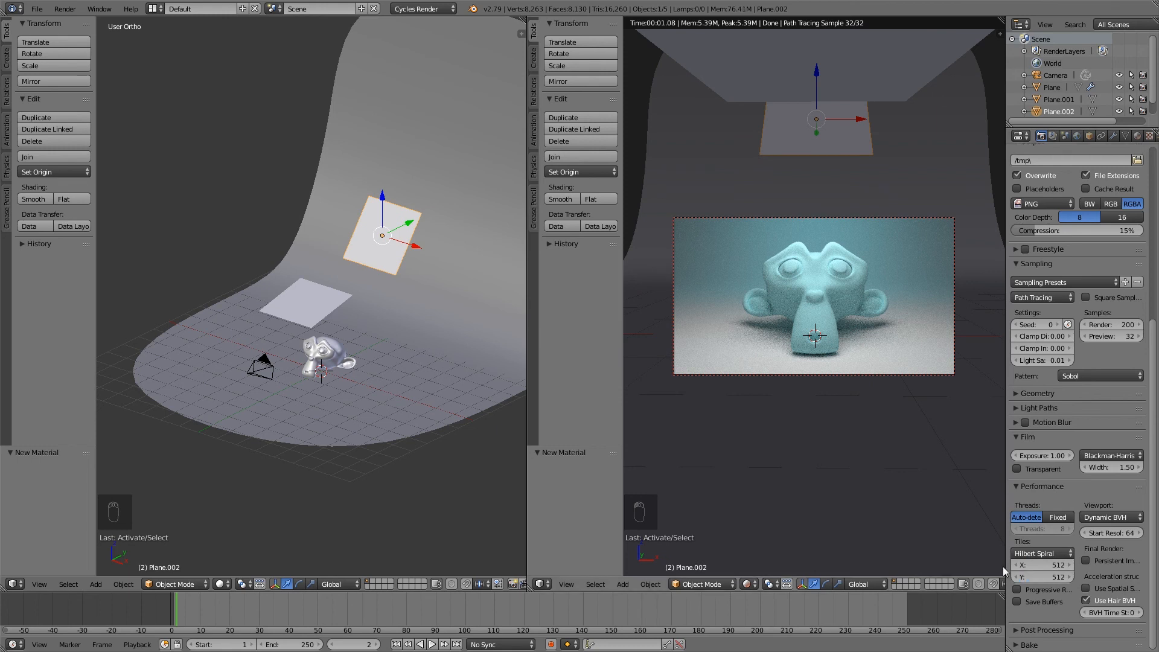
scroll("up", 3)
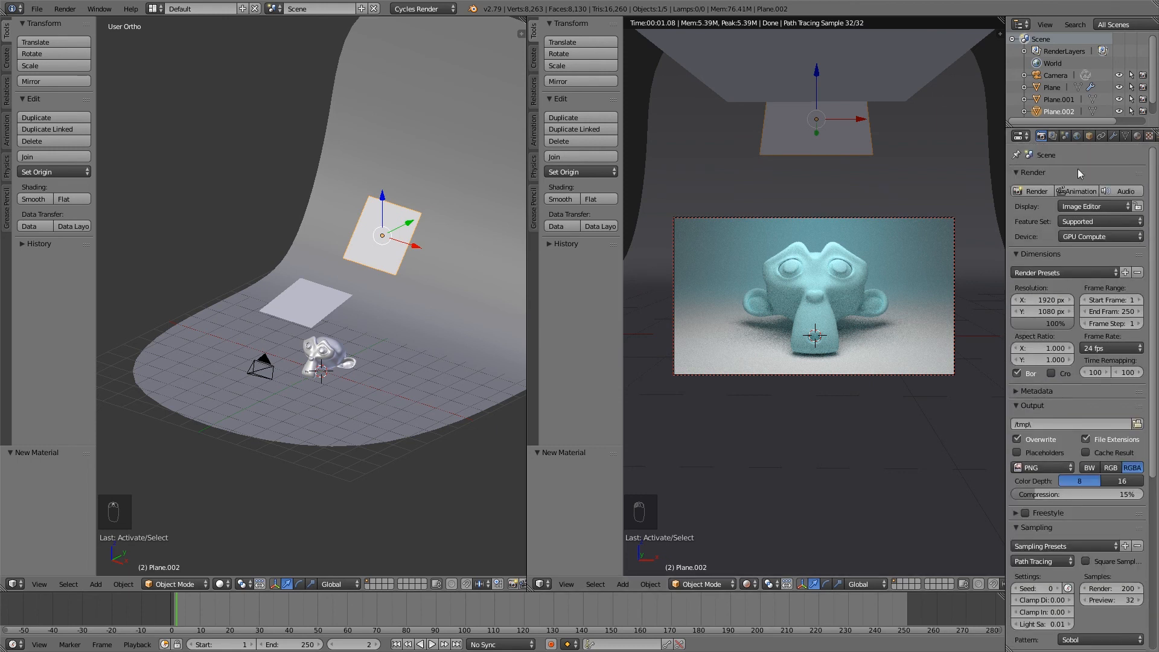
left_click(1034, 191)
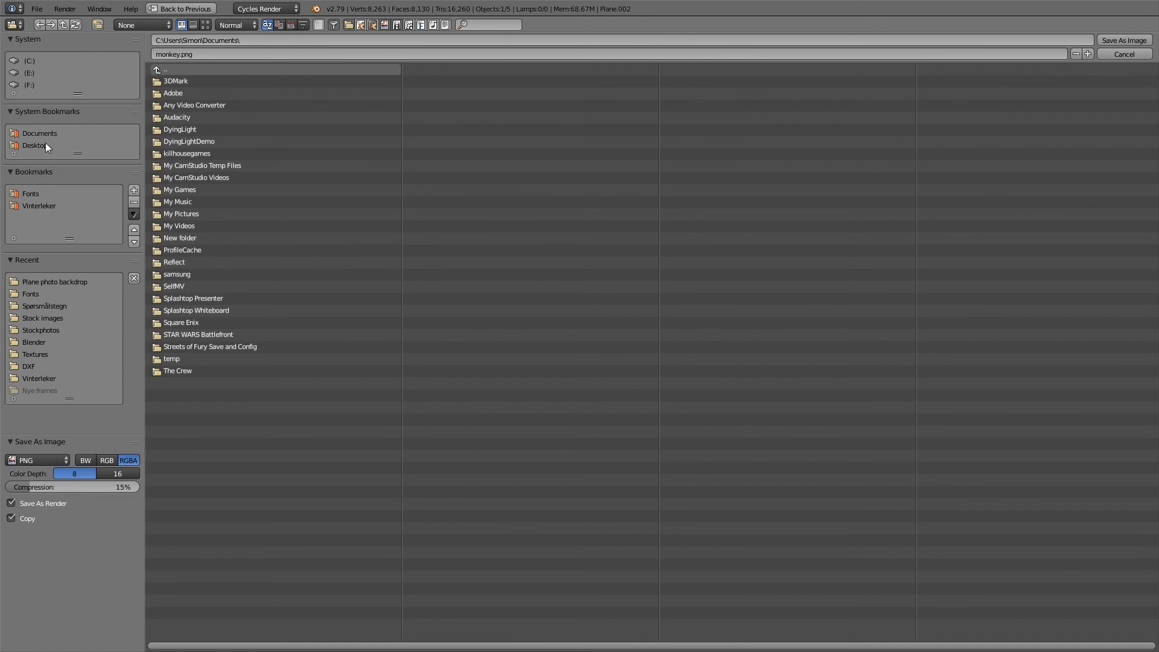
Choose the Desktop location and save the render as monkey.png
left_click(35, 145)
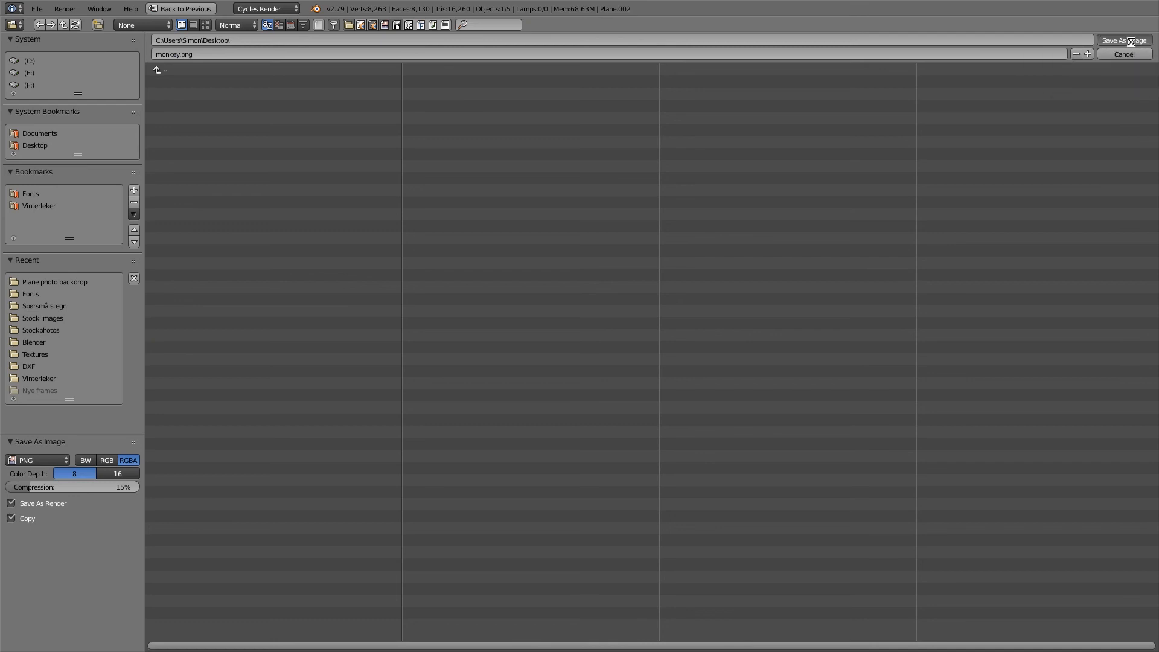
left_click(1123, 40)
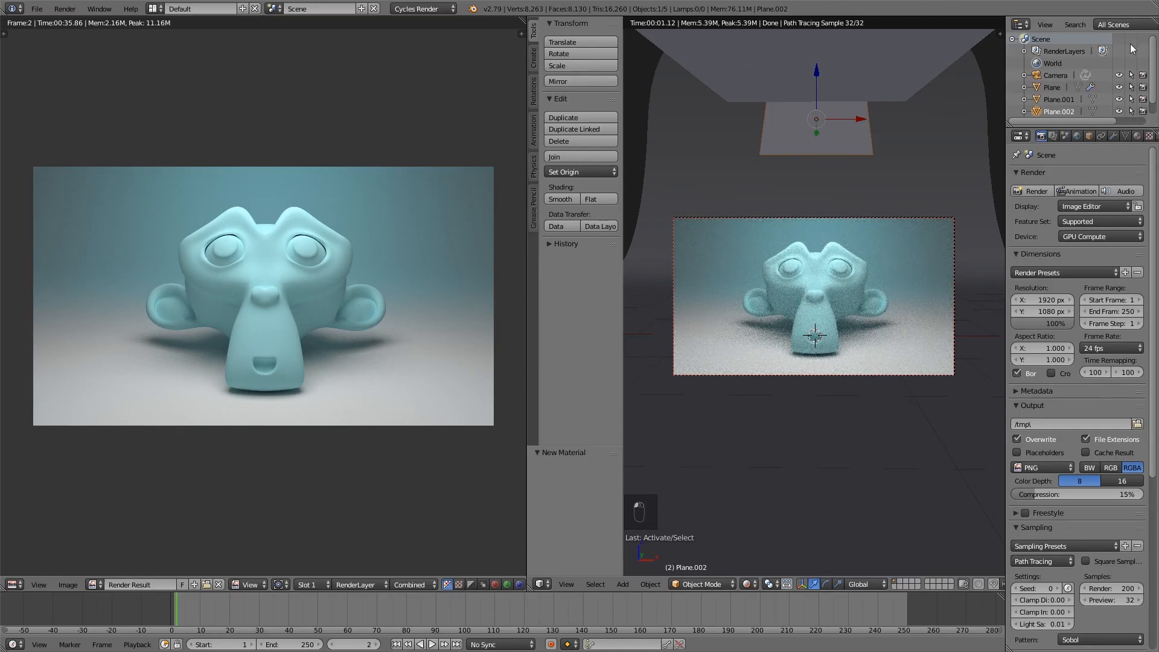